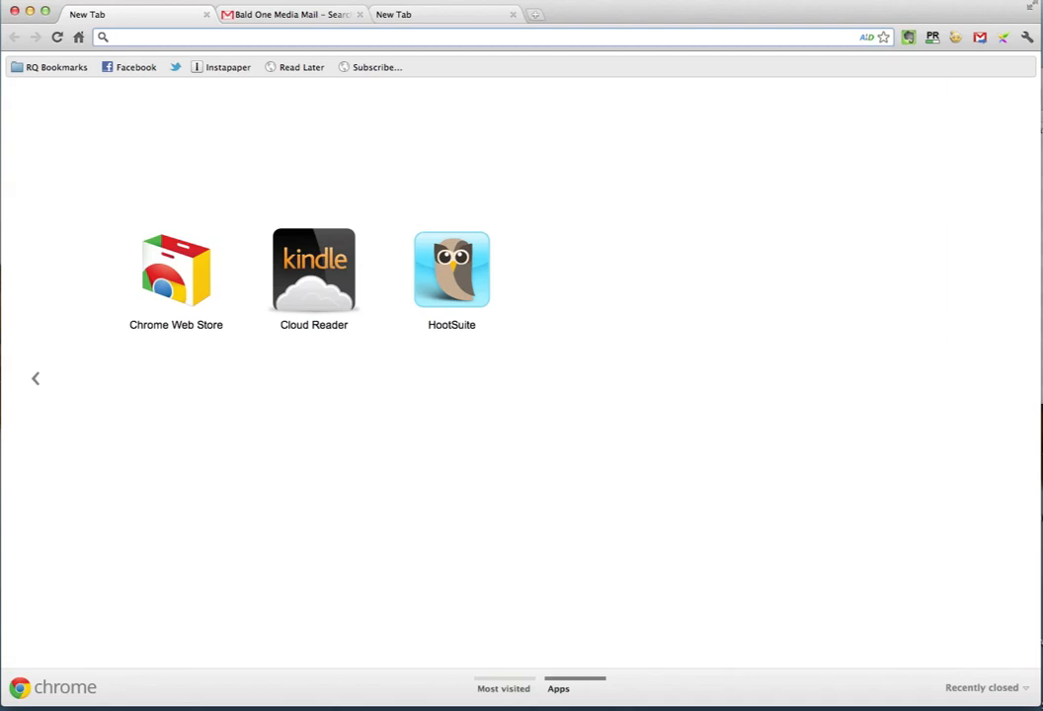
Step: Load supereasyblog.com and read down to 'The tools you need' sidebar
{"action": "type", "text": "supereasyblog.com"}
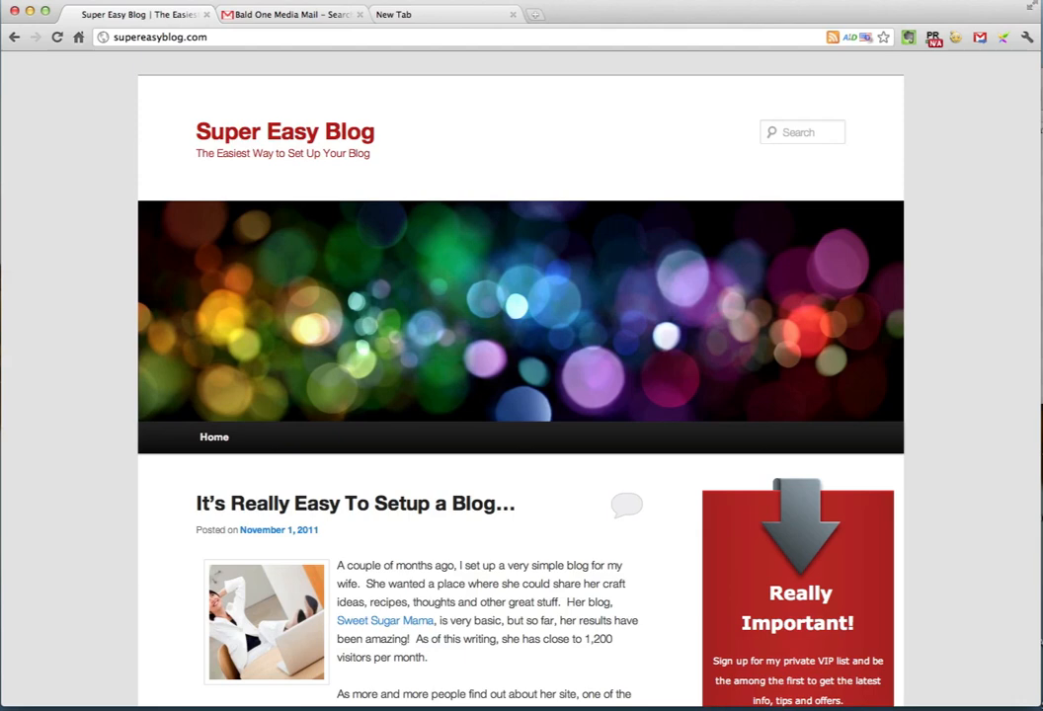
{"action": "scroll", "scroll_direction": "down", "scroll_amount": 3}
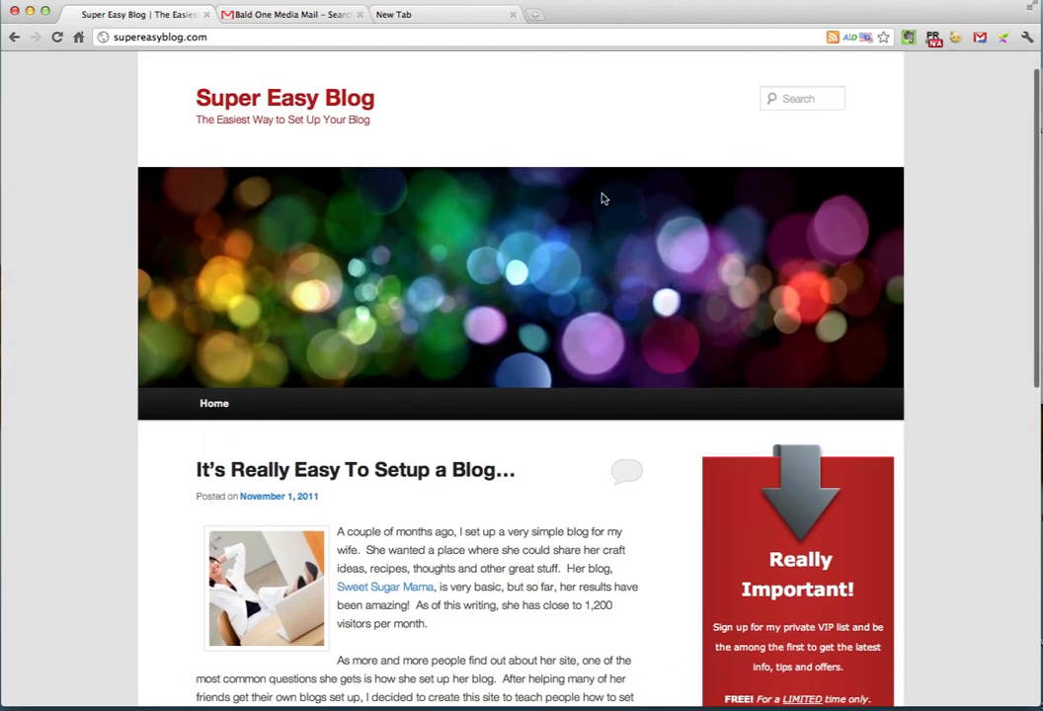
{"action": "scroll", "scroll_direction": "down", "scroll_amount": 3}
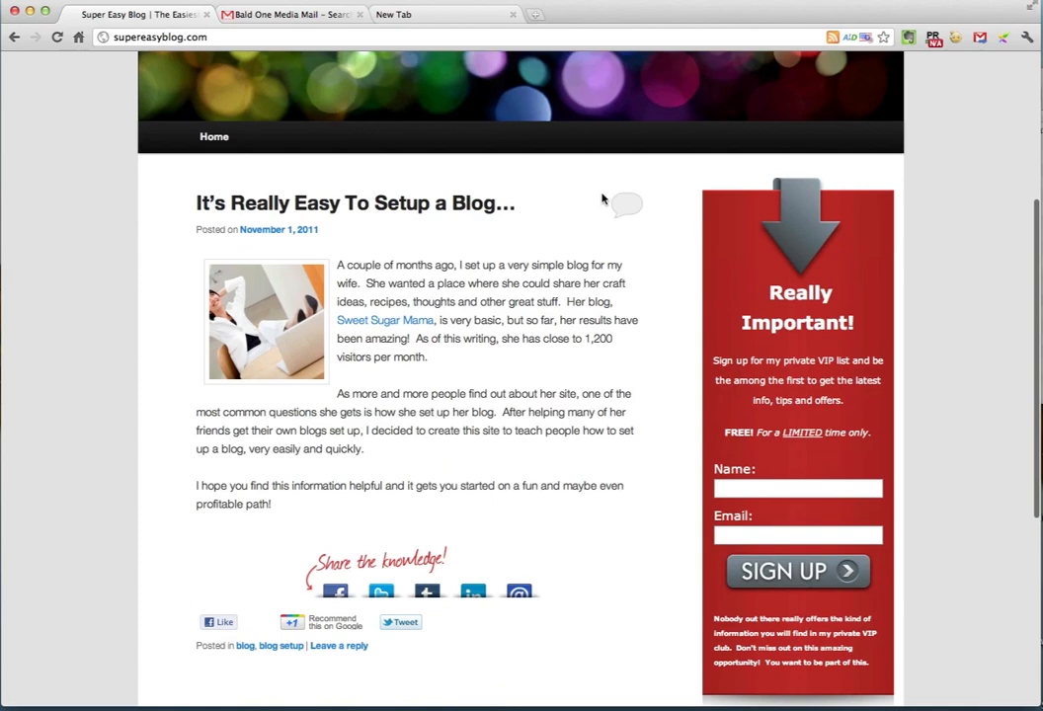
{"action": "scroll", "scroll_direction": "down", "scroll_amount": 3}
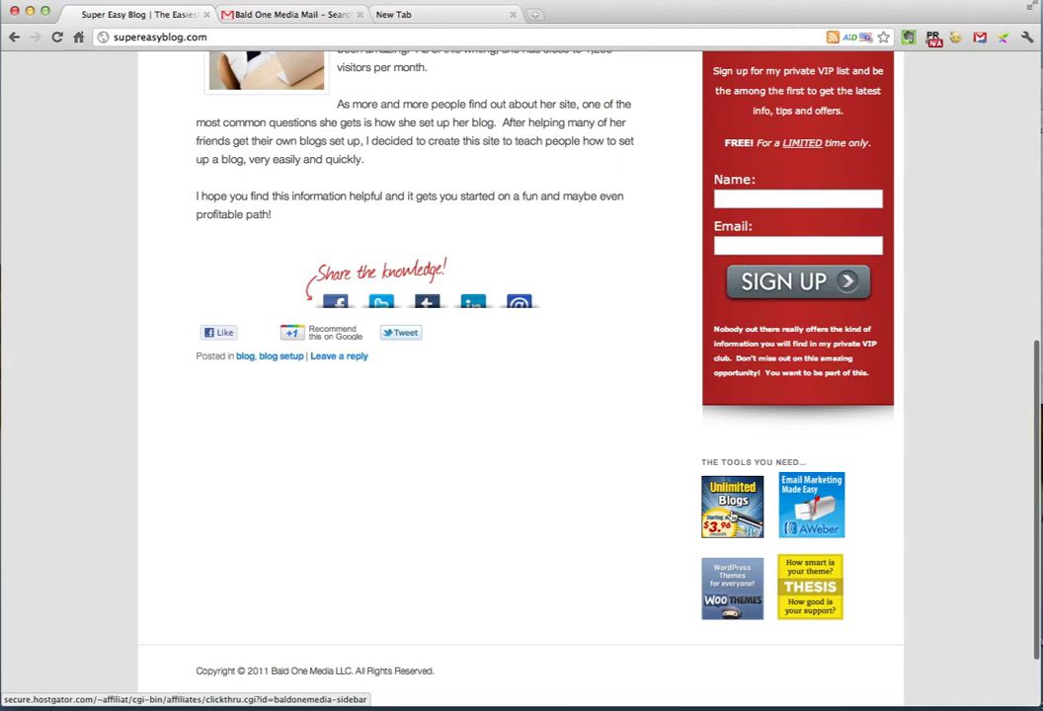
Step: Follow the HostGator ad and head to 'View Web Hosting Plans'
{"action": "left_click", "coordinate": [731, 506]}
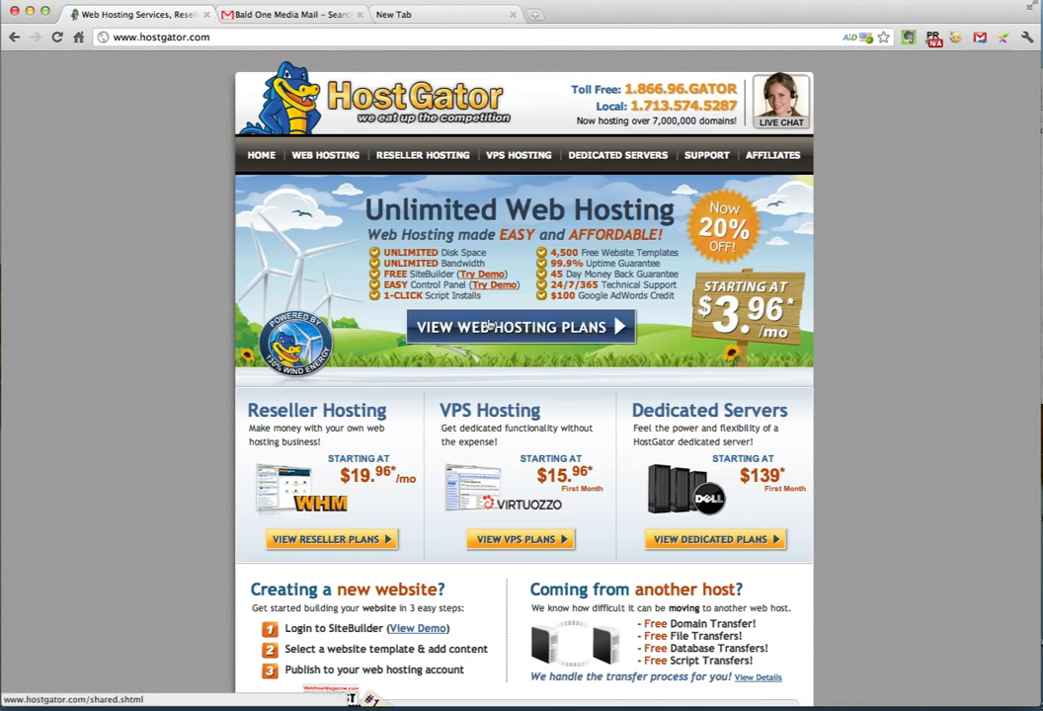
{"action": "mouse_move", "coordinate": [484, 336]}
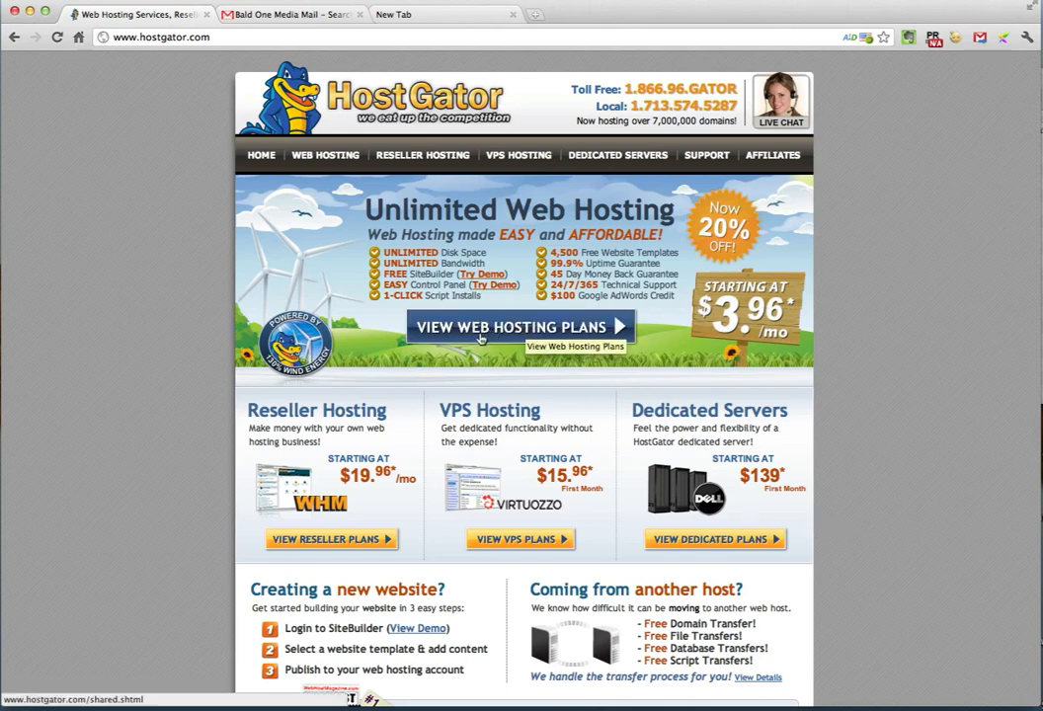
{"action": "left_click", "coordinate": [518, 326]}
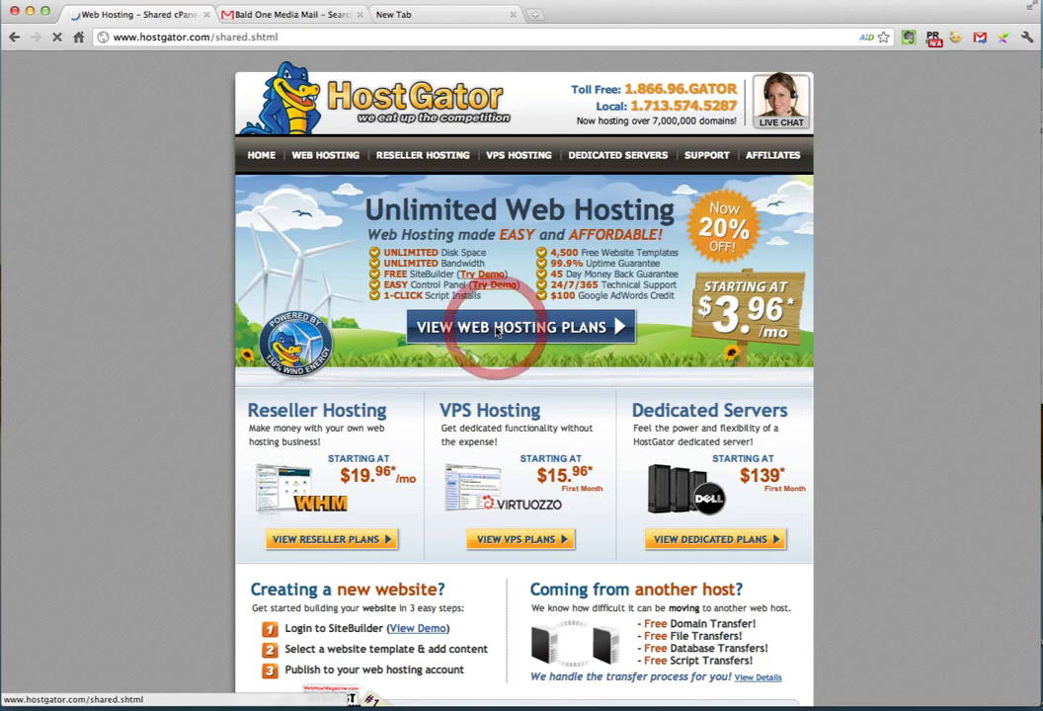
Step: Compare the Hatchling, Baby and Business plans and order the Baby Plan
{"action": "left_click", "coordinate": [521, 328]}
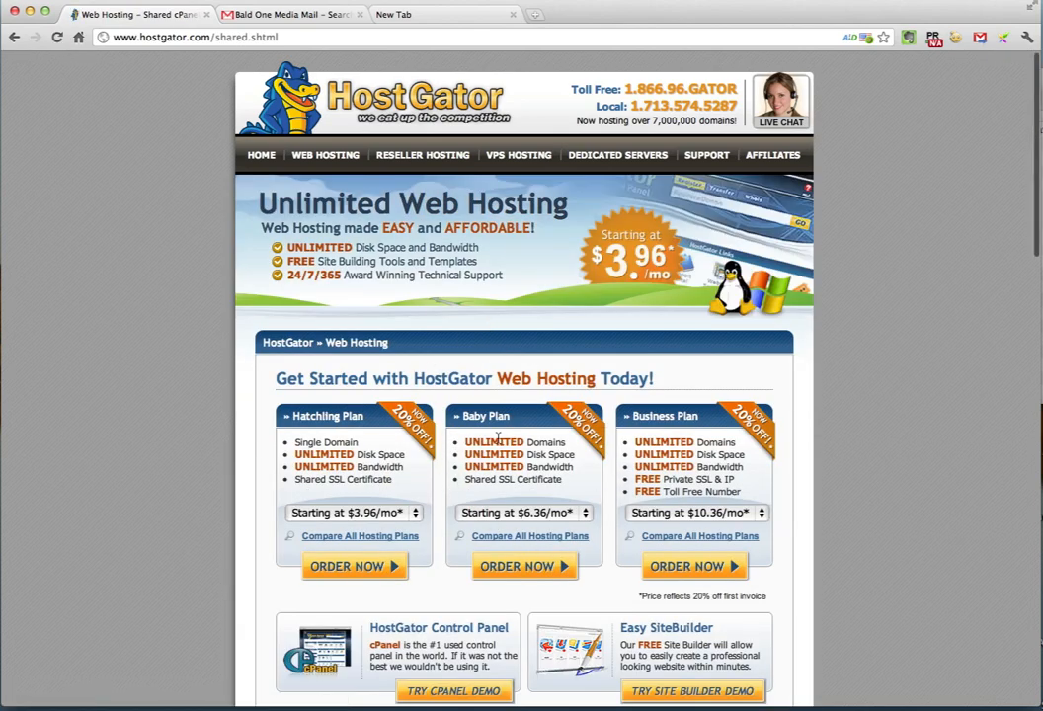
{"action": "mouse_move", "coordinate": [458, 482]}
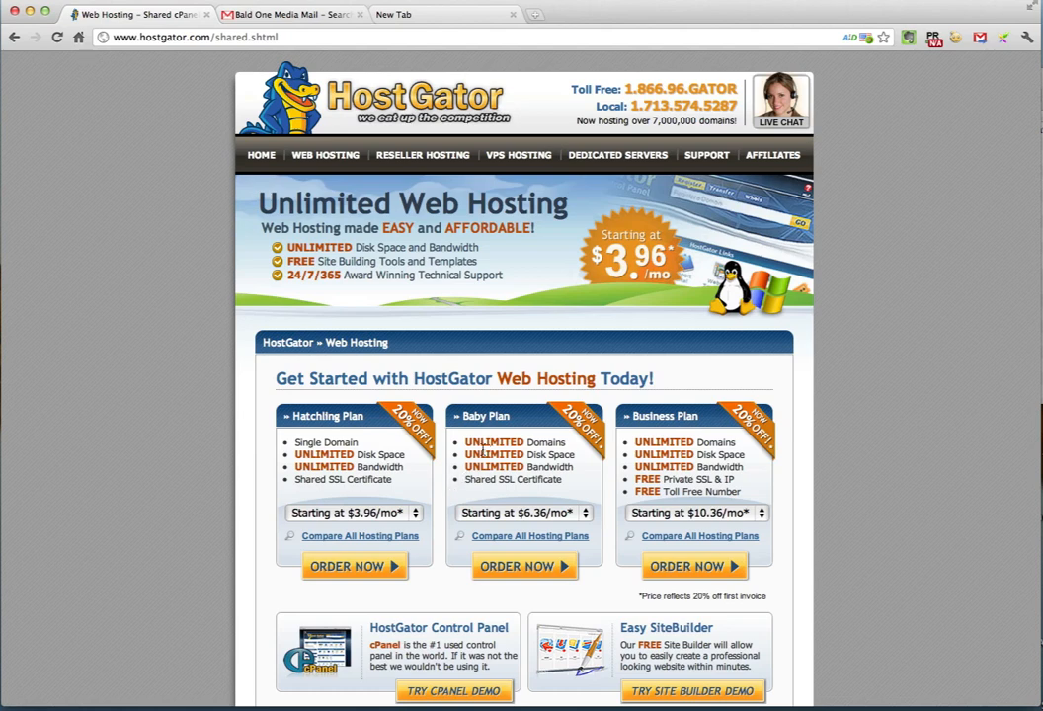
{"action": "mouse_move", "coordinate": [612, 569]}
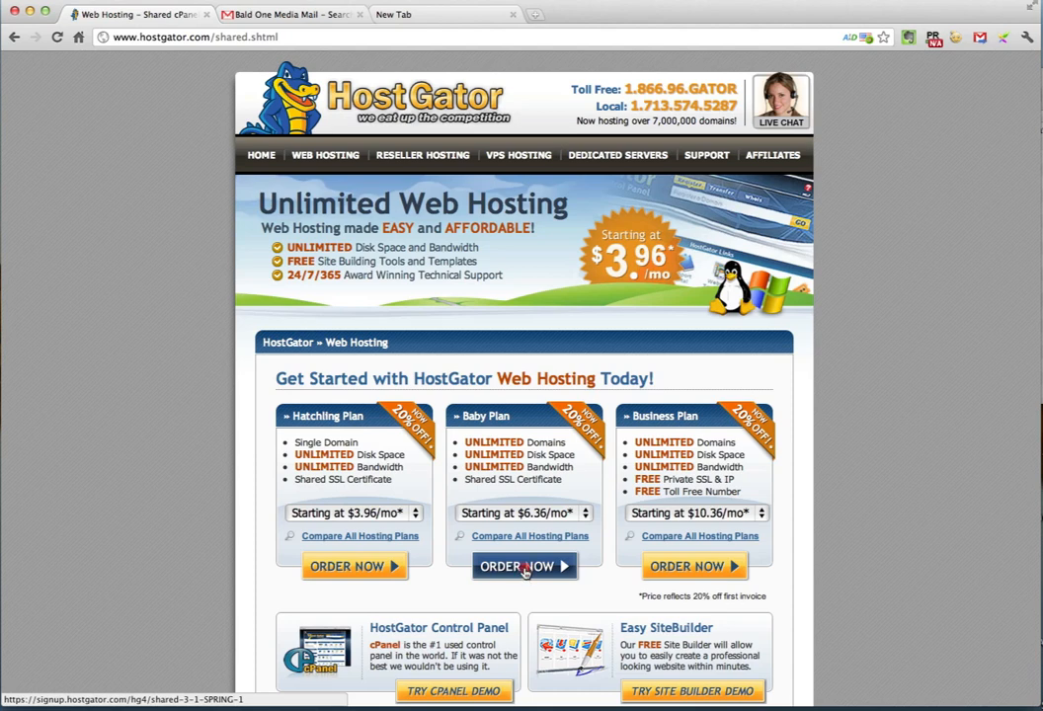
{"action": "left_click", "coordinate": [525, 565]}
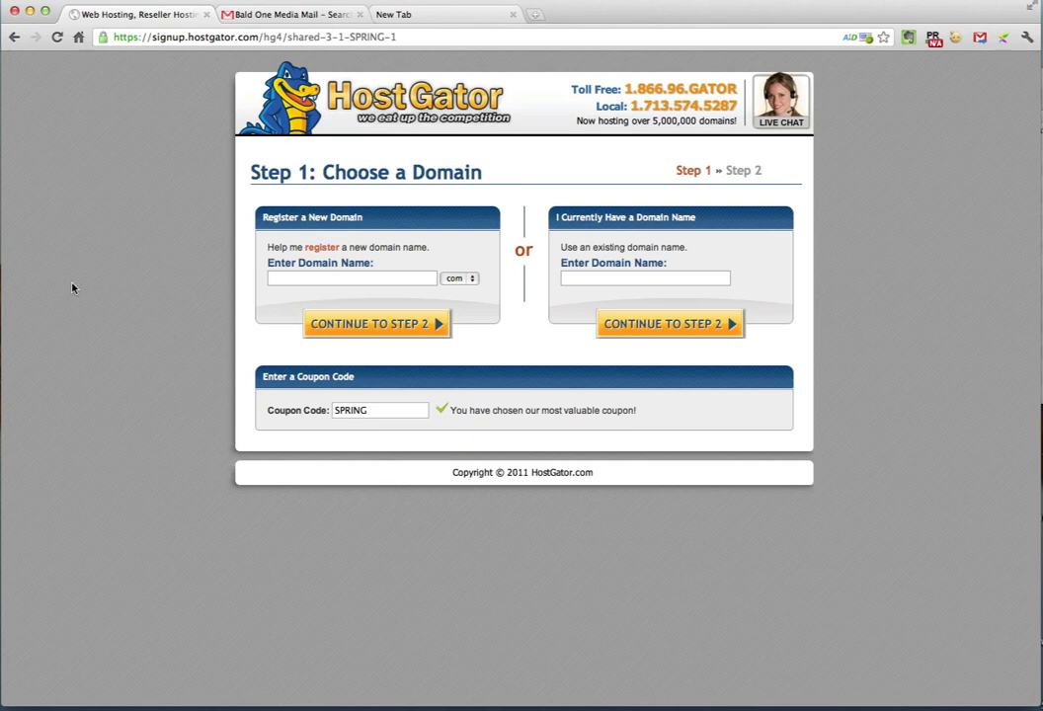
Step: Keep .com as the extension for the new domain
{"action": "left_click", "coordinate": [458, 277]}
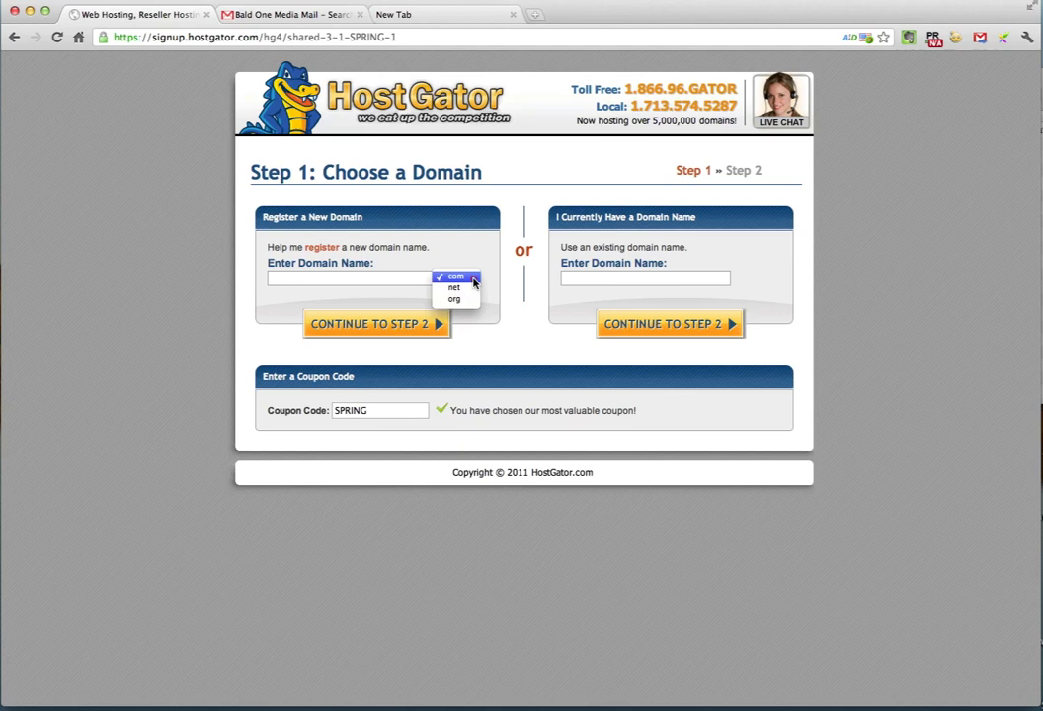
{"action": "mouse_move", "coordinate": [455, 299]}
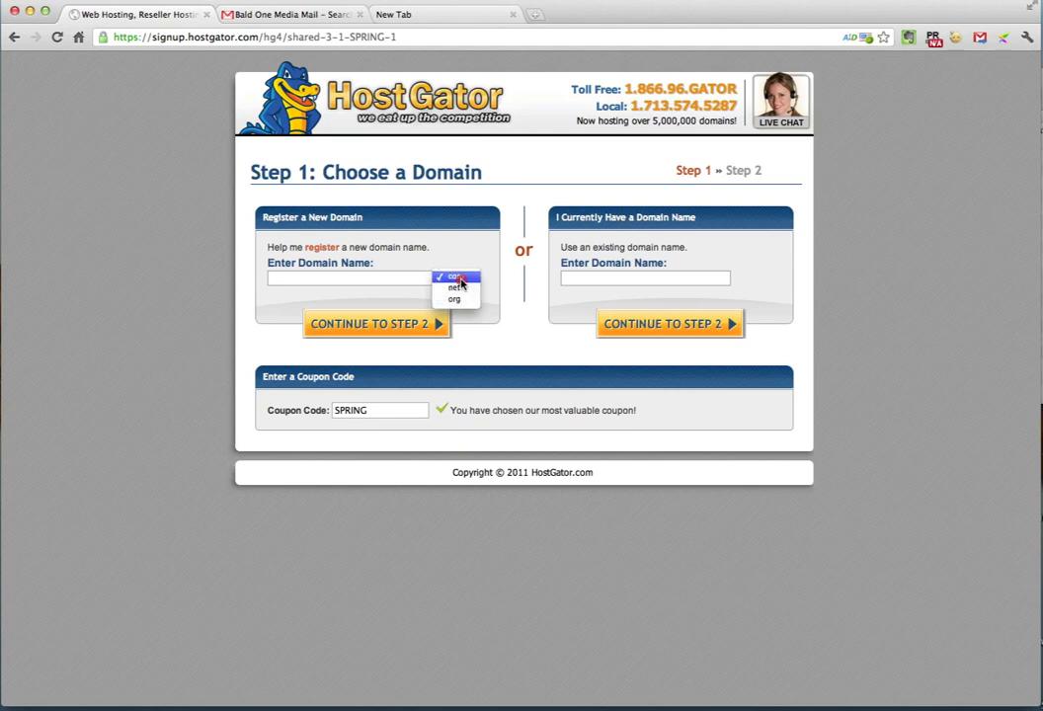
{"action": "left_click", "coordinate": [454, 277]}
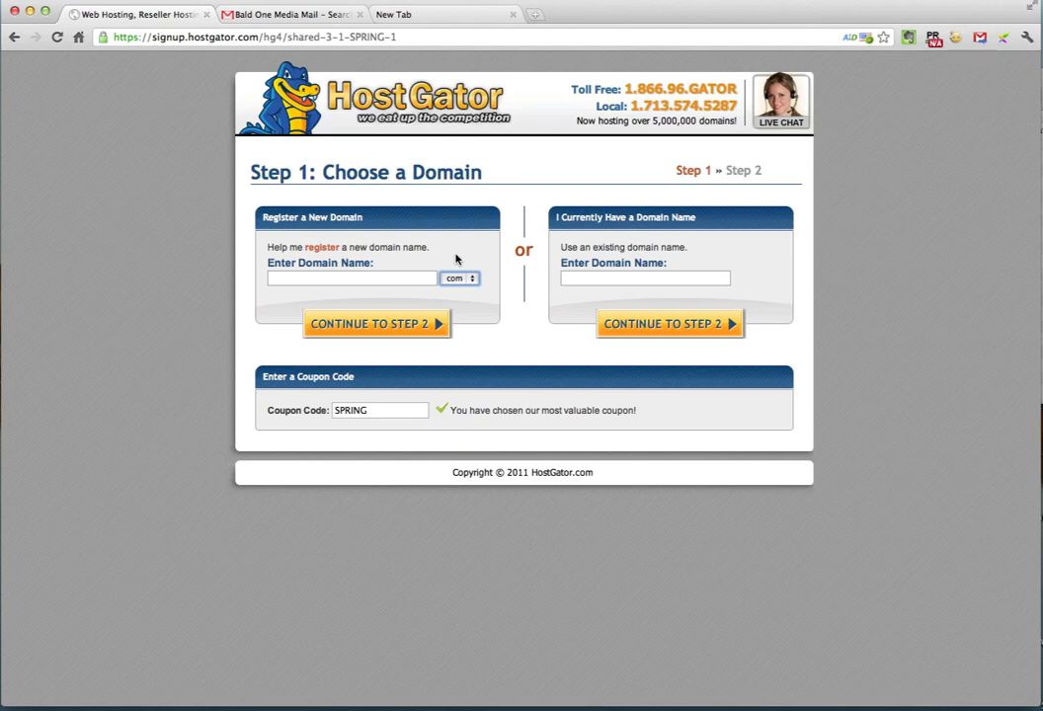
{"action": "mouse_move", "coordinate": [474, 281]}
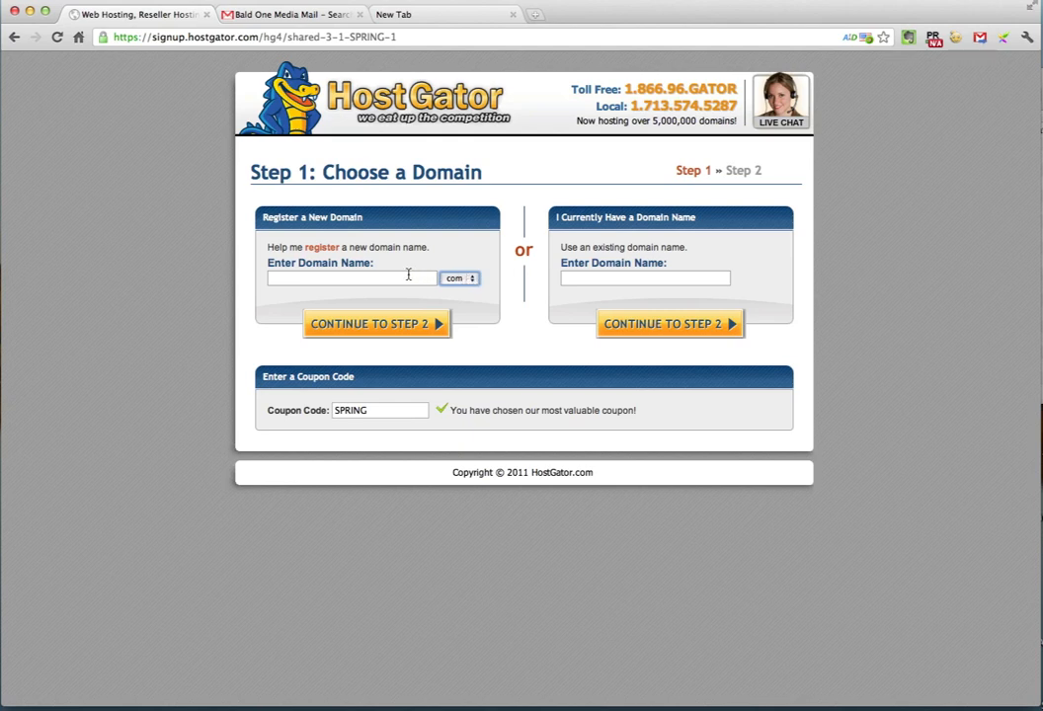
{"action": "mouse_move", "coordinate": [324, 237]}
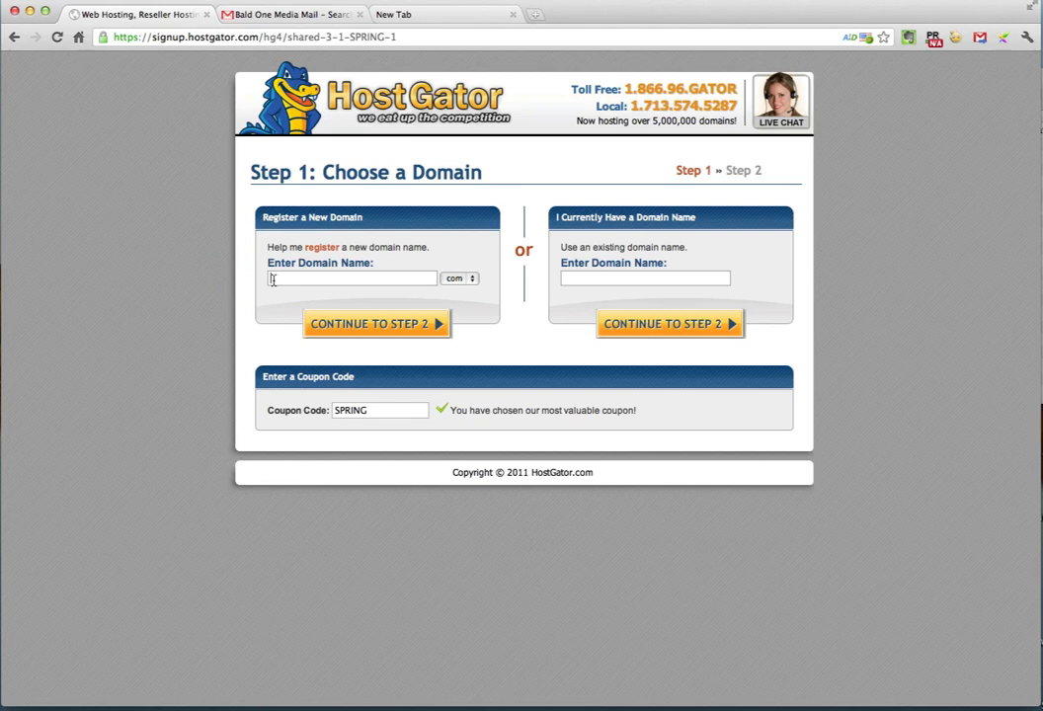
Step: Submit greatideas.com as the new domain, which comes back unavailable
{"action": "type", "text": "great"}
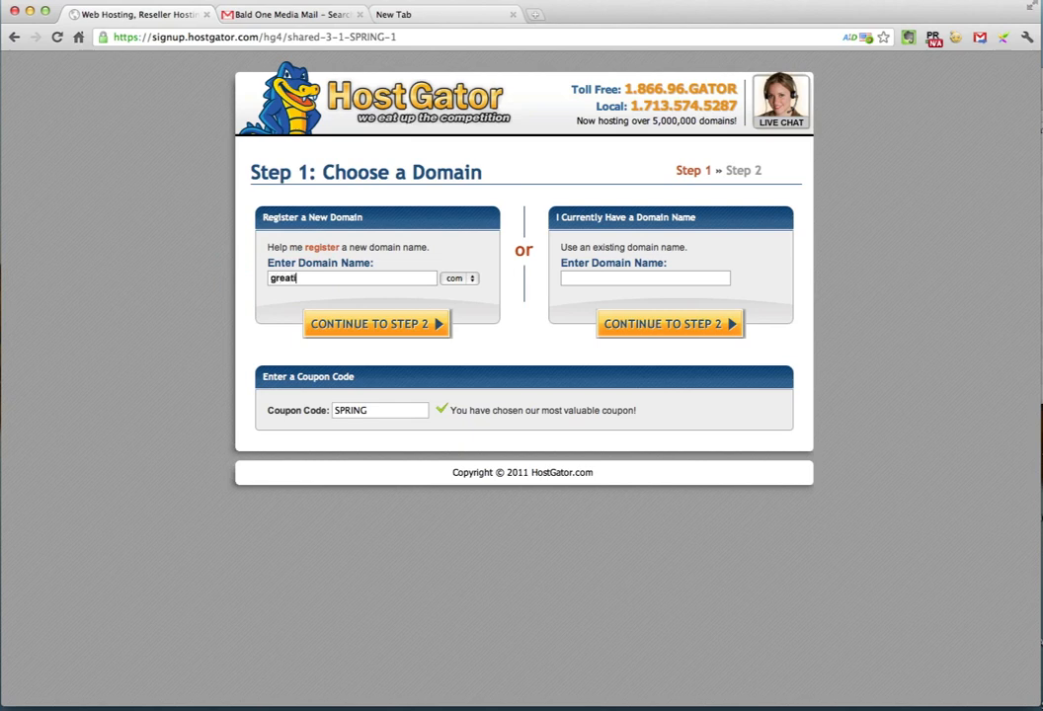
{"action": "type", "text": "ideas"}
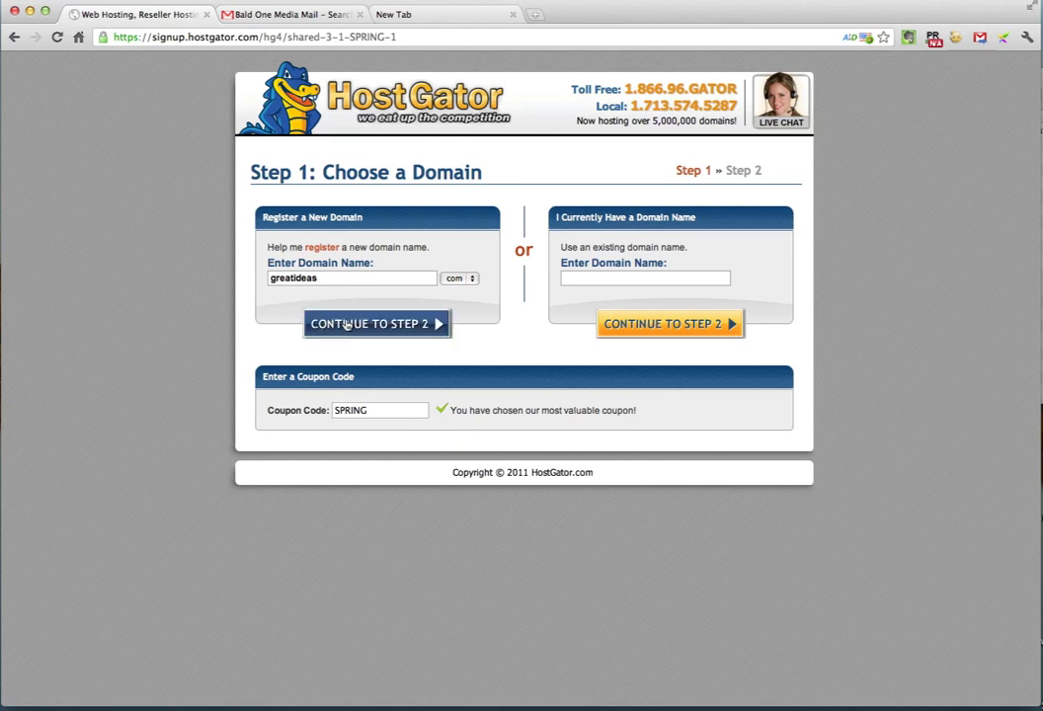
{"action": "left_click", "coordinate": [378, 323]}
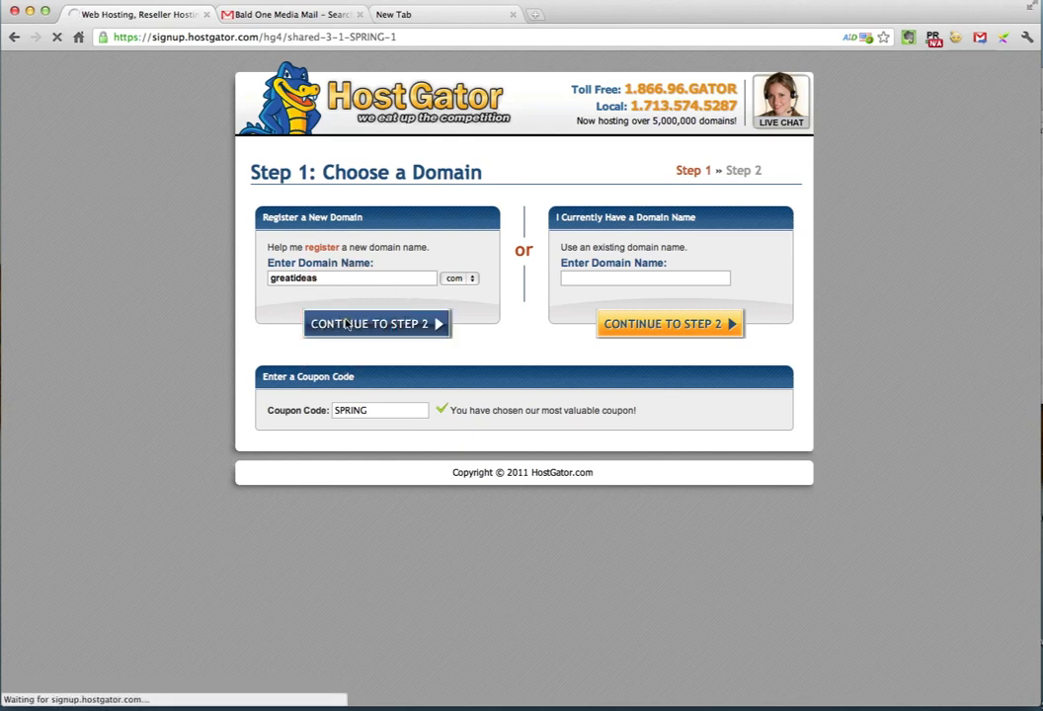
{"action": "left_click", "coordinate": [376, 324]}
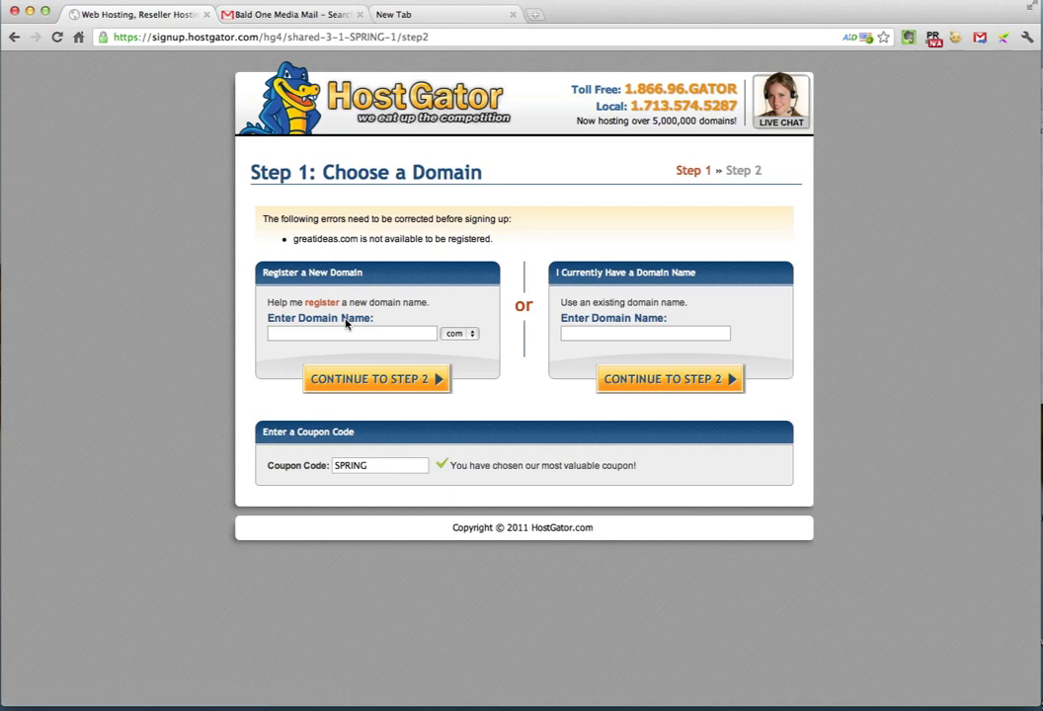
{"action": "mouse_move", "coordinate": [340, 255]}
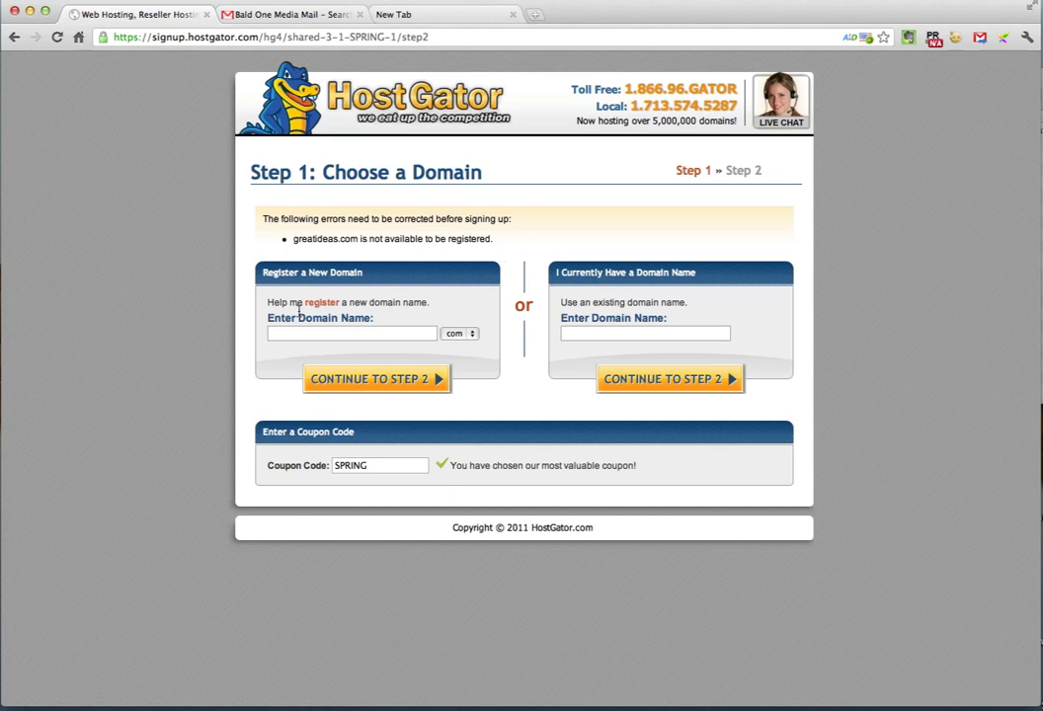
Step: Enter greatideasblog as the new domain name instead
{"action": "left_click", "coordinate": [352, 331]}
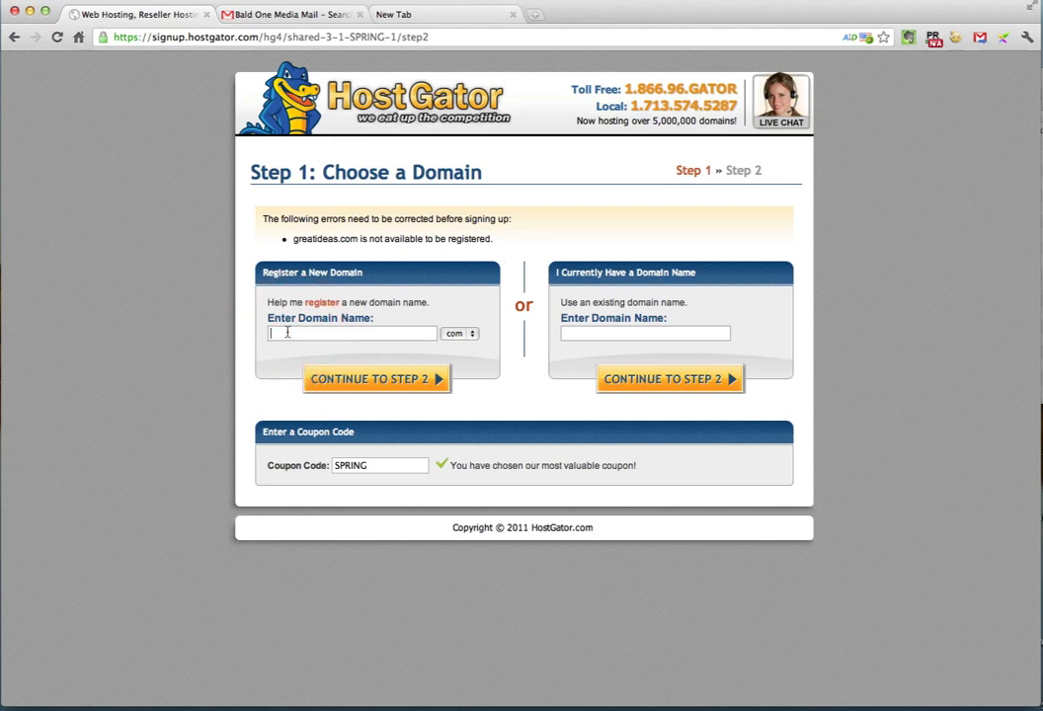
{"action": "type", "text": "g"}
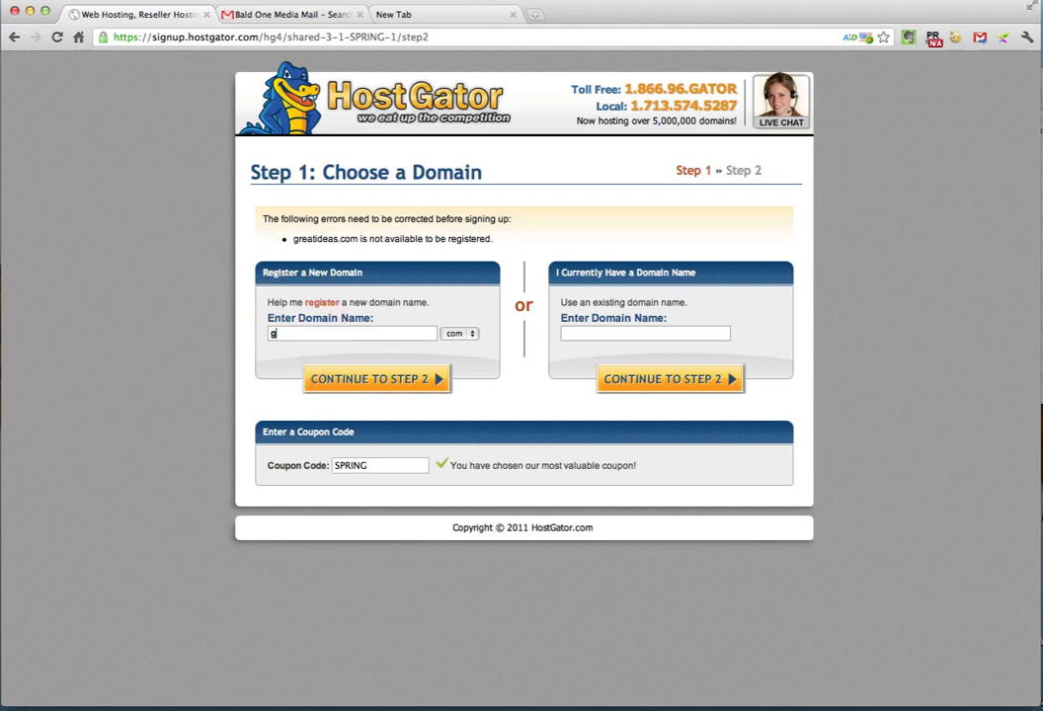
{"action": "type", "text": "greatideasb"}
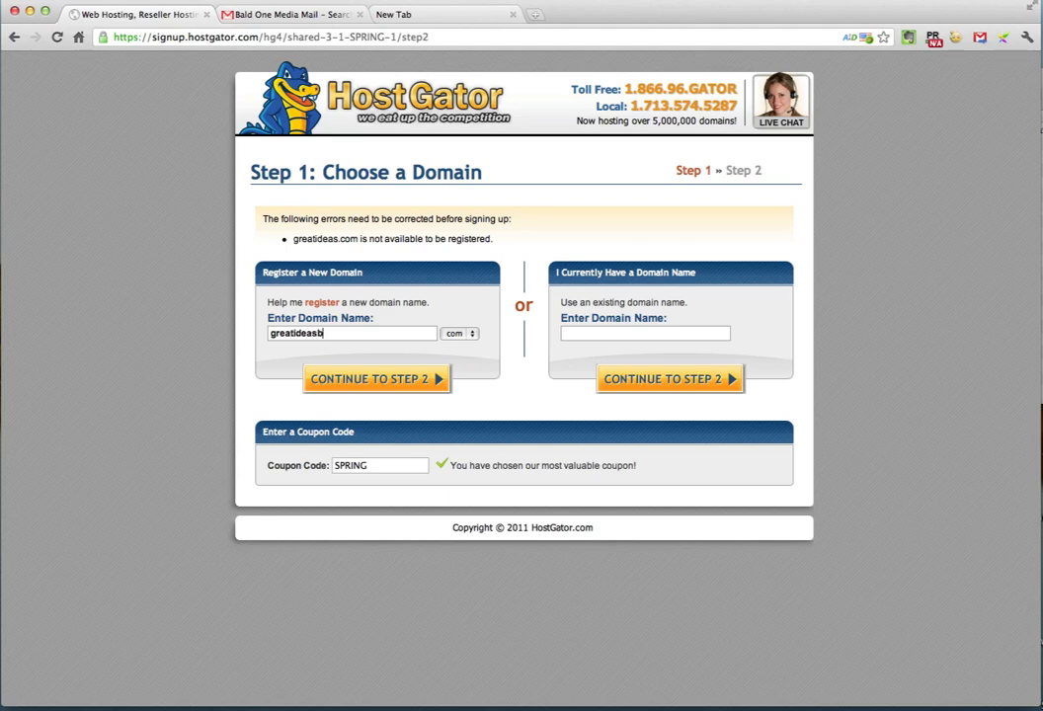
{"action": "type", "text": "log"}
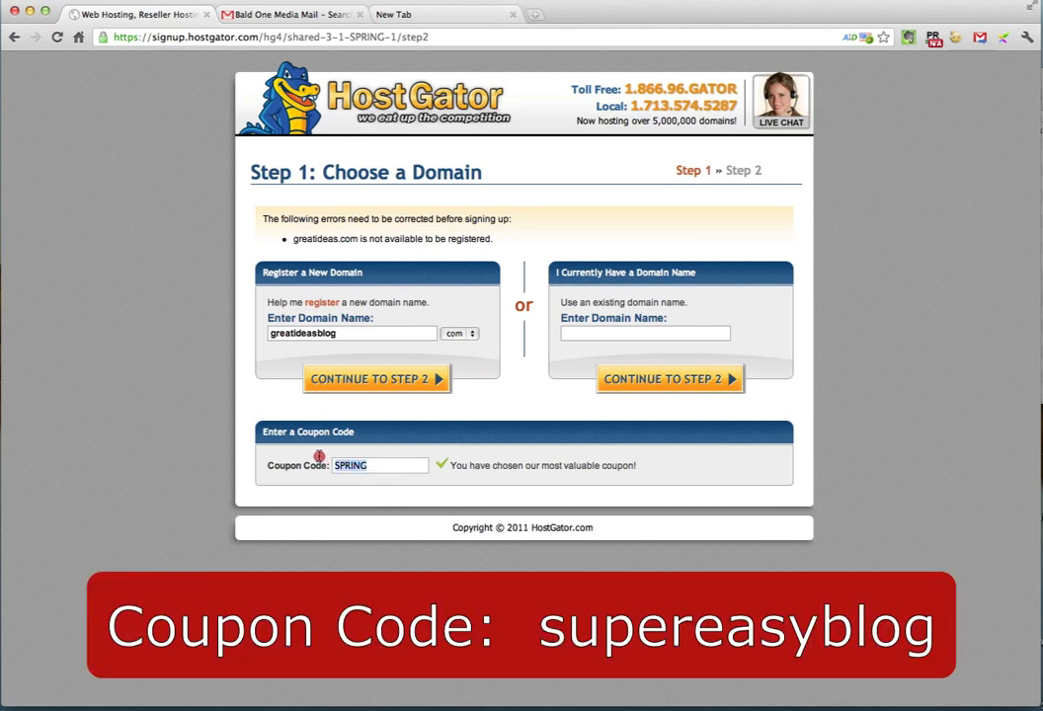
{"action": "mouse_move", "coordinate": [308, 454]}
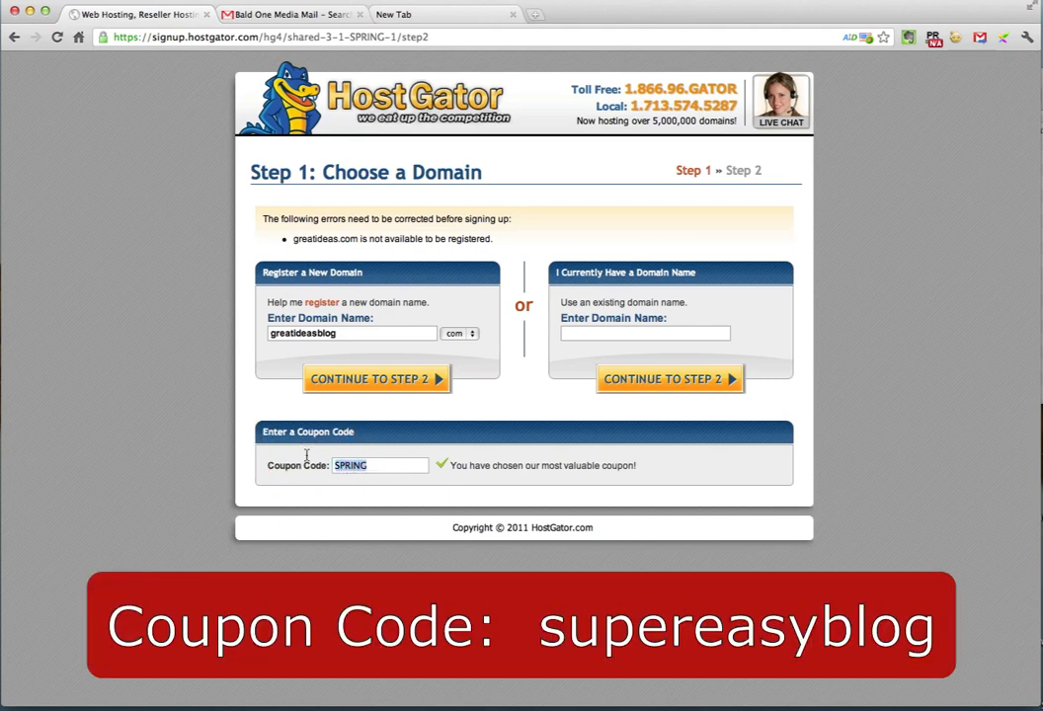
Step: Apply coupon code supereasyblog and continue to Step 2
{"action": "type", "text": "suer"}
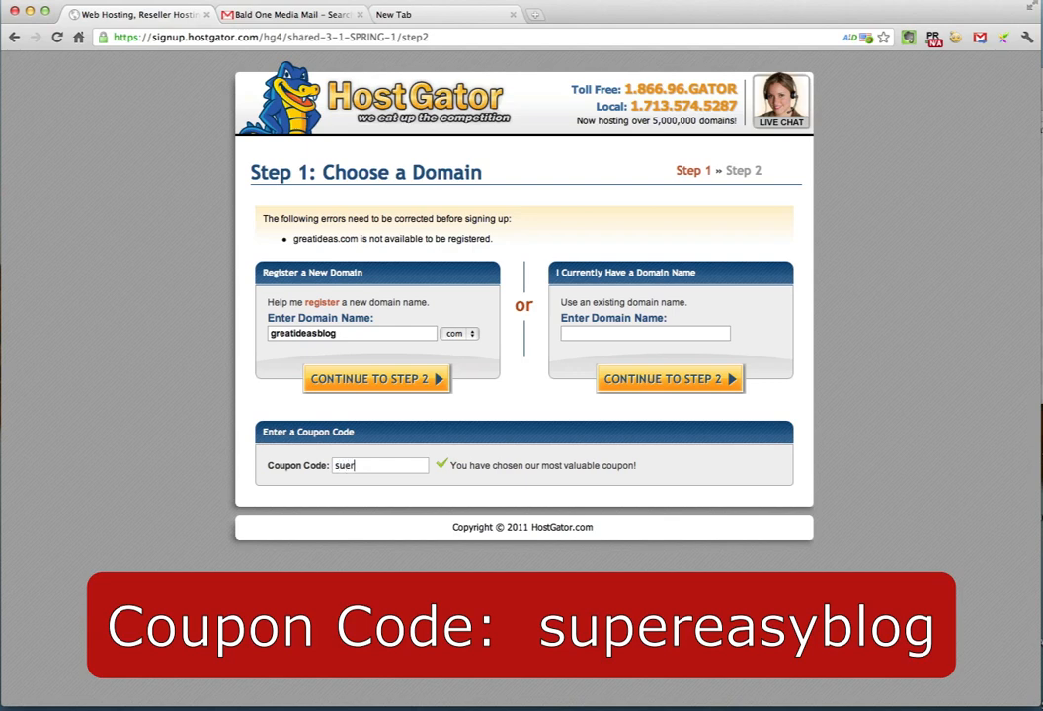
{"action": "type", "text": "upereasyb"}
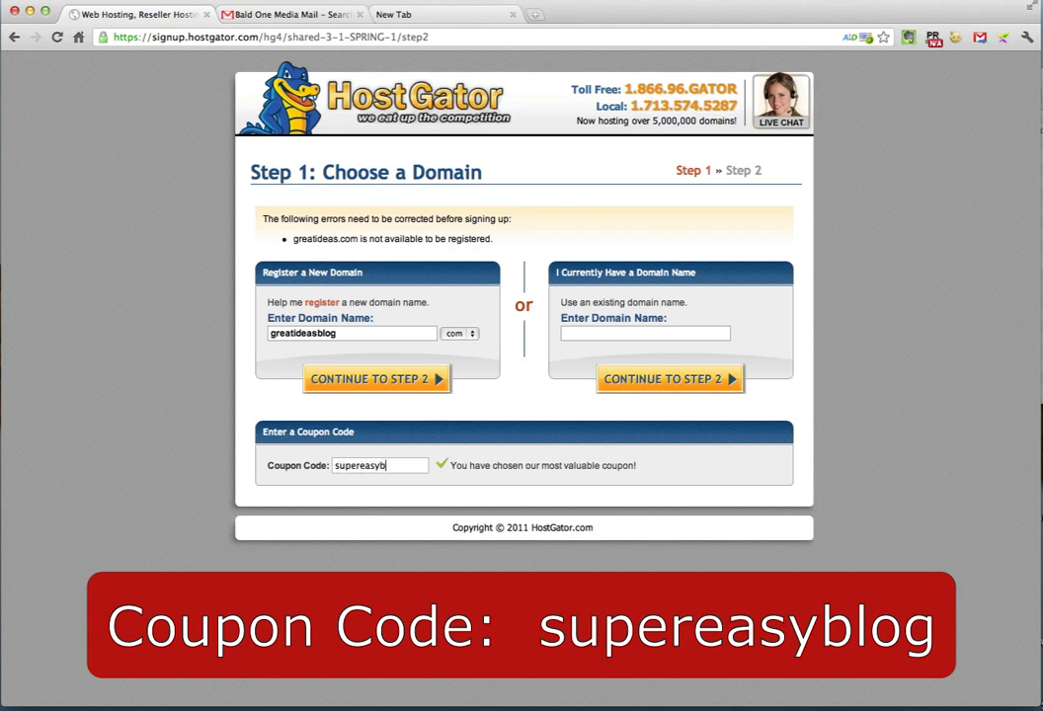
{"action": "type", "text": "log"}
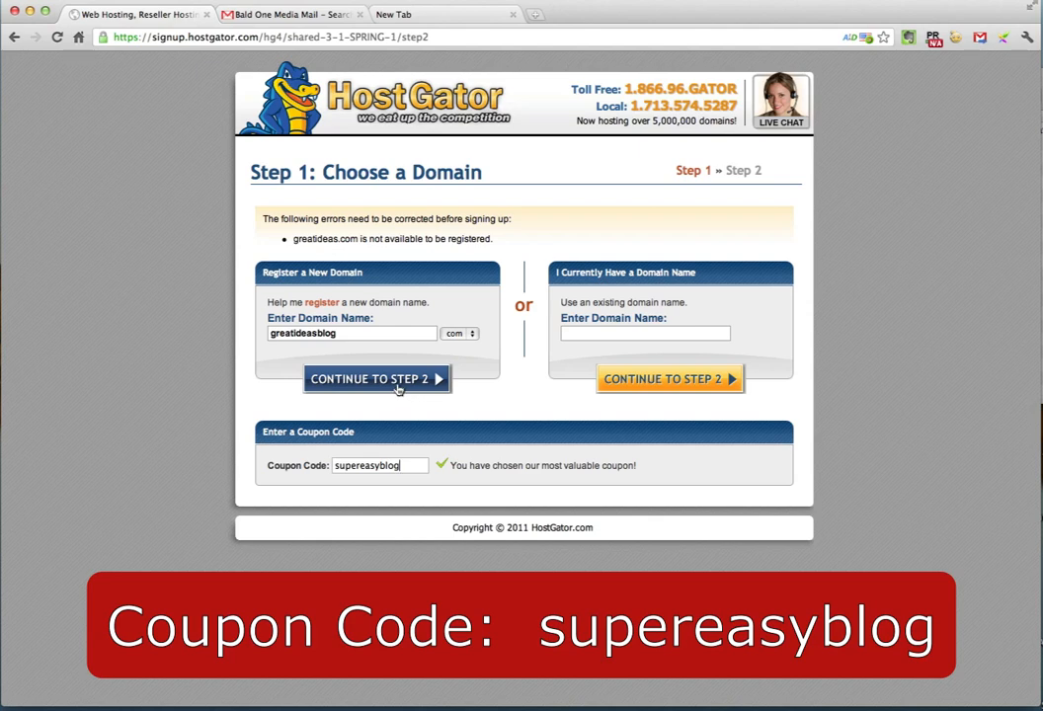
{"action": "left_click", "coordinate": [375, 379]}
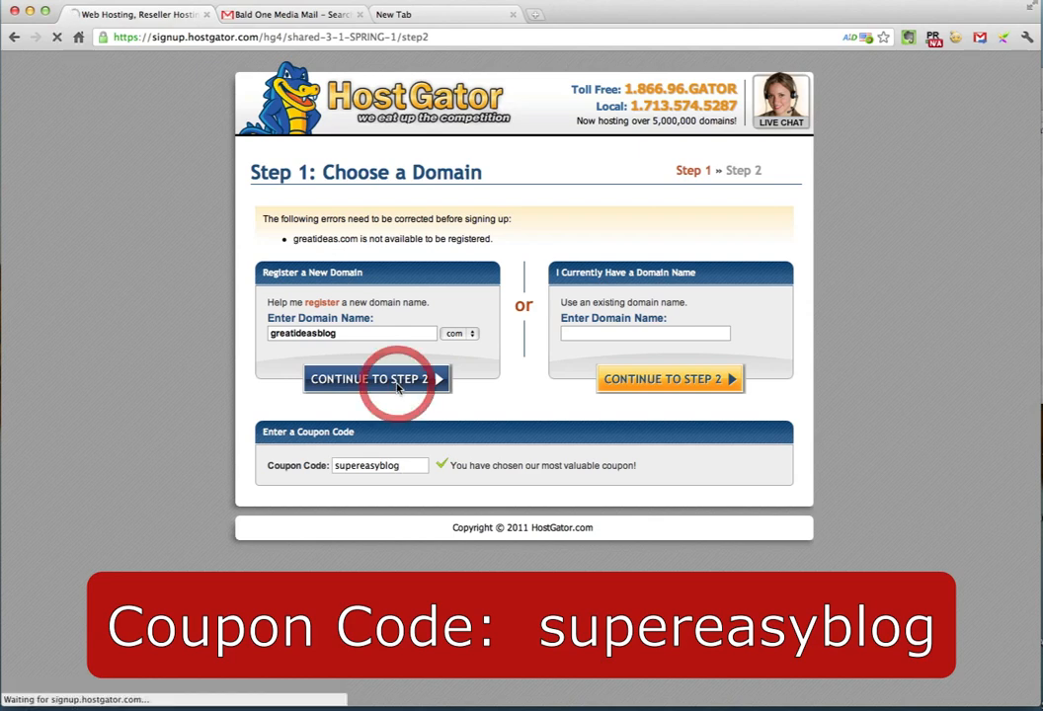
{"action": "left_click", "coordinate": [376, 380]}
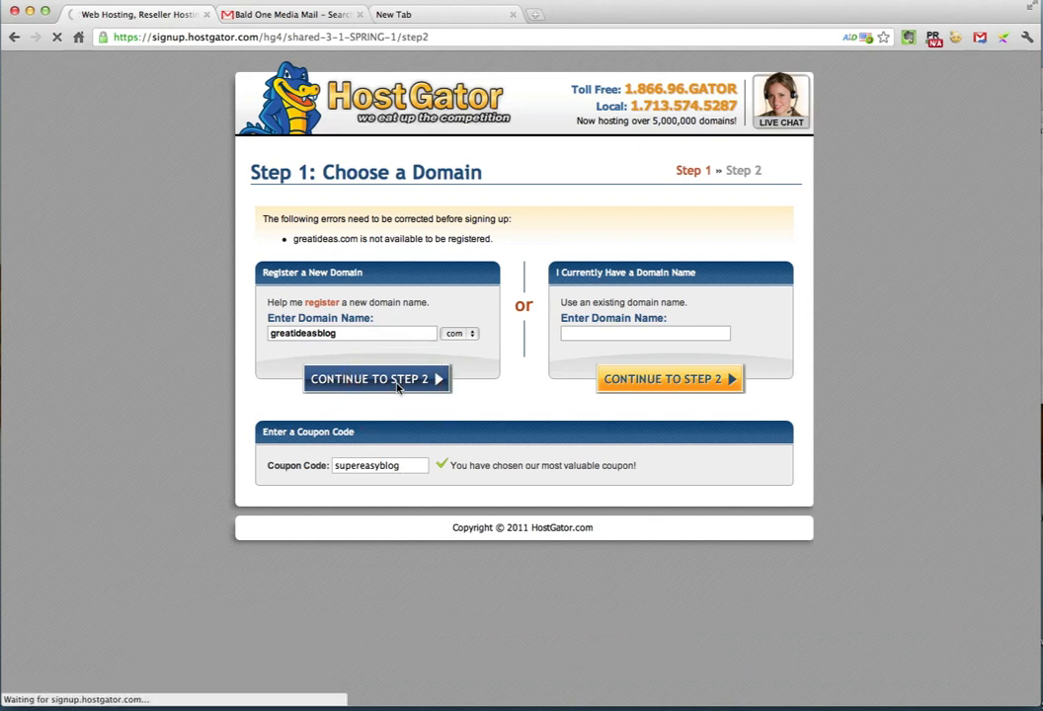
{"action": "left_click", "coordinate": [377, 379]}
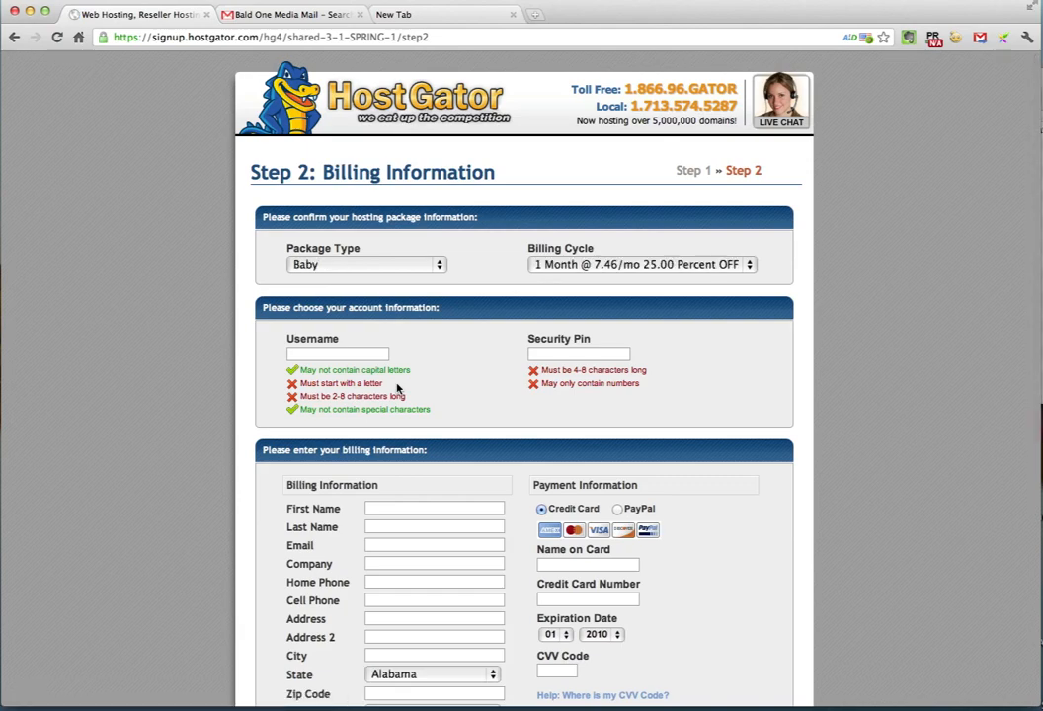
{"action": "scroll", "scroll_direction": "down", "scroll_amount": 3}
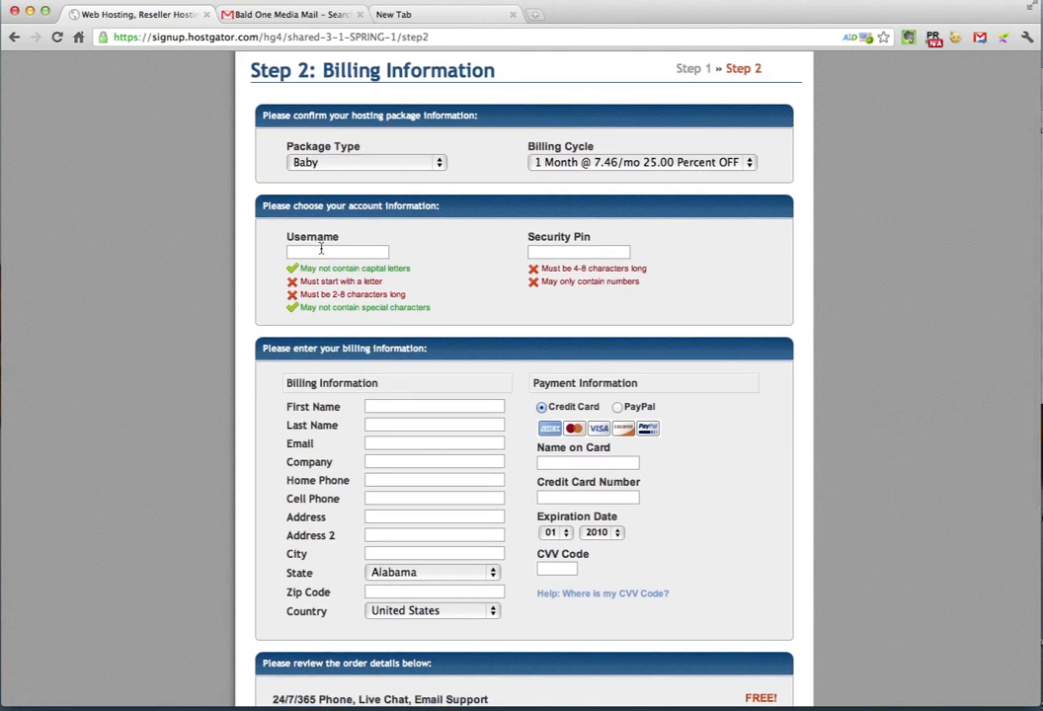
{"action": "scroll", "scroll_direction": "down", "scroll_amount": 3}
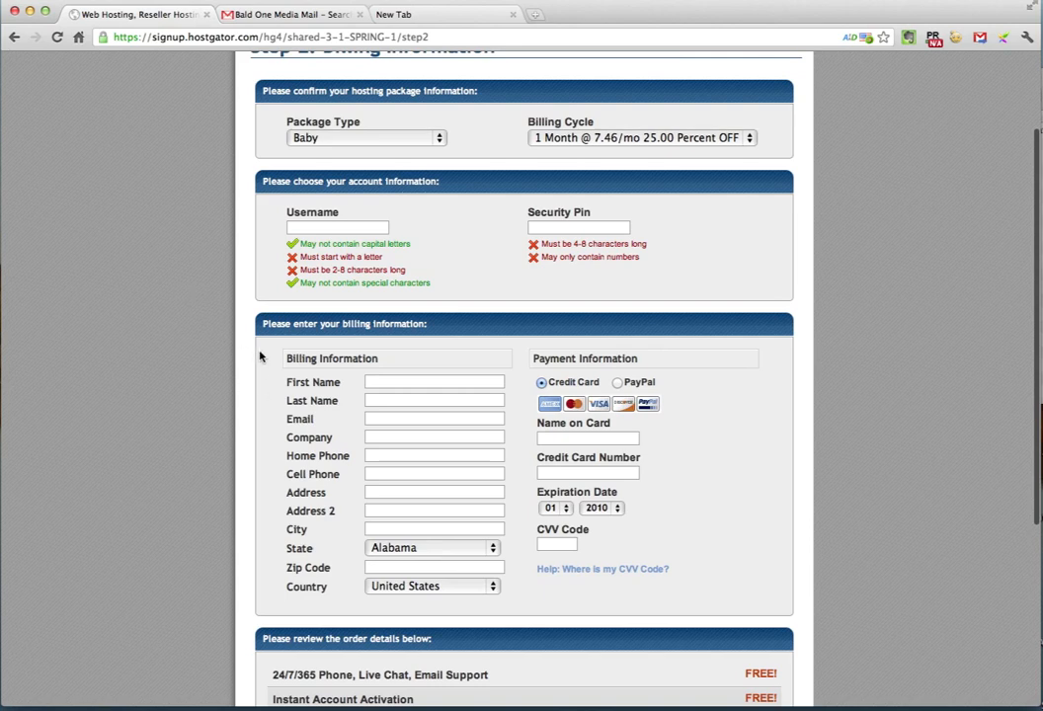
{"action": "mouse_move", "coordinate": [285, 298]}
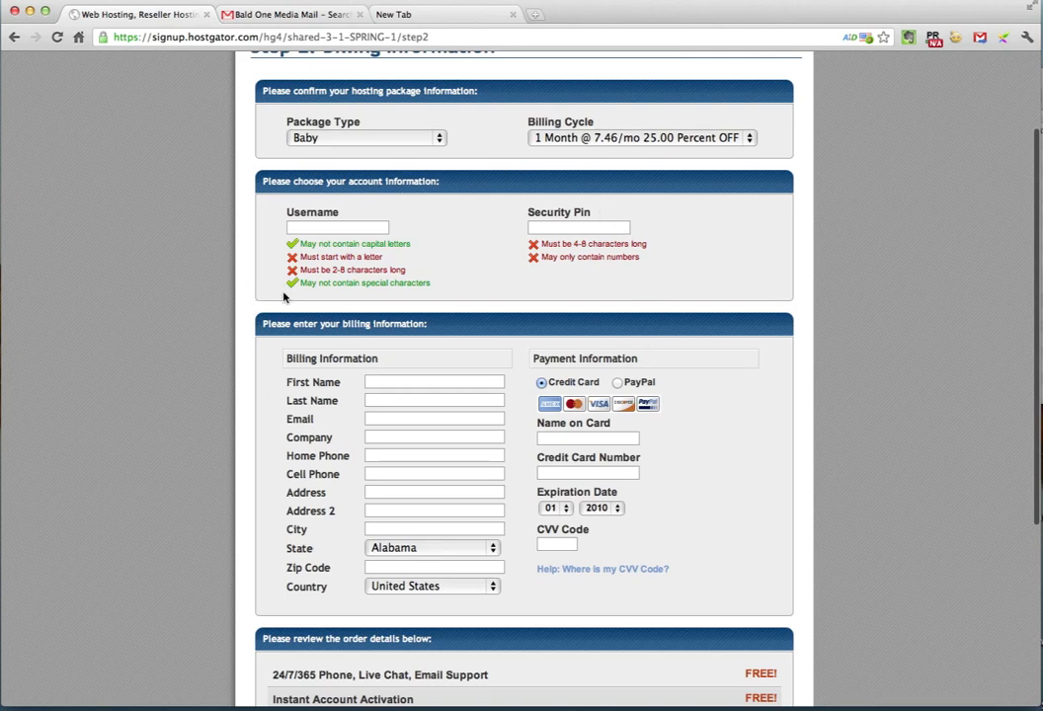
{"action": "scroll", "scroll_direction": "down", "scroll_amount": 3}
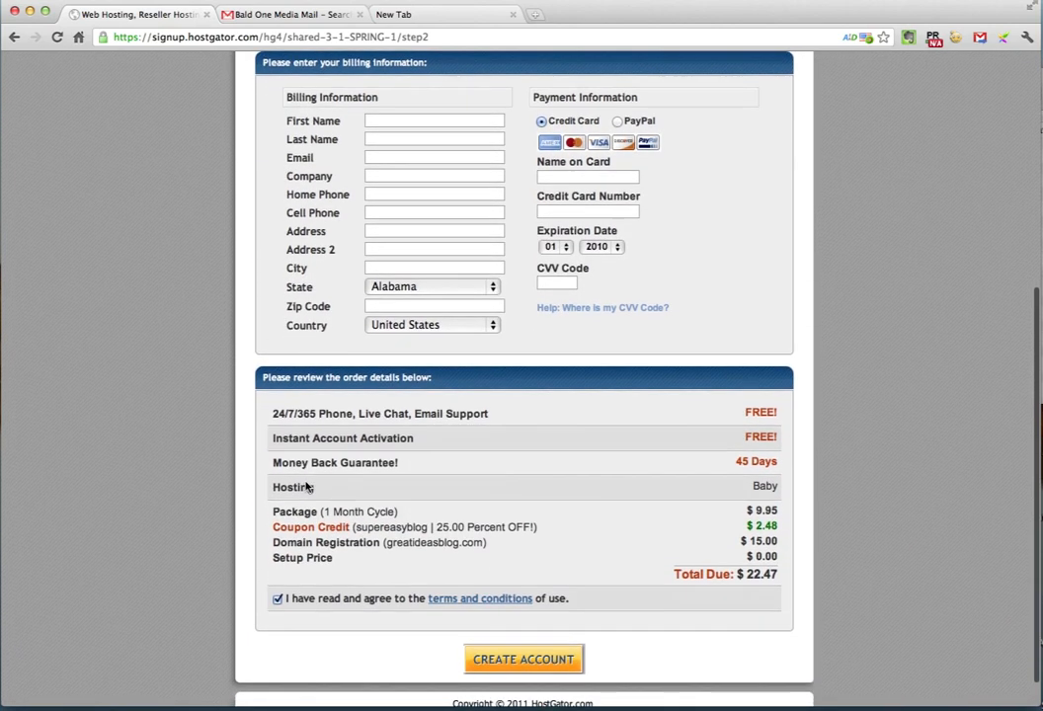
{"action": "scroll", "scroll_direction": "down", "scroll_amount": 3}
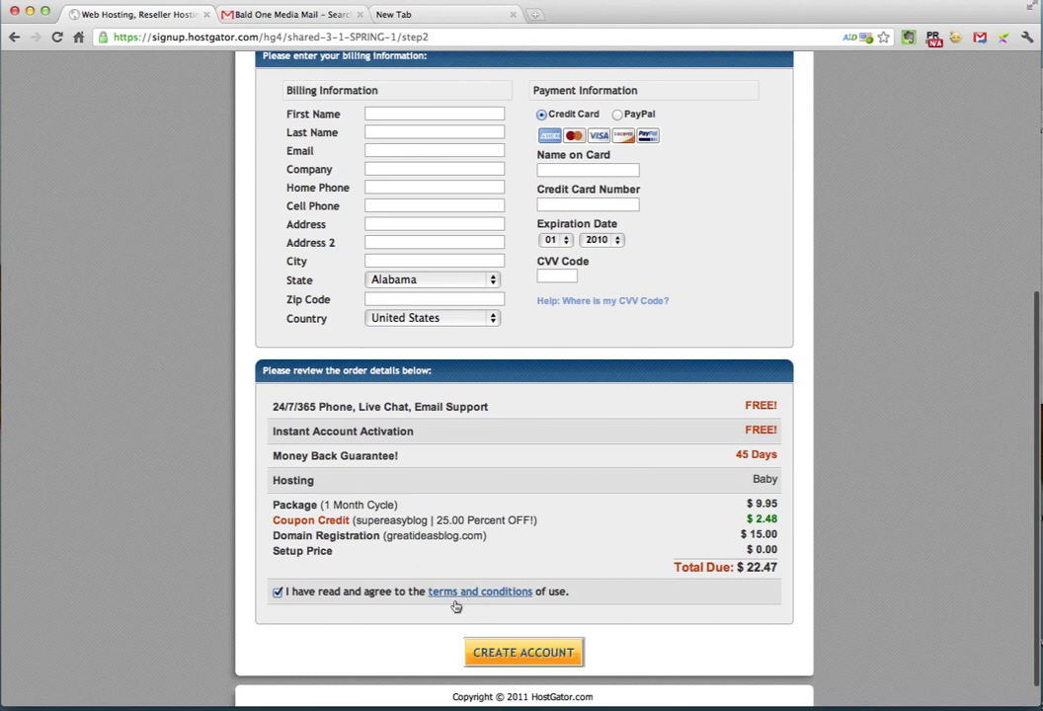
{"action": "mouse_move", "coordinate": [403, 346]}
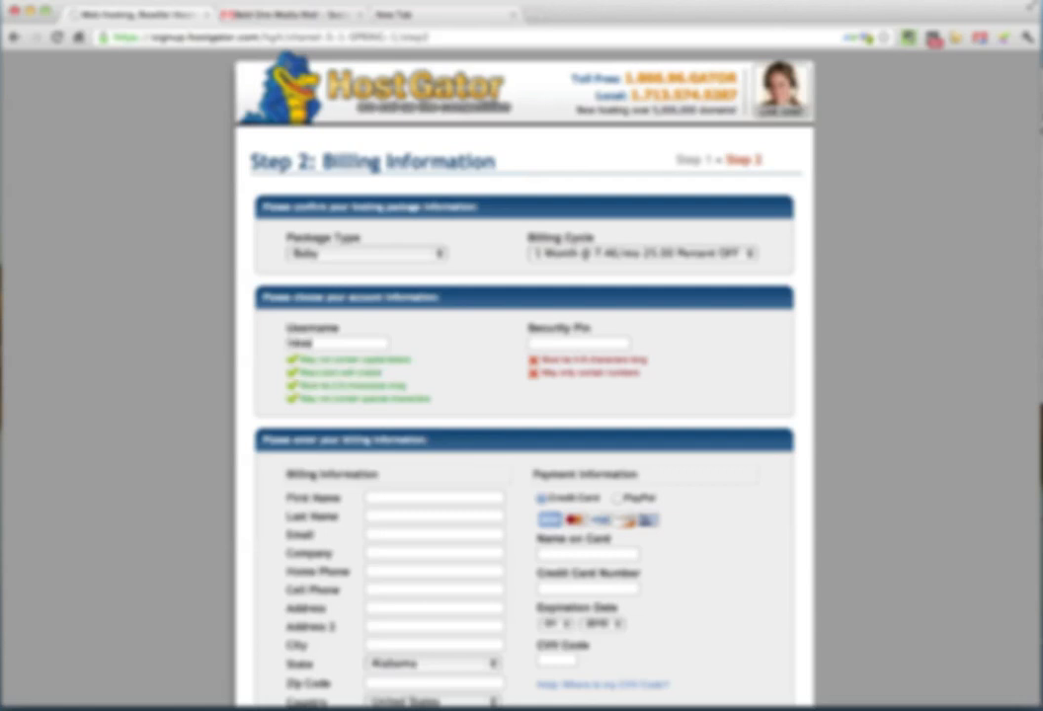
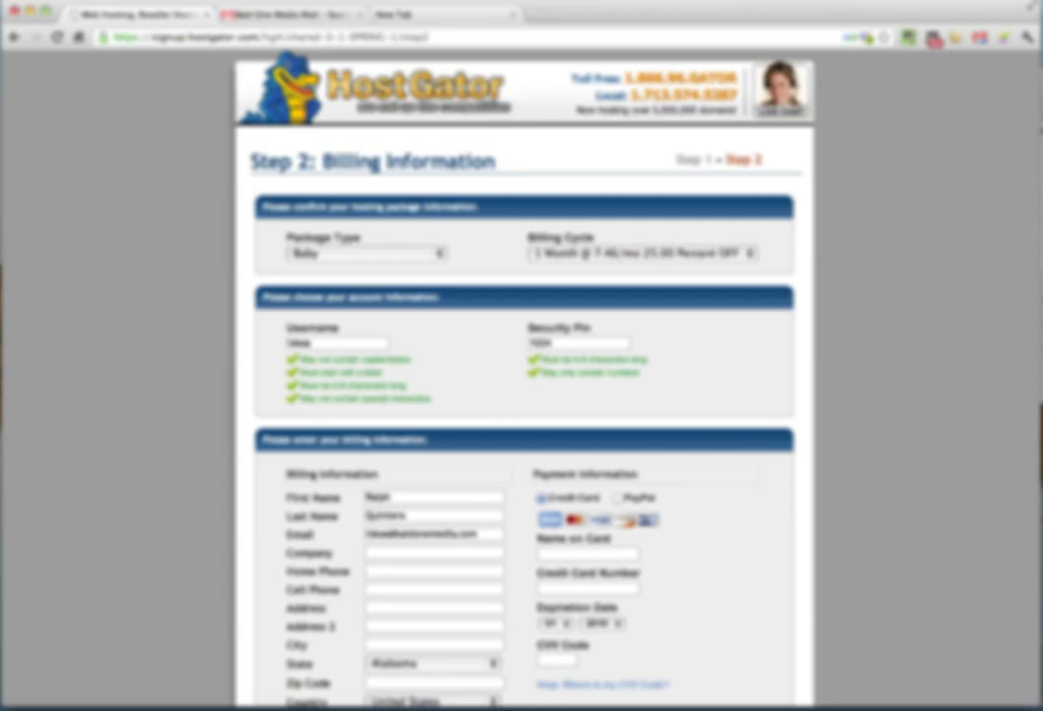
Step: Fill in the security pin, billing name Rob, card number and expiration year
{"action": "scroll", "scroll_direction": "down", "scroll_amount": 3}
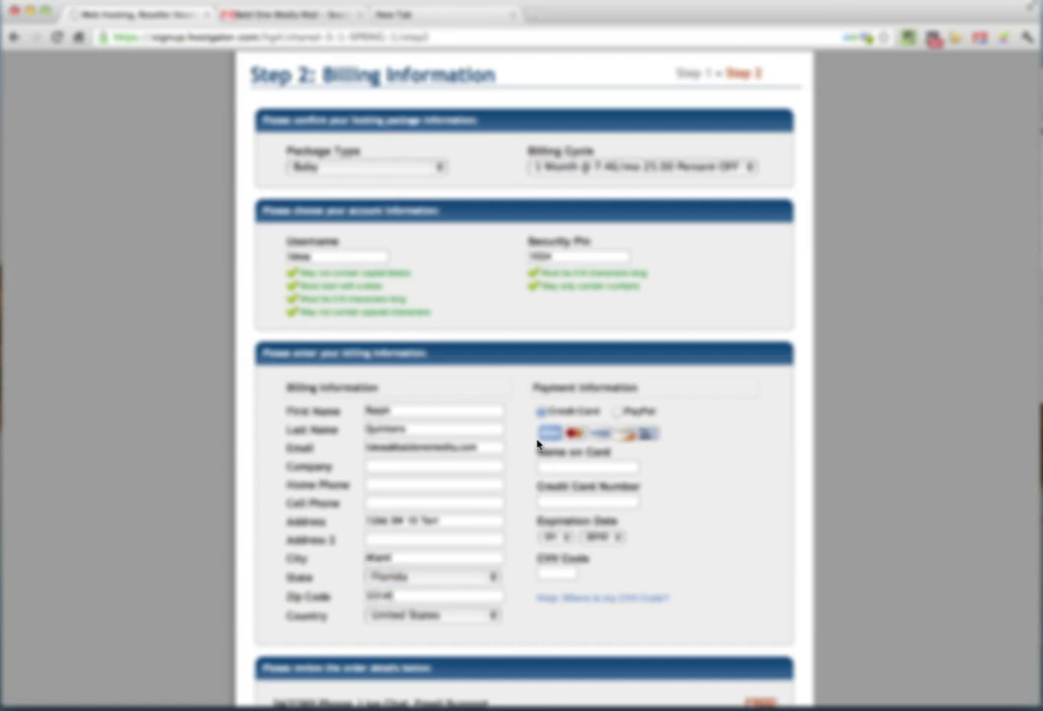
{"action": "type", "text": "Rob"}
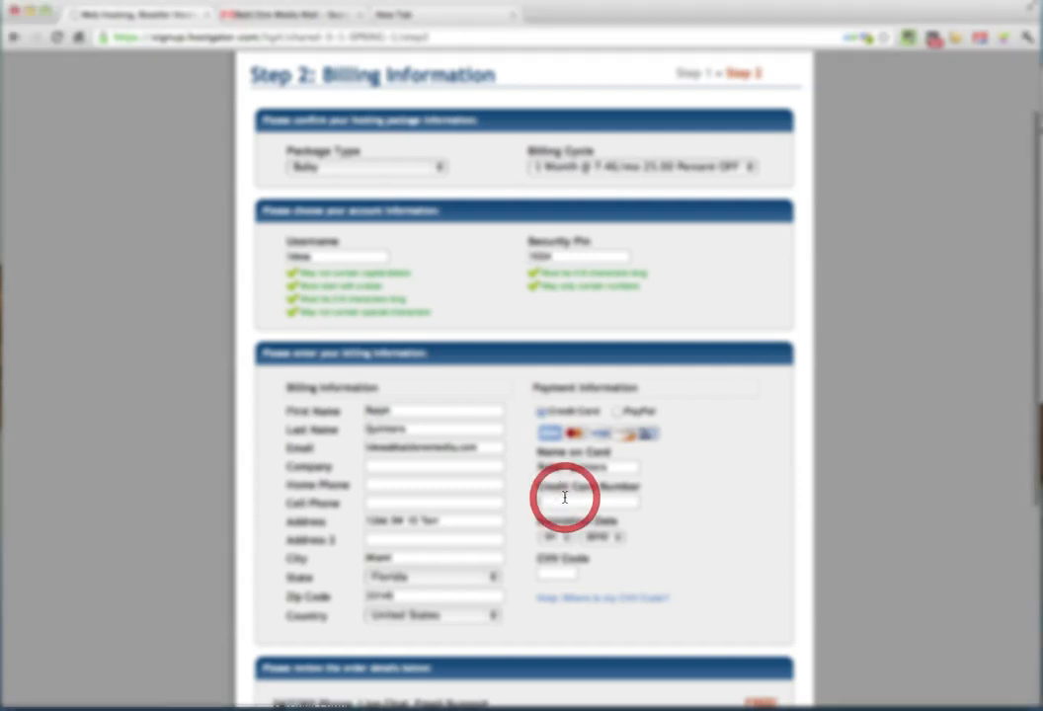
{"action": "left_click", "coordinate": [553, 537]}
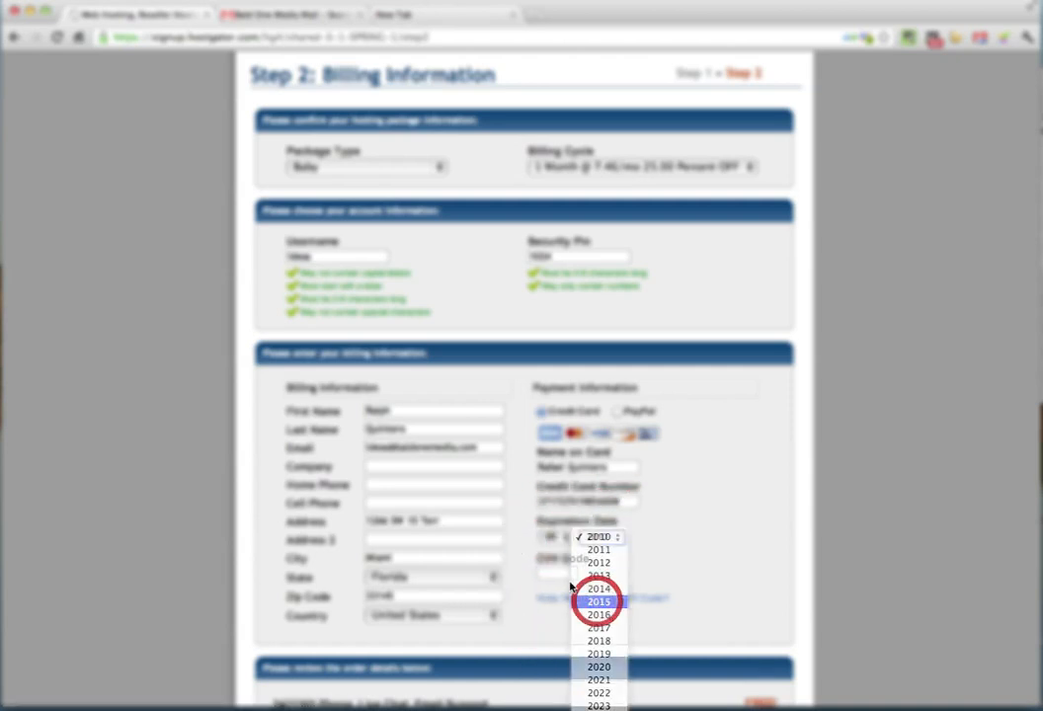
{"action": "left_click", "coordinate": [598, 601]}
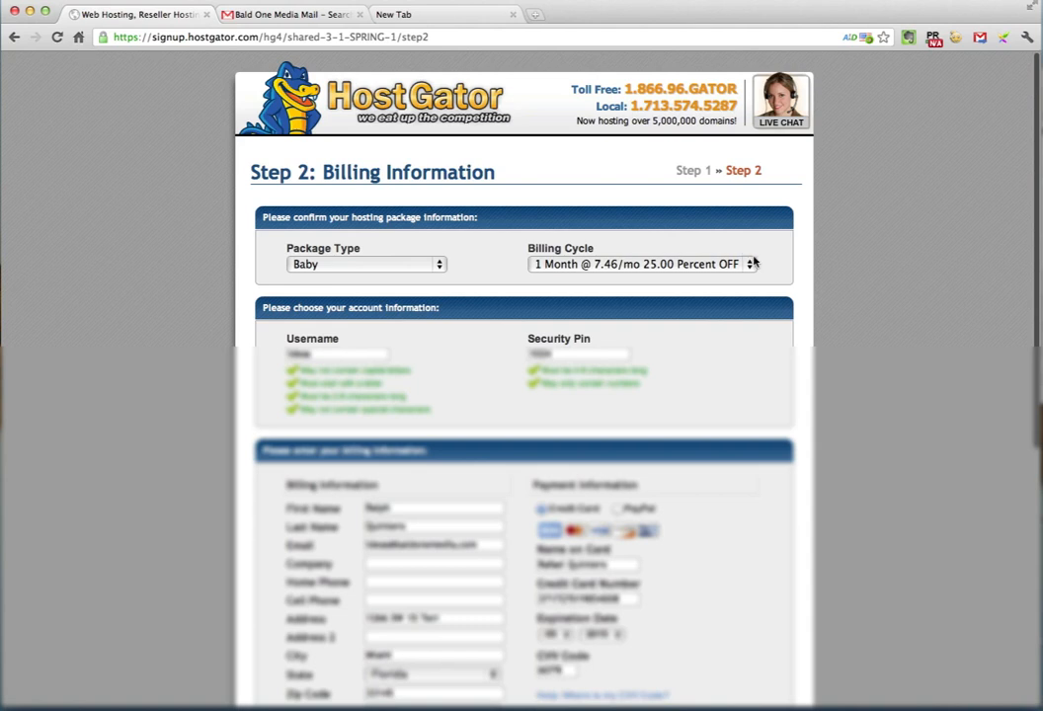
{"action": "mouse_move", "coordinate": [752, 269]}
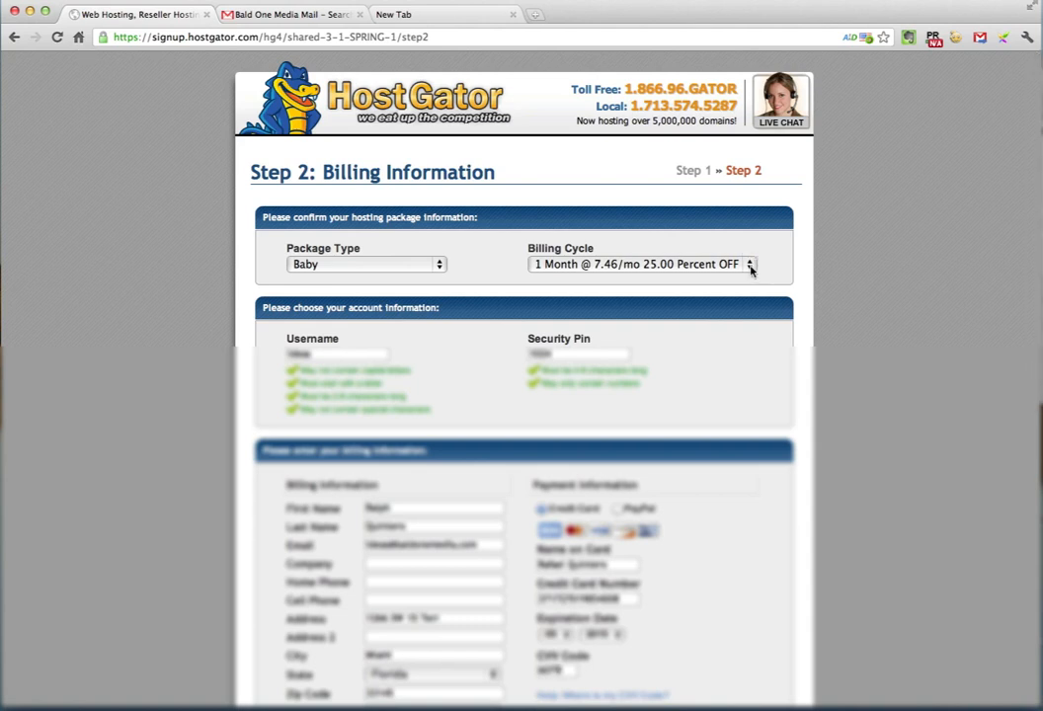
Step: Select the '12 Month @ 7.46/mo 25.00 Percent OFF!' billing cycle
{"action": "left_click", "coordinate": [640, 265]}
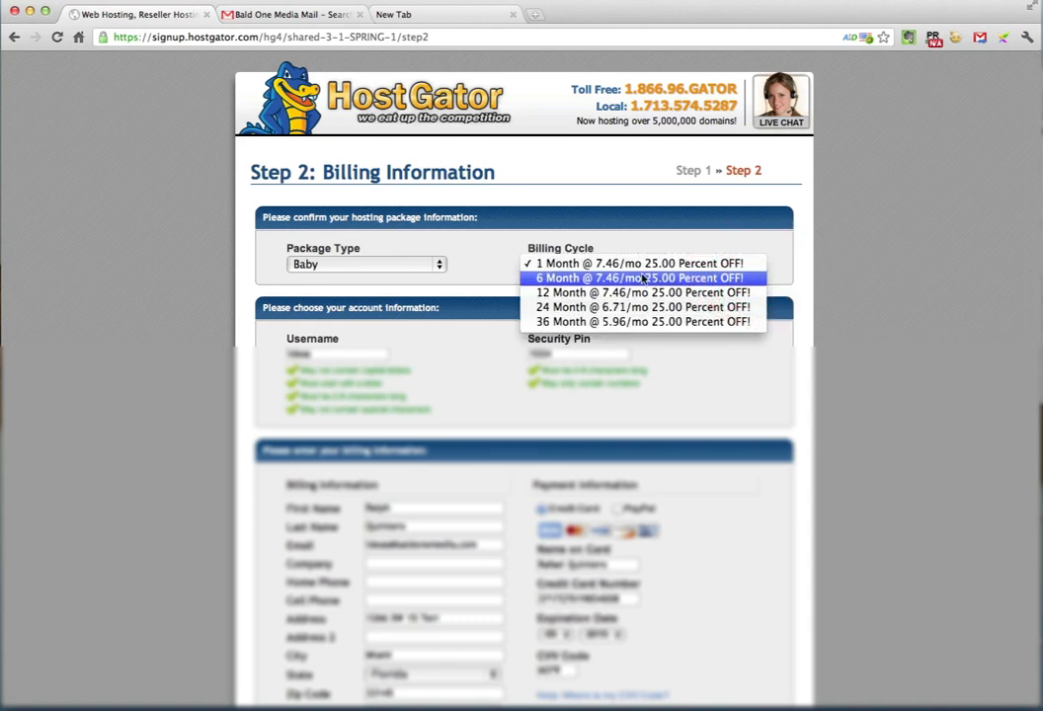
{"action": "left_click", "coordinate": [644, 293]}
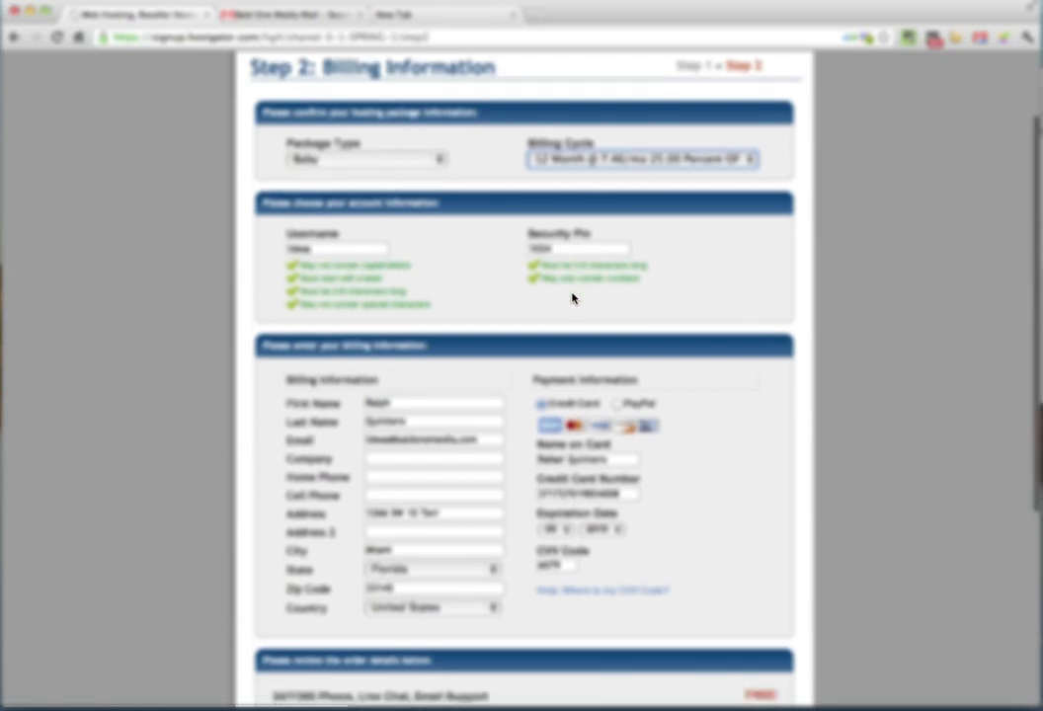
Step: Check the $104.55 order total and create the hosting account
{"action": "scroll", "scroll_direction": "down", "scroll_amount": 3}
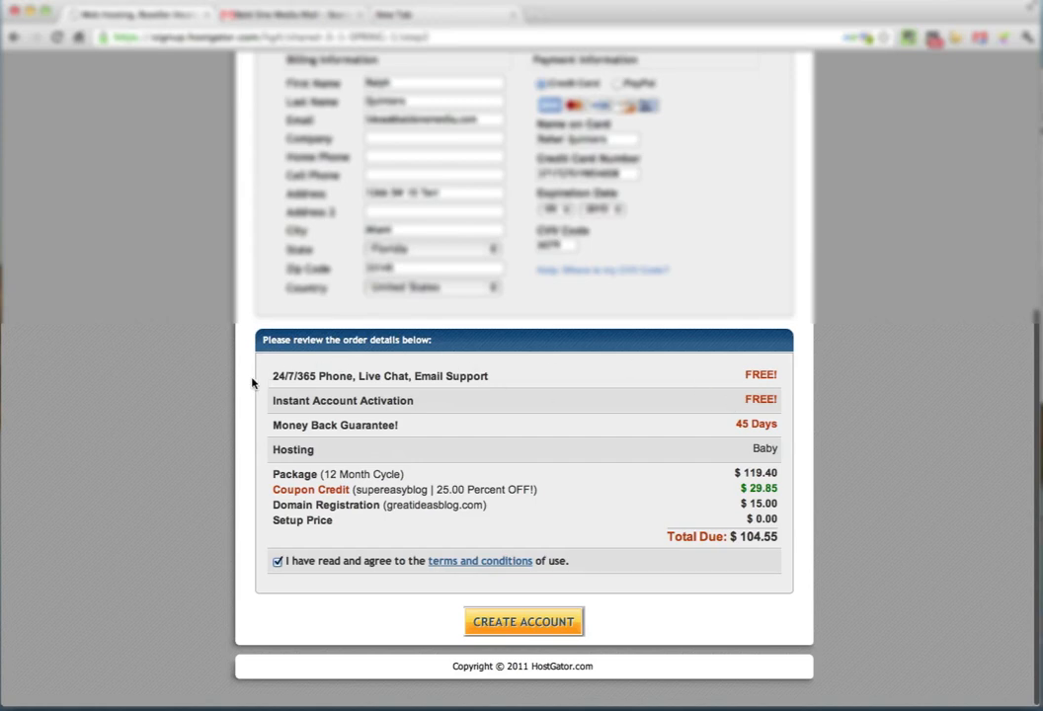
{"action": "mouse_move", "coordinate": [747, 427]}
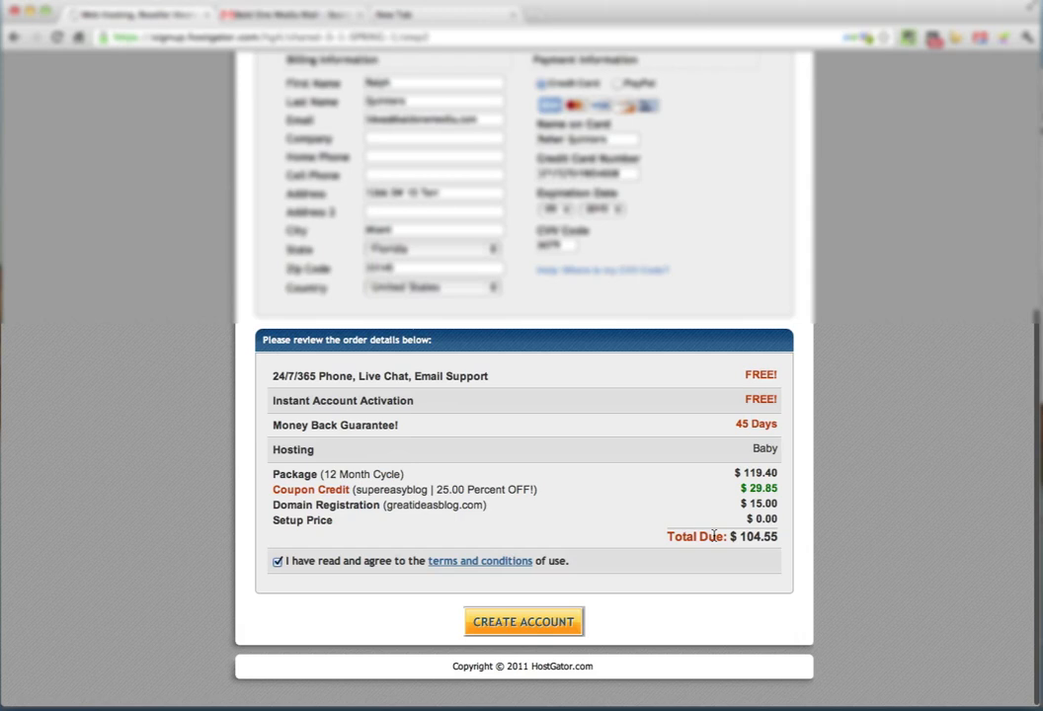
{"action": "mouse_move", "coordinate": [763, 541]}
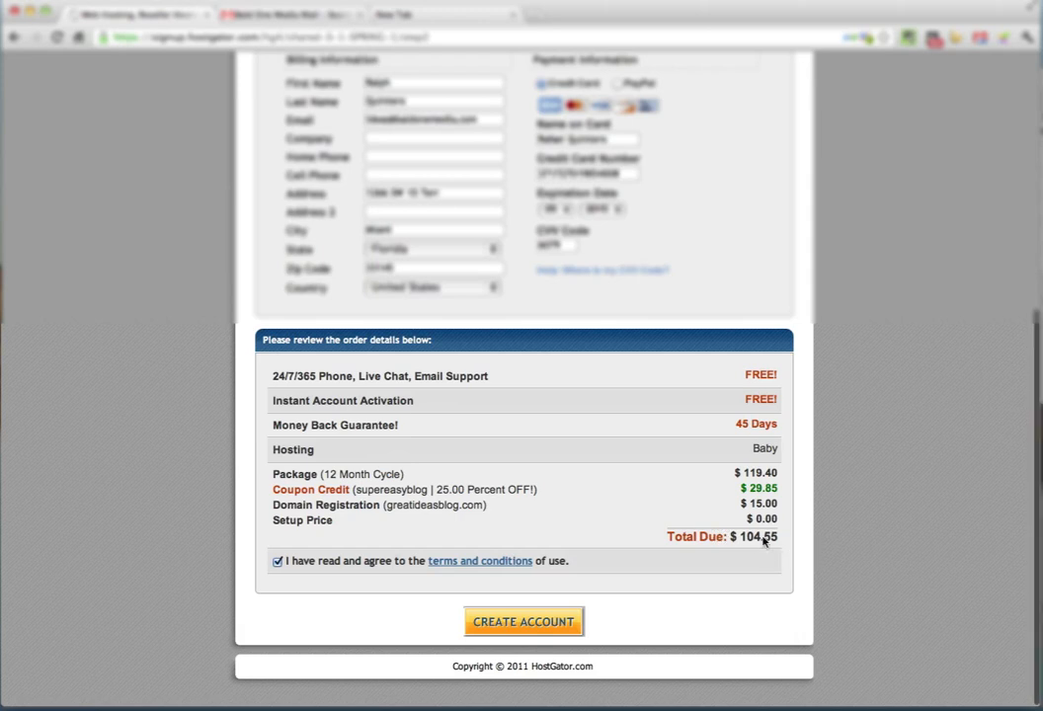
{"action": "left_click", "coordinate": [524, 620]}
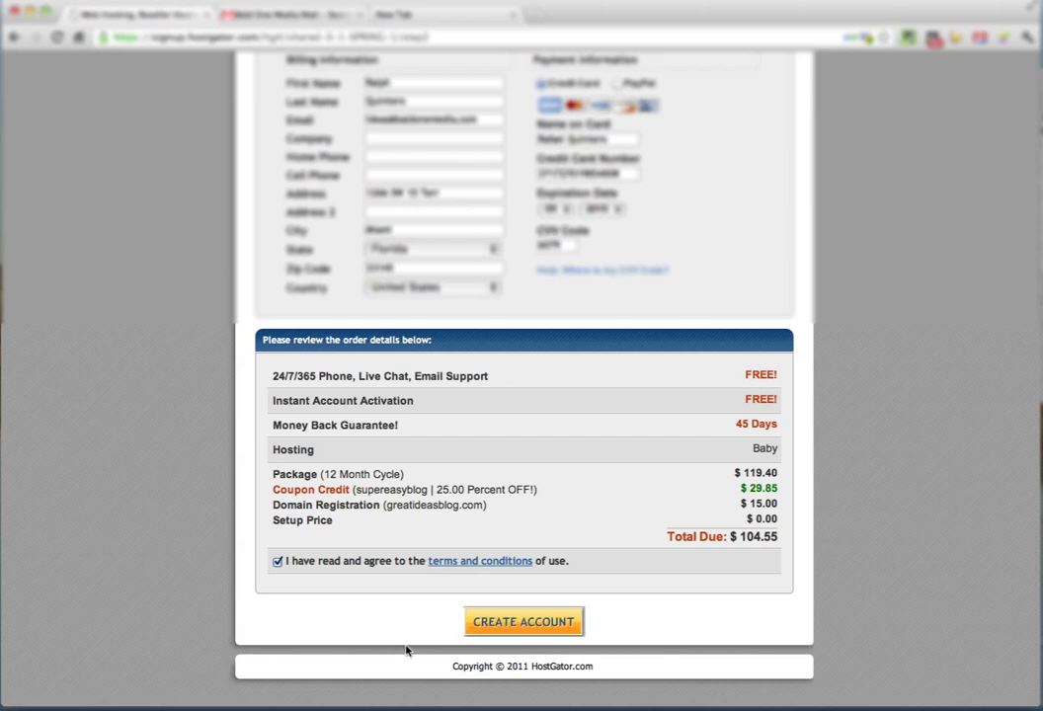
{"action": "left_click", "coordinate": [524, 620]}
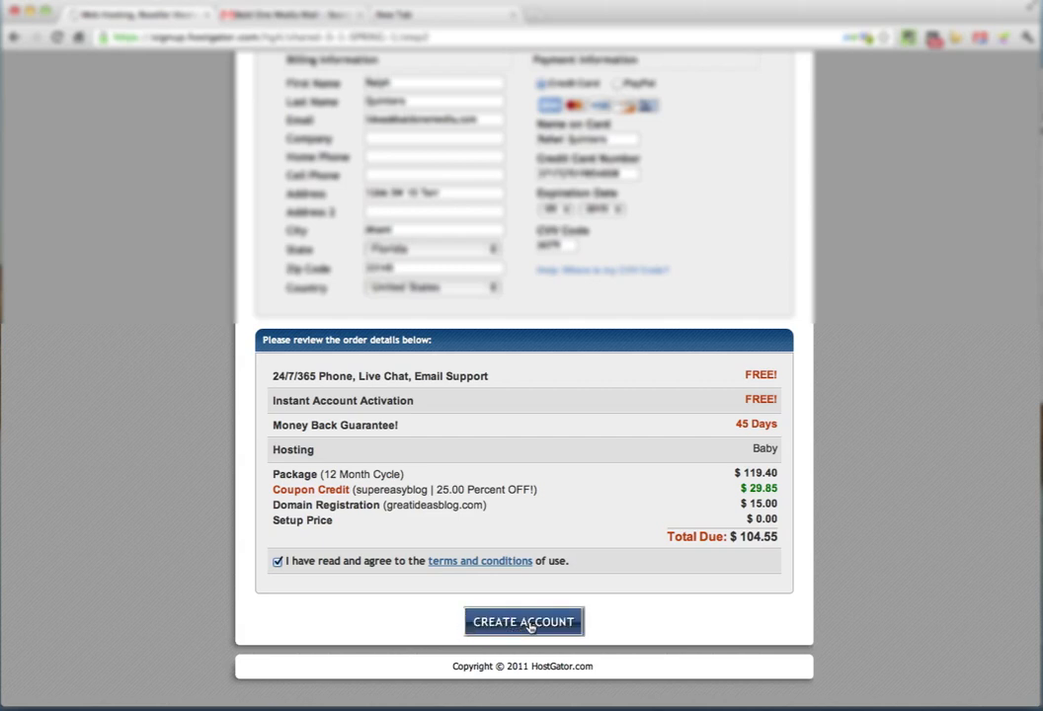
{"action": "left_click", "coordinate": [524, 621]}
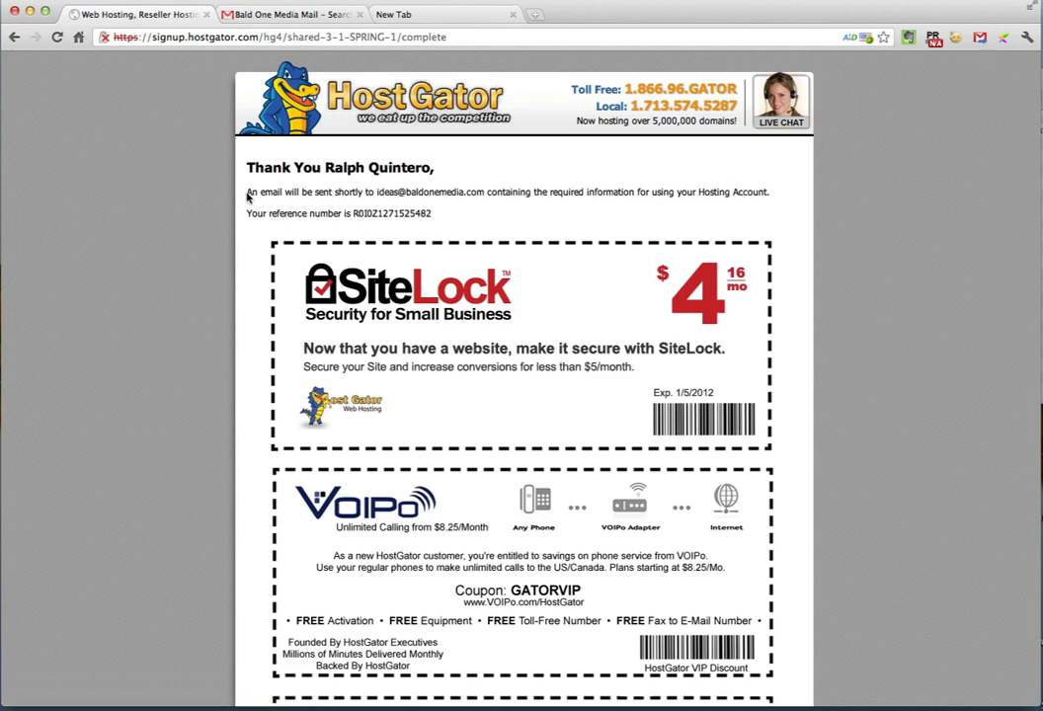
{"action": "mouse_move", "coordinate": [442, 185]}
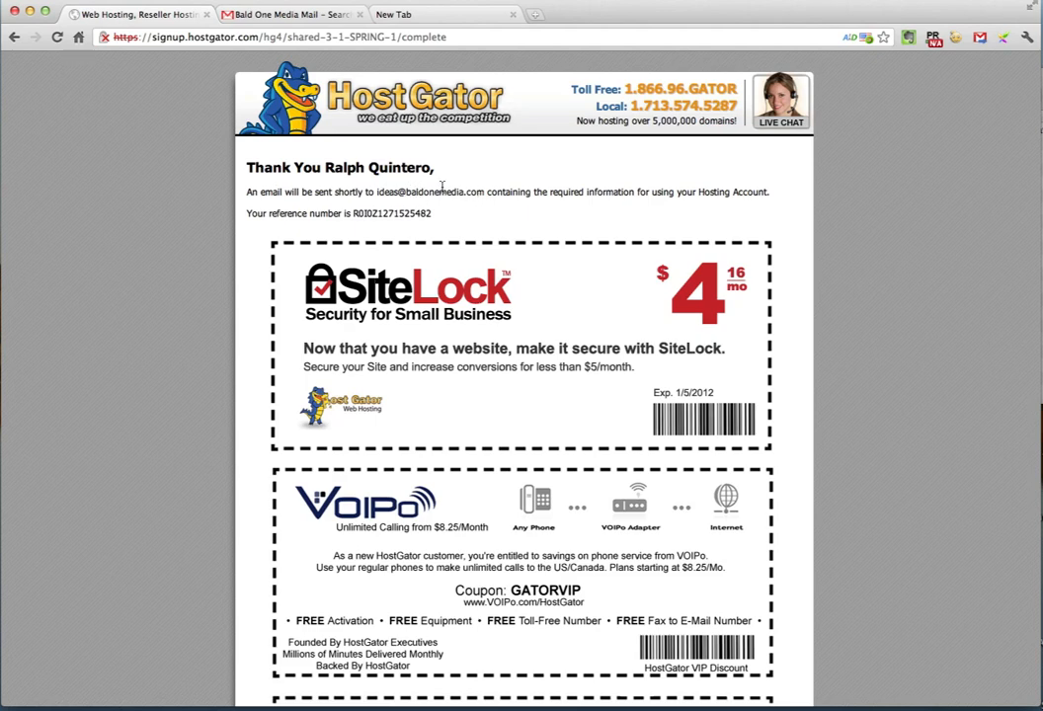
{"action": "mouse_move", "coordinate": [510, 193]}
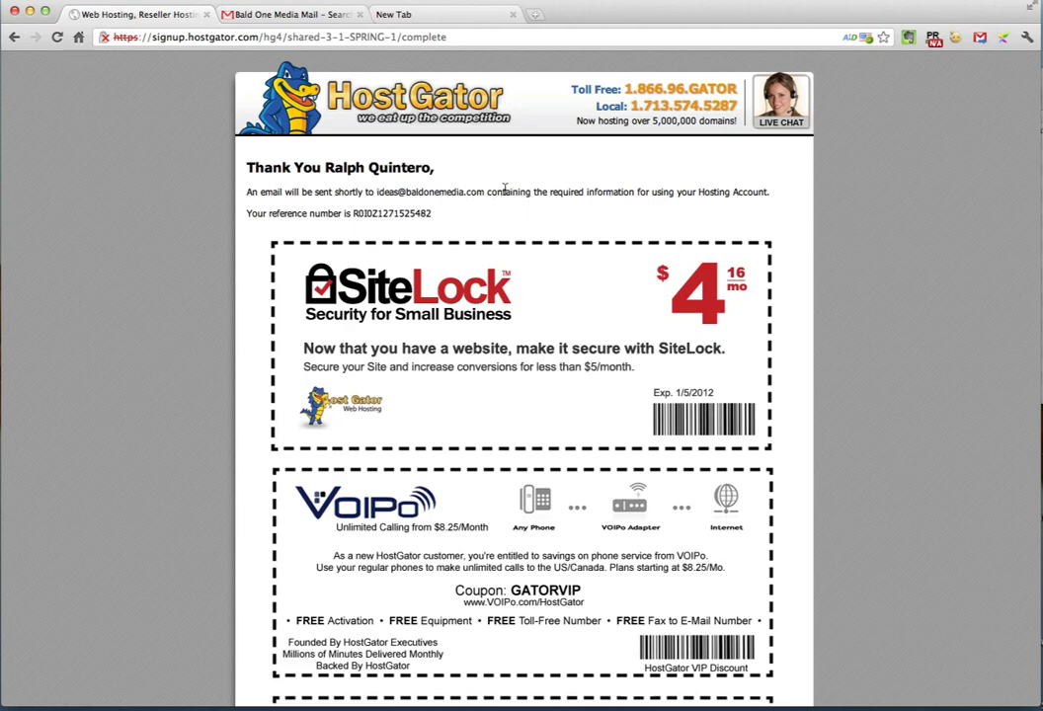
{"action": "mouse_move", "coordinate": [387, 126]}
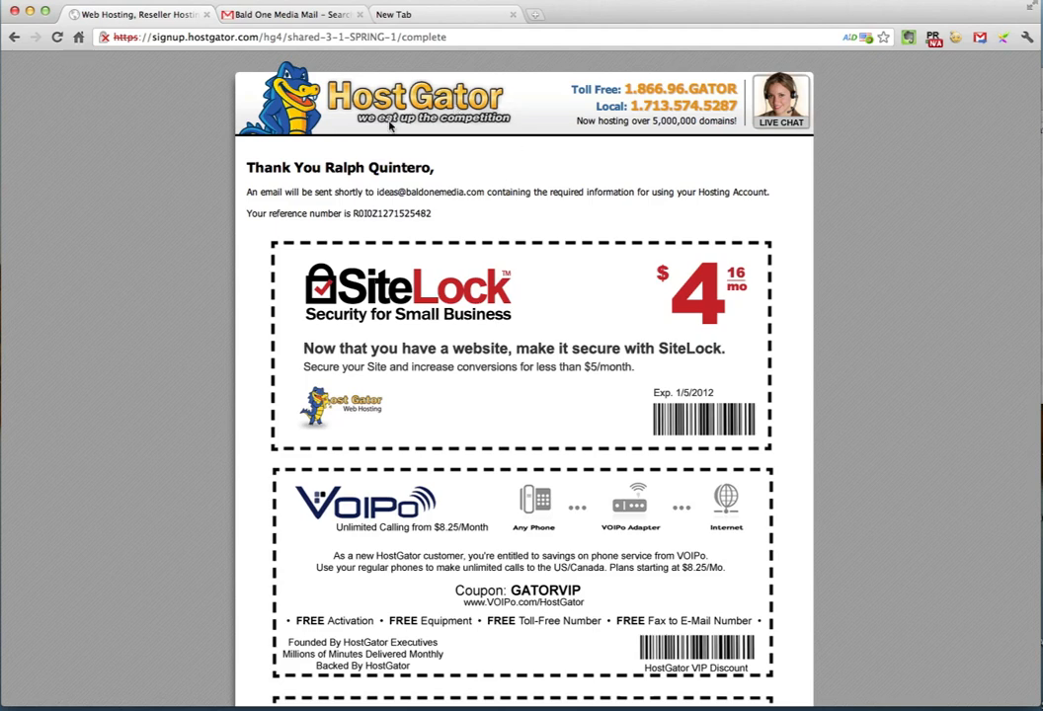
{"action": "mouse_move", "coordinate": [393, 156]}
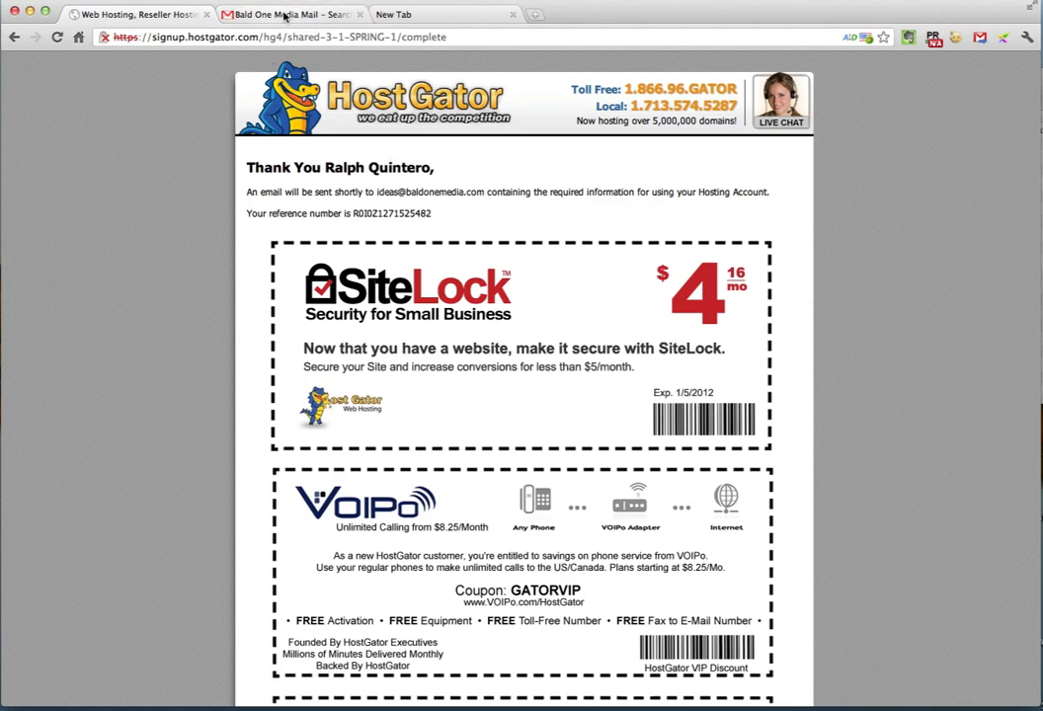
Step: Switch to the Gmail tab to check for the HostGator welcome email
{"action": "left_click", "coordinate": [286, 14]}
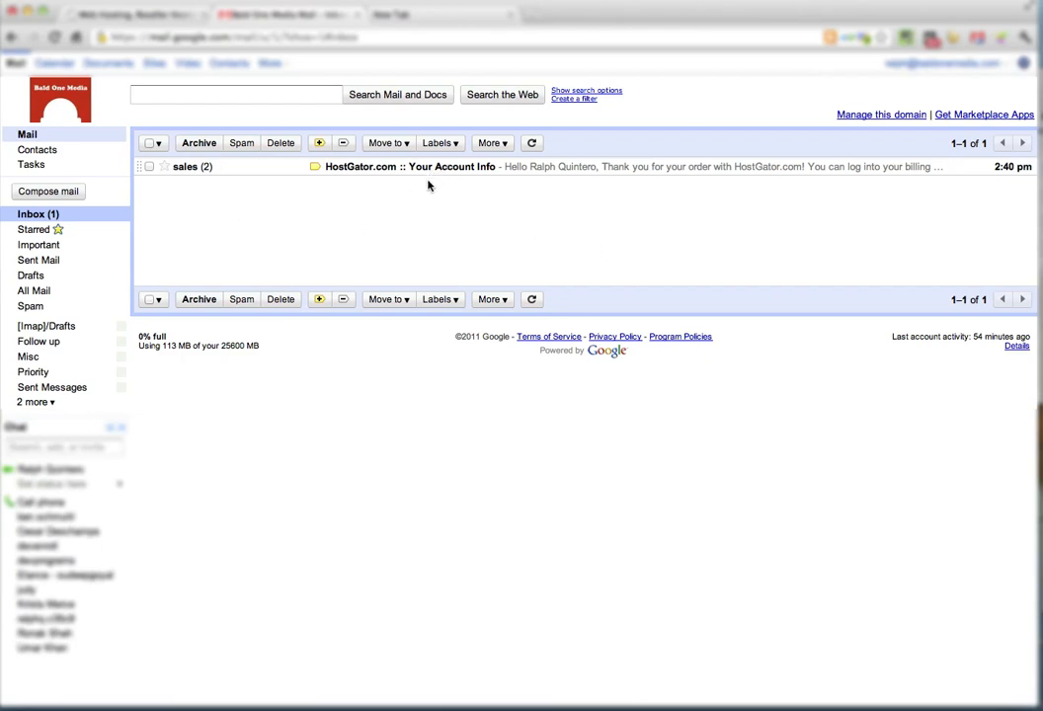
{"action": "mouse_move", "coordinate": [437, 174]}
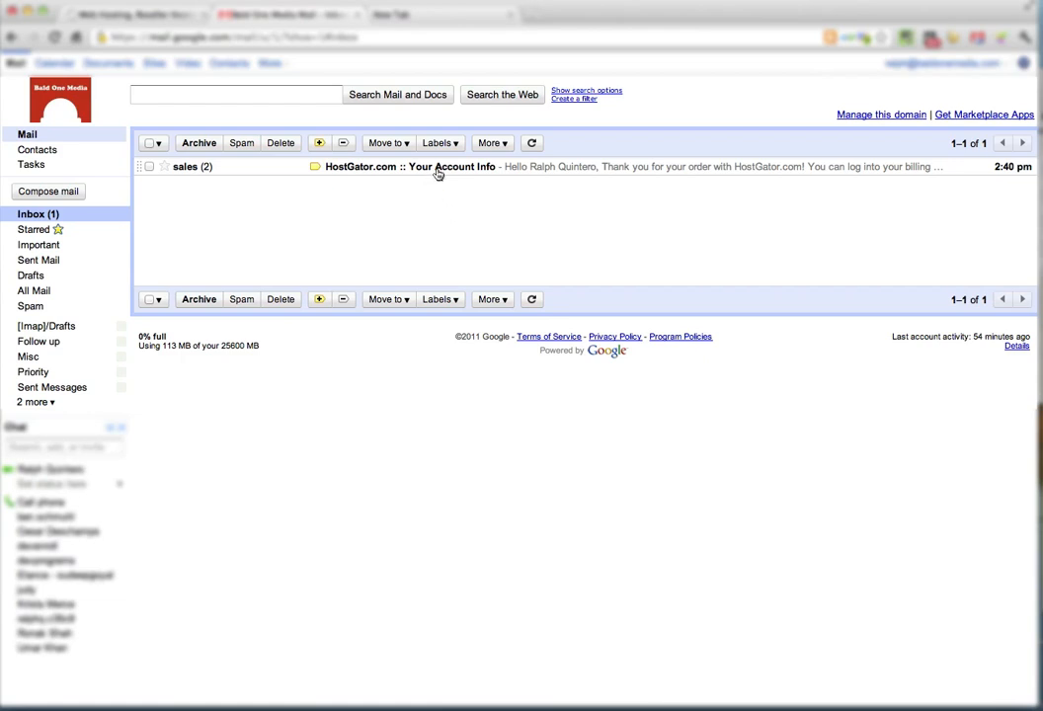
Step: Read the 'HostGator.com :: Your Account Info' email with control panel credentials
{"action": "left_click", "coordinate": [451, 166]}
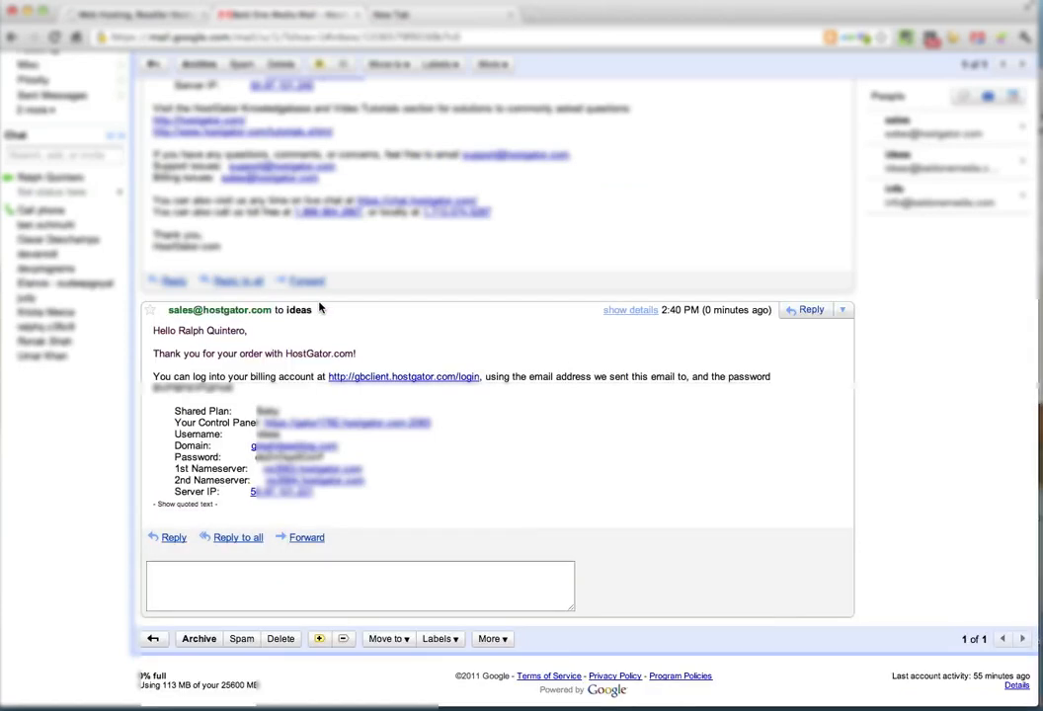
{"action": "mouse_move", "coordinate": [138, 384]}
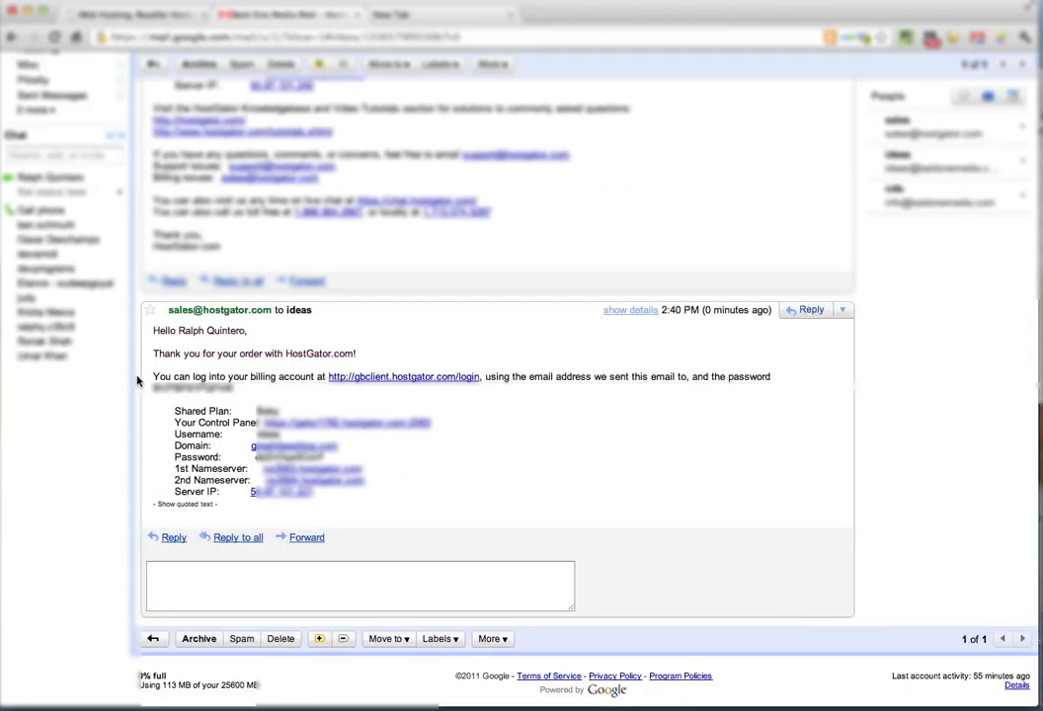
{"action": "mouse_move", "coordinate": [352, 312]}
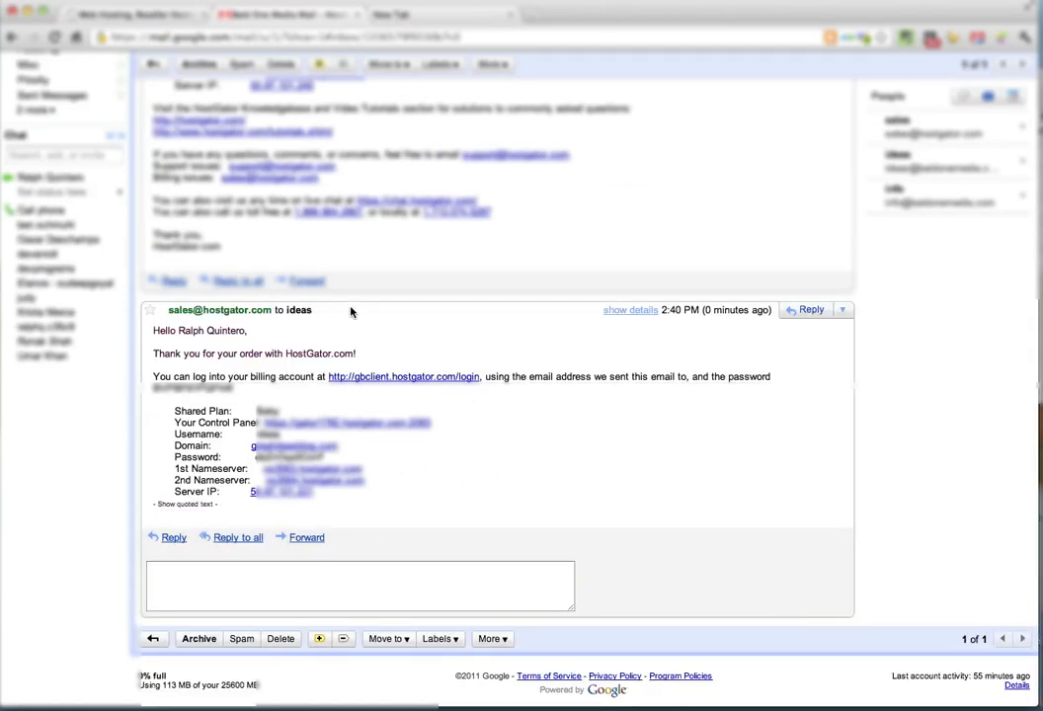
{"action": "mouse_move", "coordinate": [209, 504]}
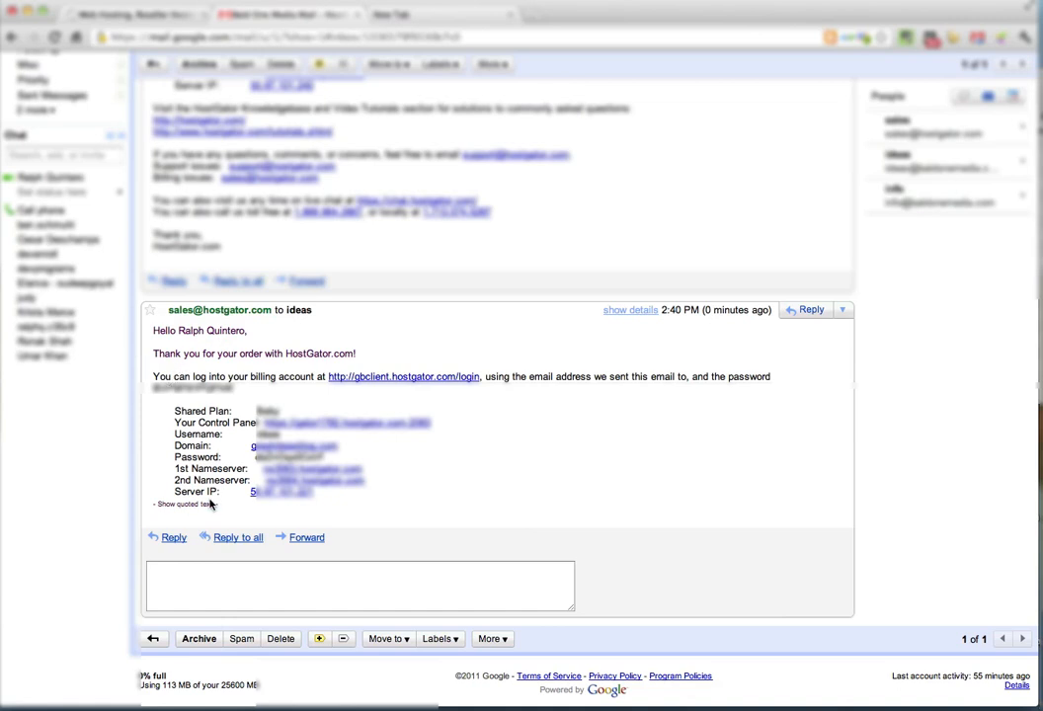
{"action": "mouse_move", "coordinate": [364, 627]}
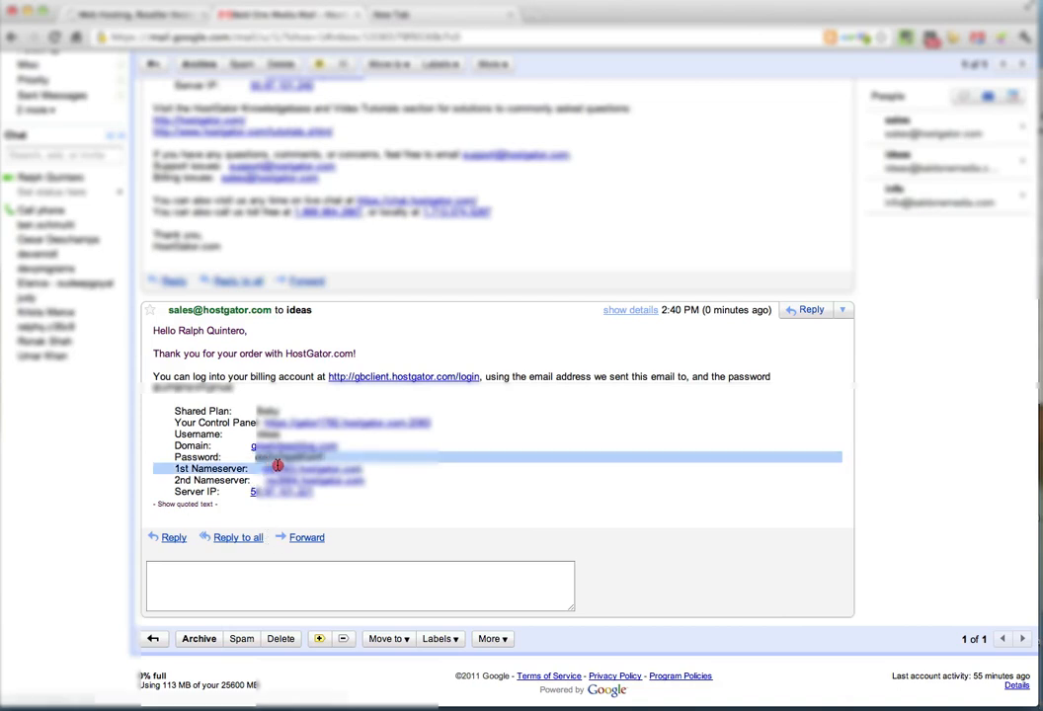
{"action": "left_click", "coordinate": [324, 456]}
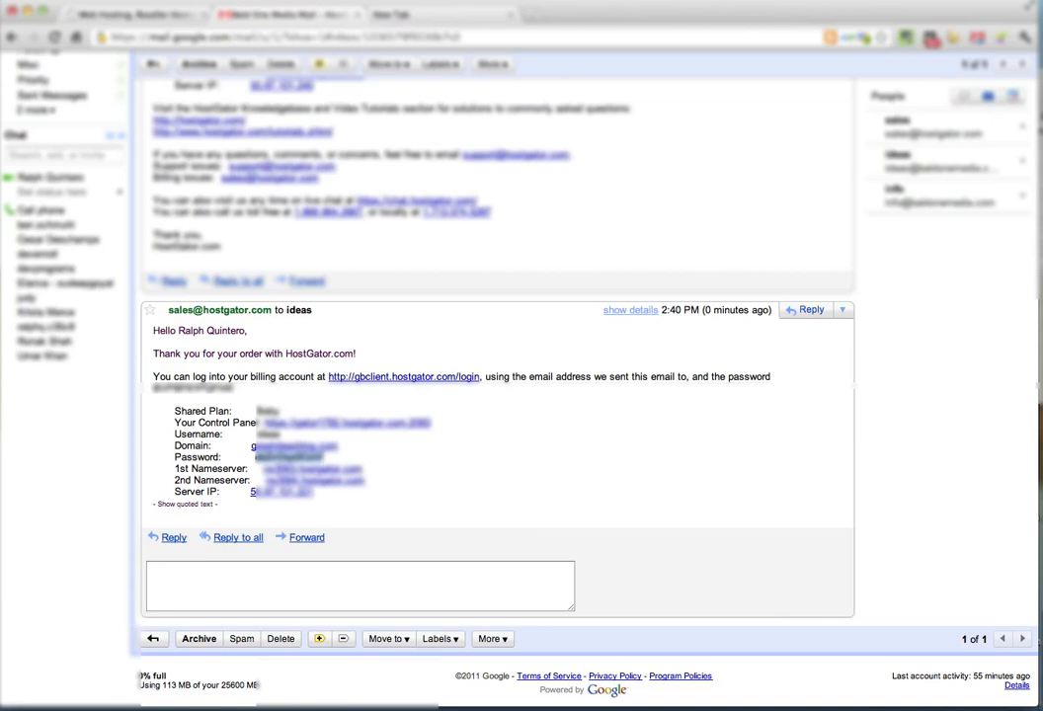
{"action": "mouse_move", "coordinate": [338, 427]}
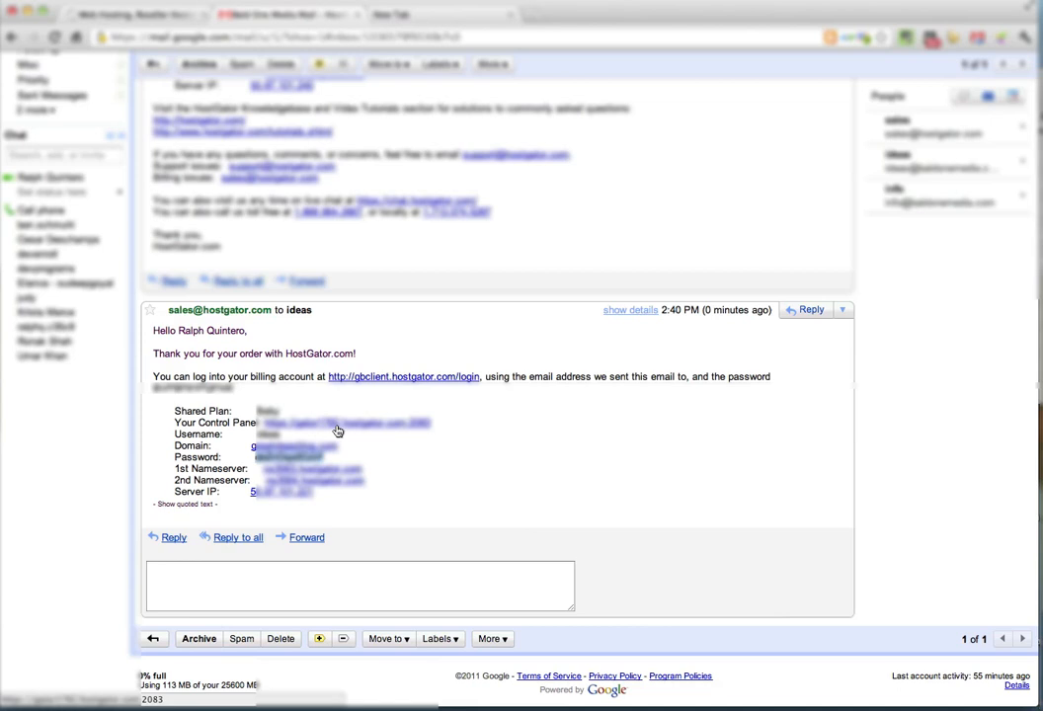
{"action": "mouse_move", "coordinate": [314, 427]}
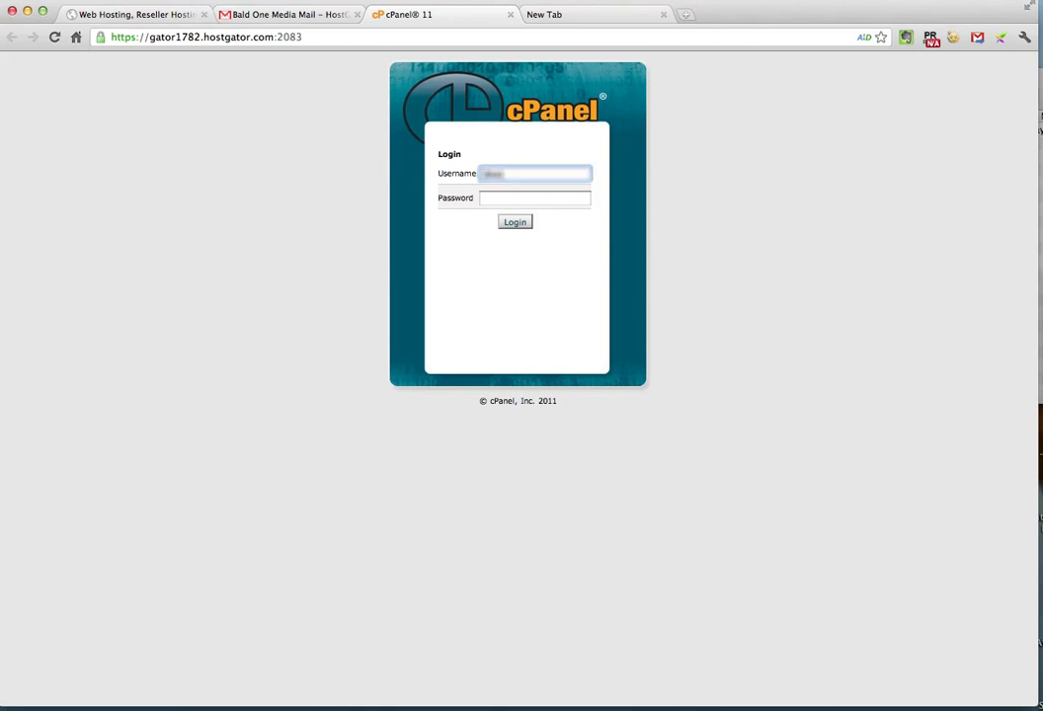
Step: Log in to cPanel with the emailed username and password
{"action": "left_click", "coordinate": [535, 197]}
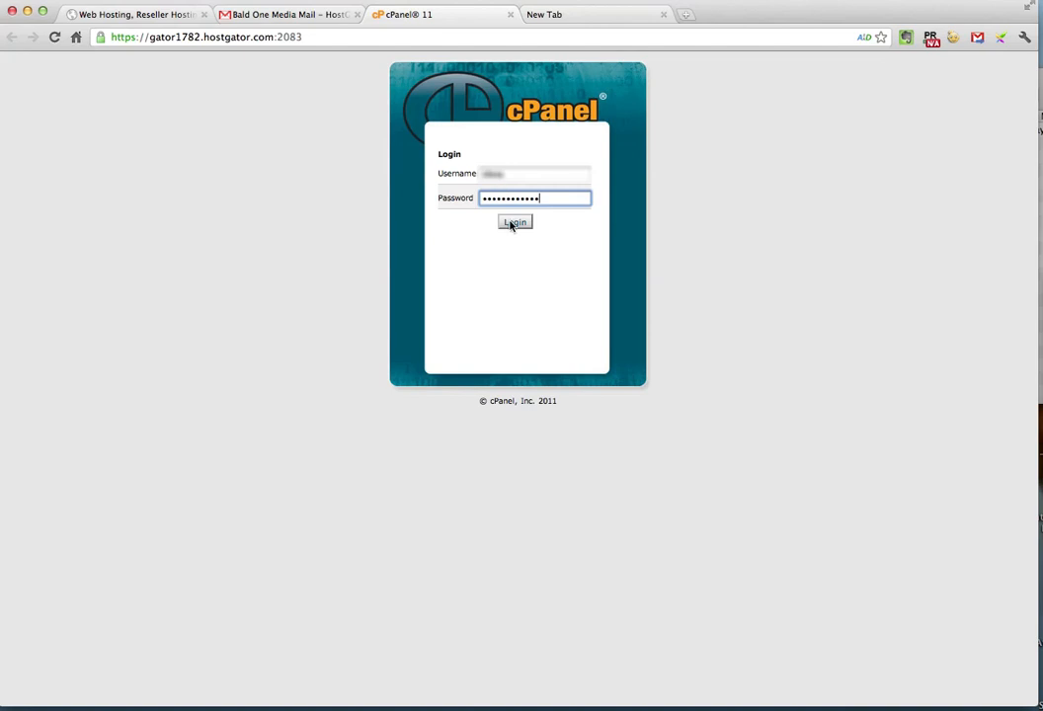
{"action": "left_click", "coordinate": [514, 222]}
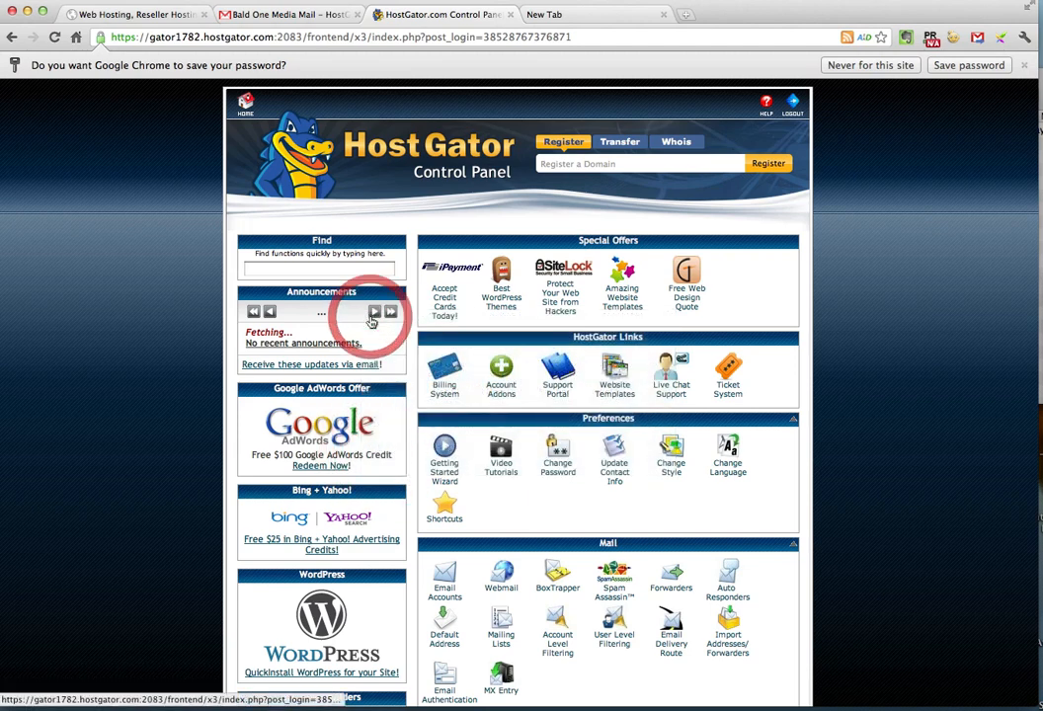
Step: Find QuickInstall under Software/Services and launch it
{"action": "left_click", "coordinate": [320, 269]}
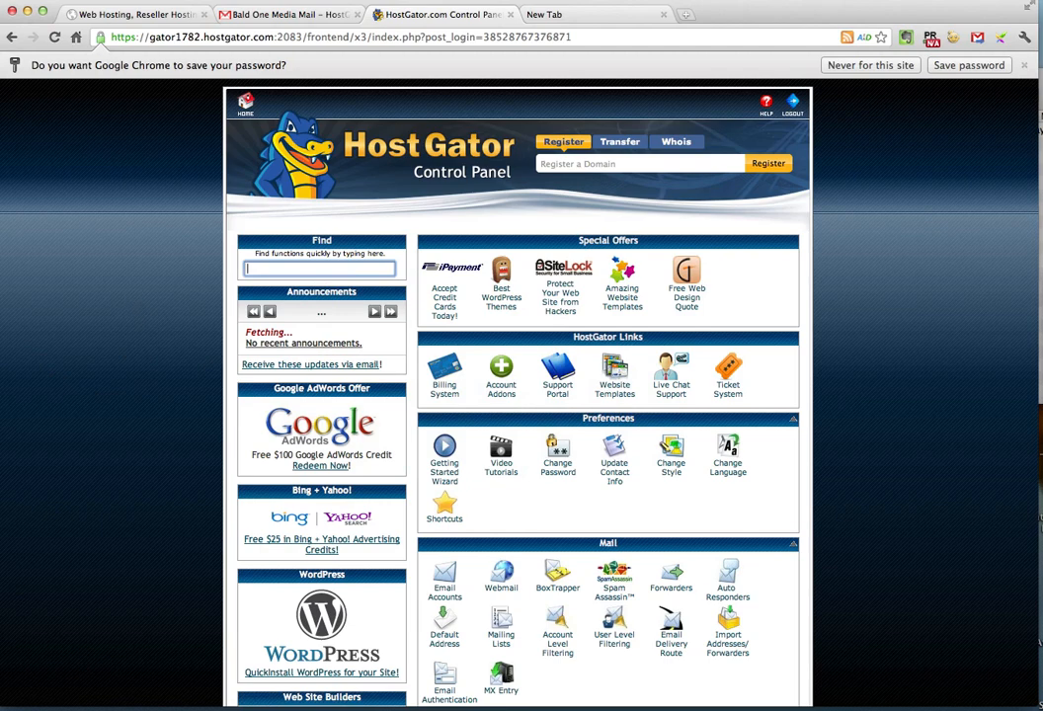
{"action": "scroll", "scroll_direction": "down", "scroll_amount": 3}
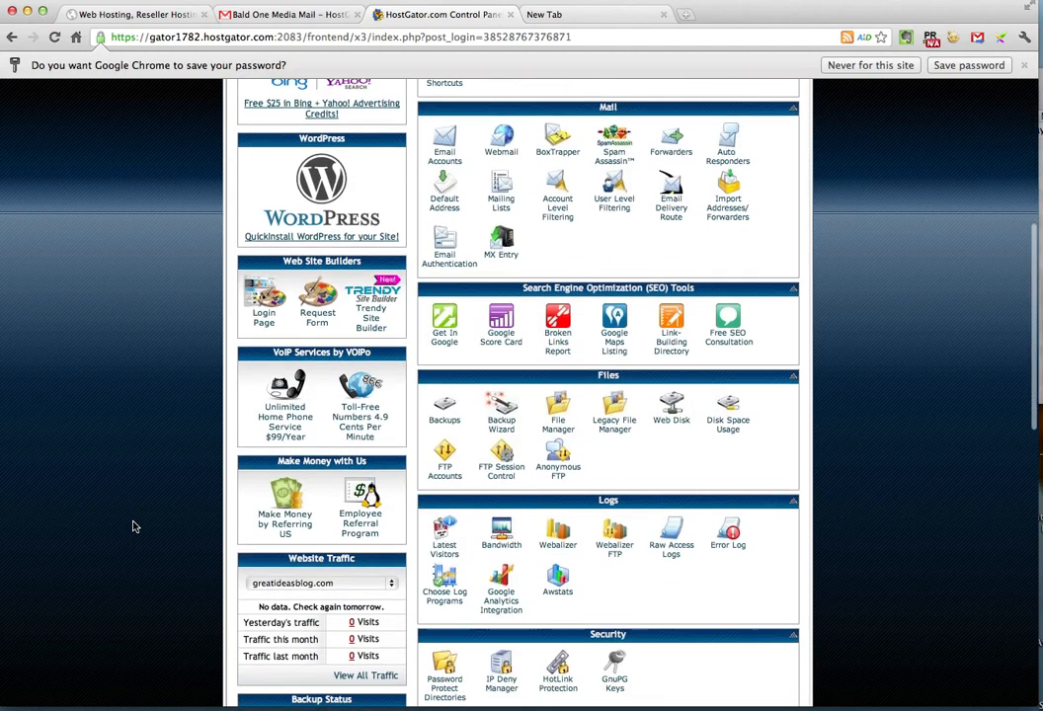
{"action": "scroll", "scroll_direction": "down", "scroll_amount": 3}
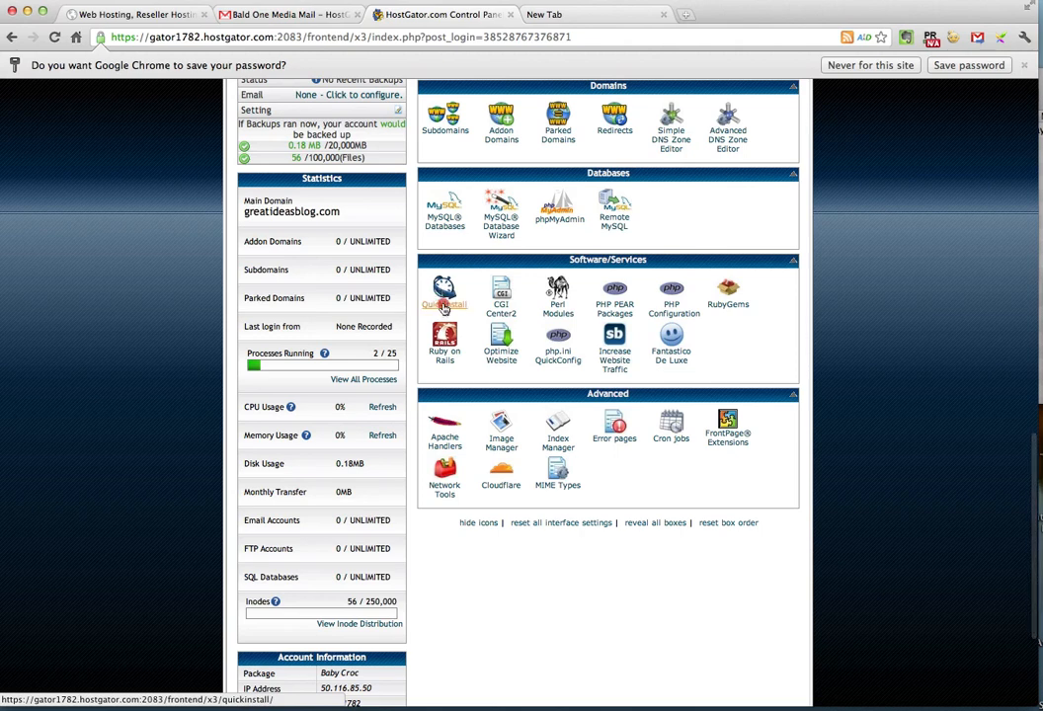
{"action": "left_click", "coordinate": [442, 292]}
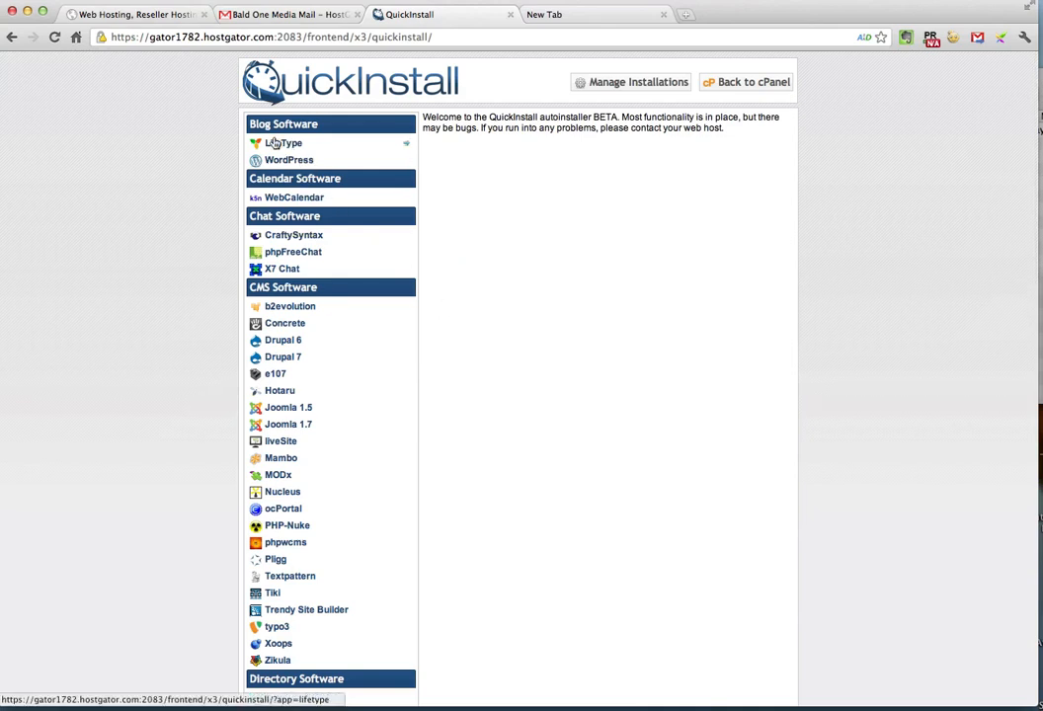
{"action": "mouse_move", "coordinate": [288, 160]}
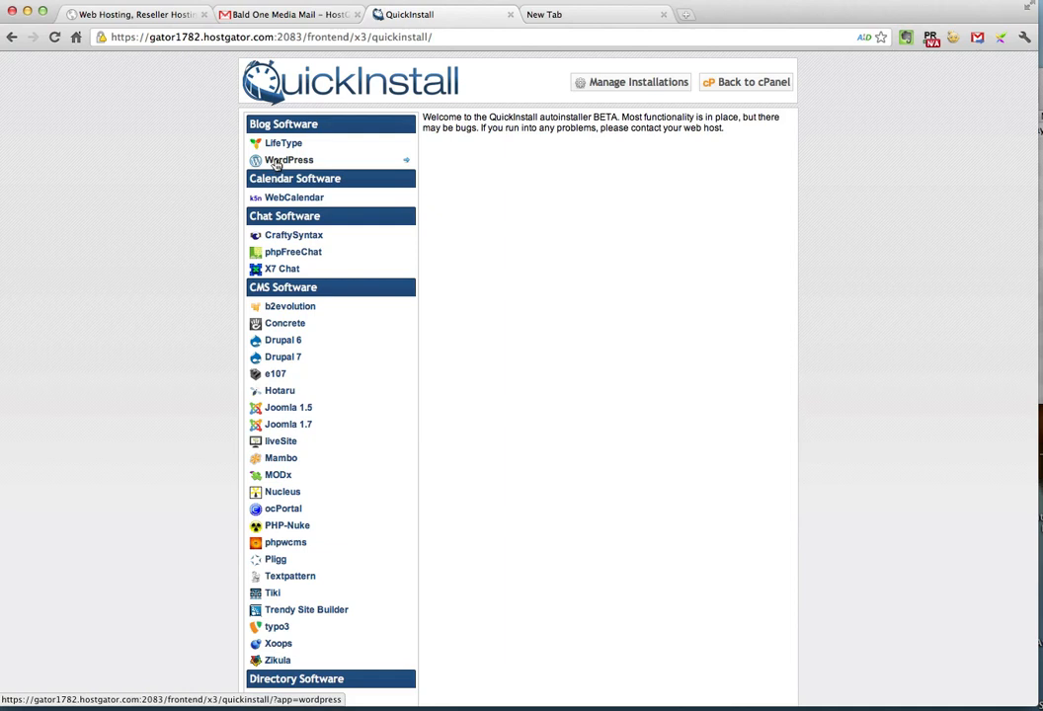
Step: Choose WordPress under Blog Software and continue to the install form for greatideasblog.com
{"action": "left_click", "coordinate": [288, 160]}
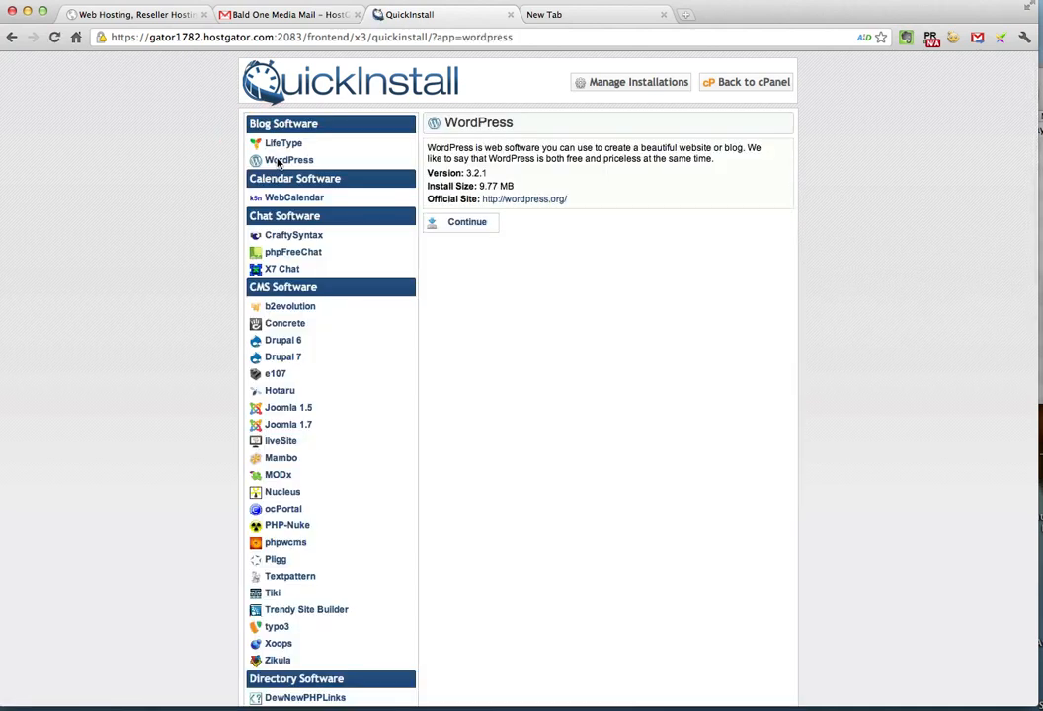
{"action": "mouse_move", "coordinate": [464, 233]}
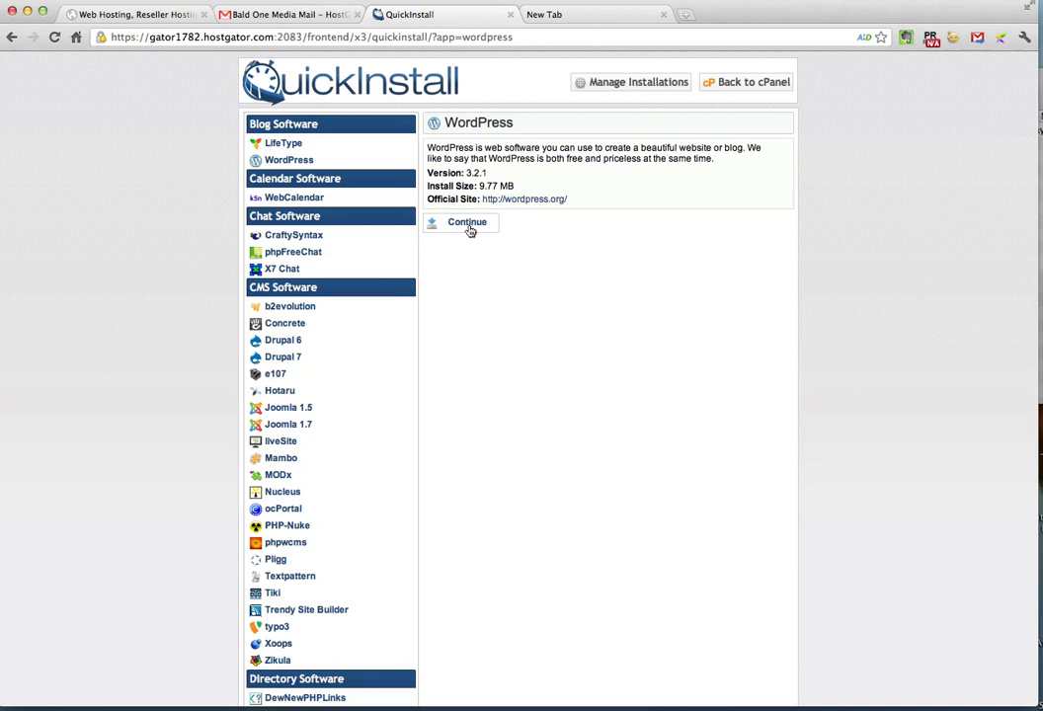
{"action": "left_click", "coordinate": [466, 221]}
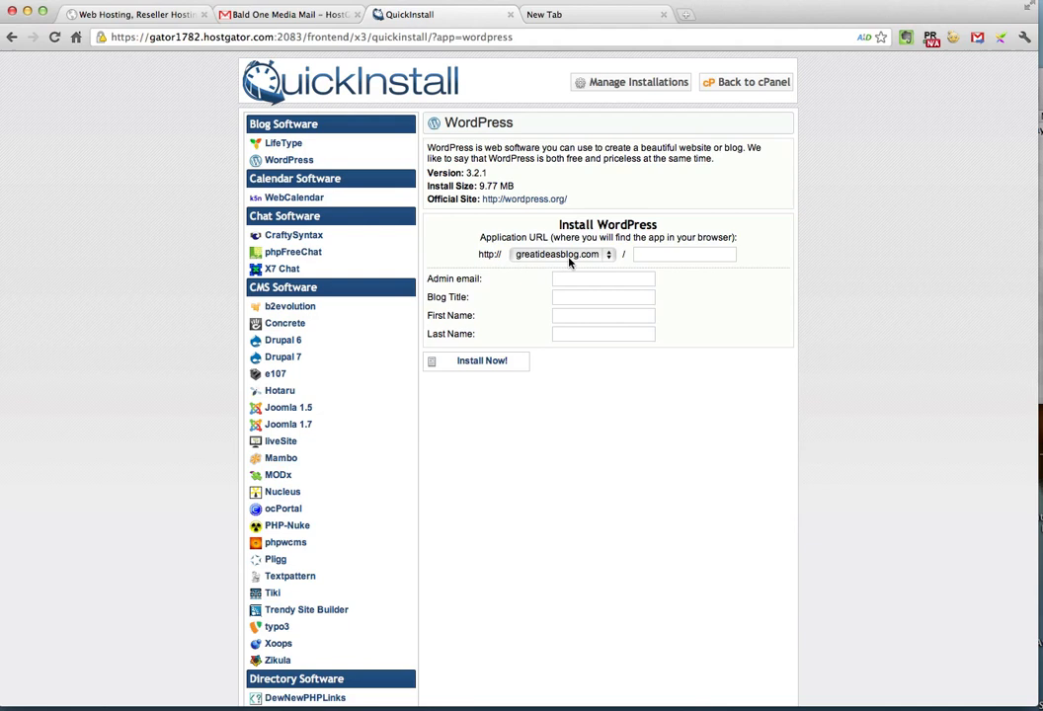
{"action": "mouse_move", "coordinate": [565, 269]}
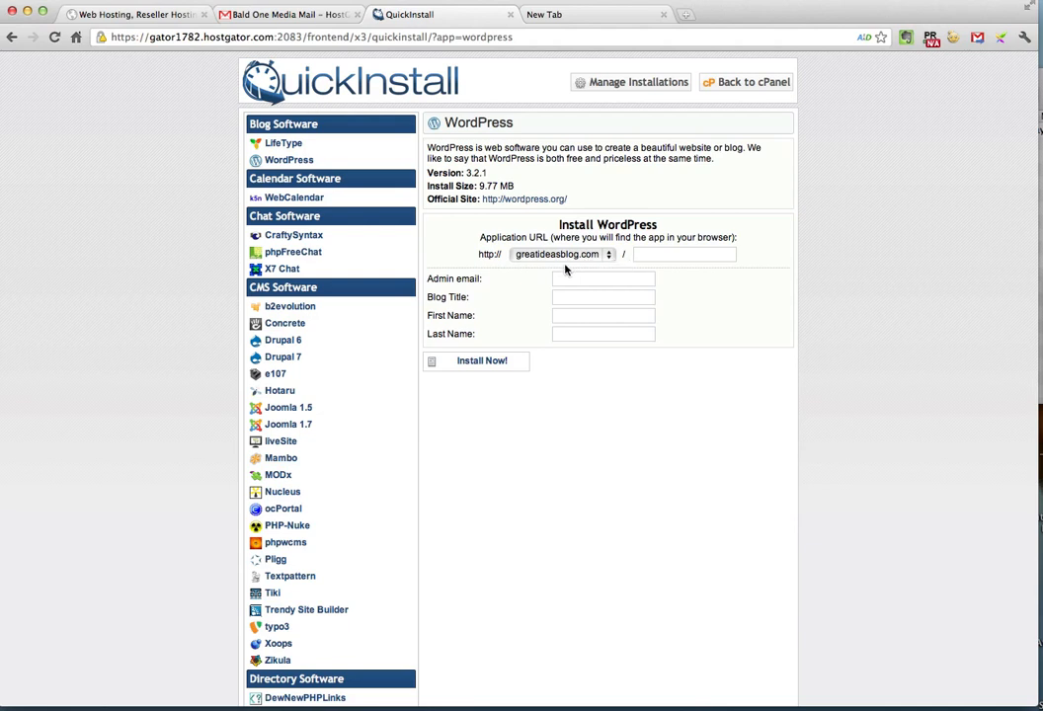
{"action": "left_click", "coordinate": [602, 279]}
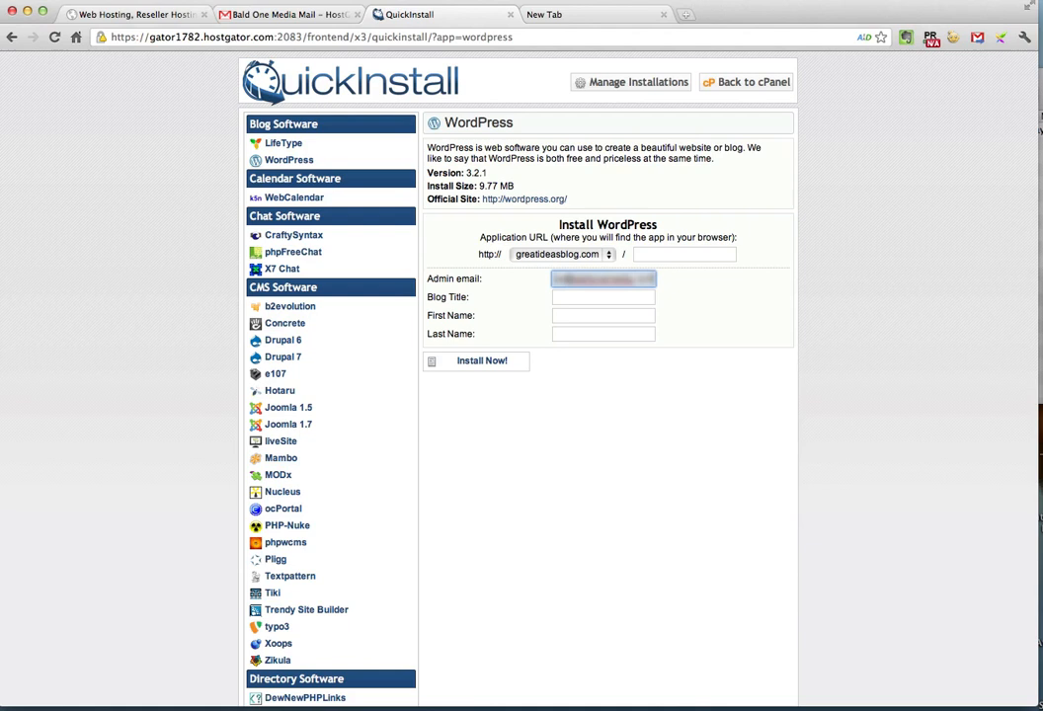
Step: Enter blog title 'The Great Ideas Blog' and last name Quintero, then start Install Now
{"action": "type", "text": "Grea"}
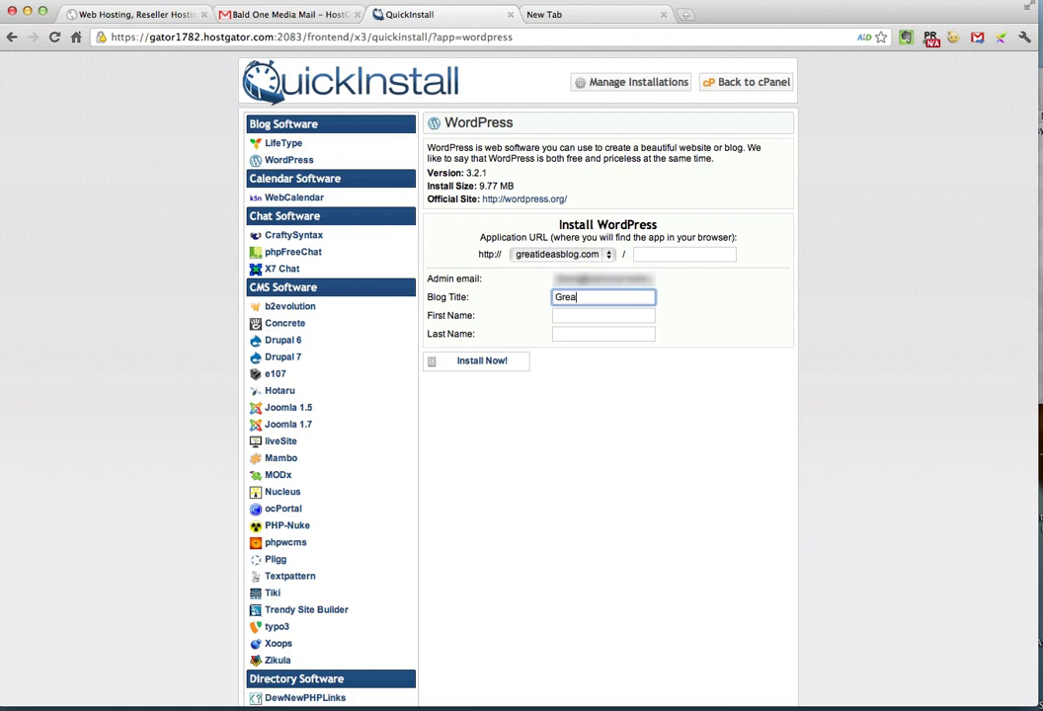
{"action": "type", "text": "The G"}
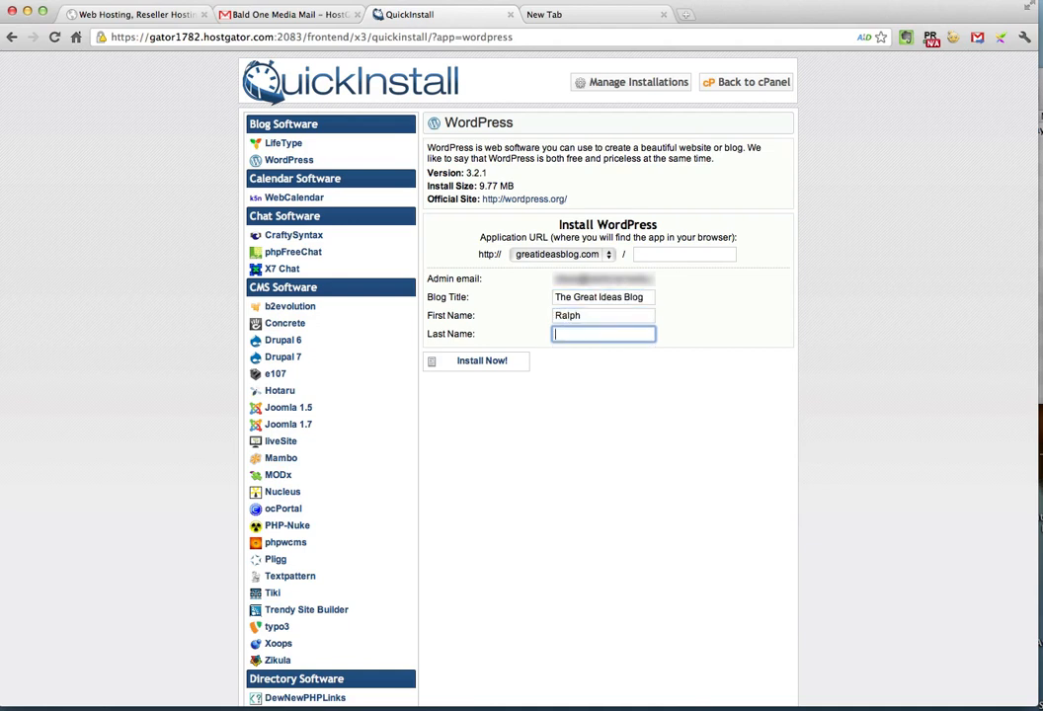
{"action": "type", "text": "Quintero"}
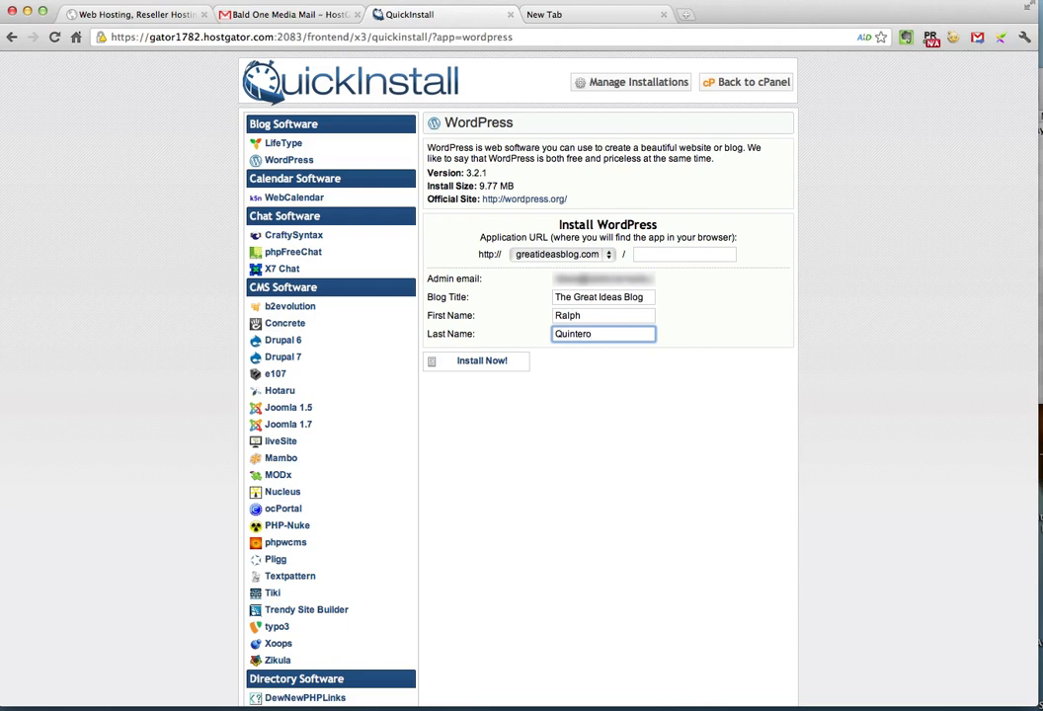
{"action": "left_click", "coordinate": [482, 359]}
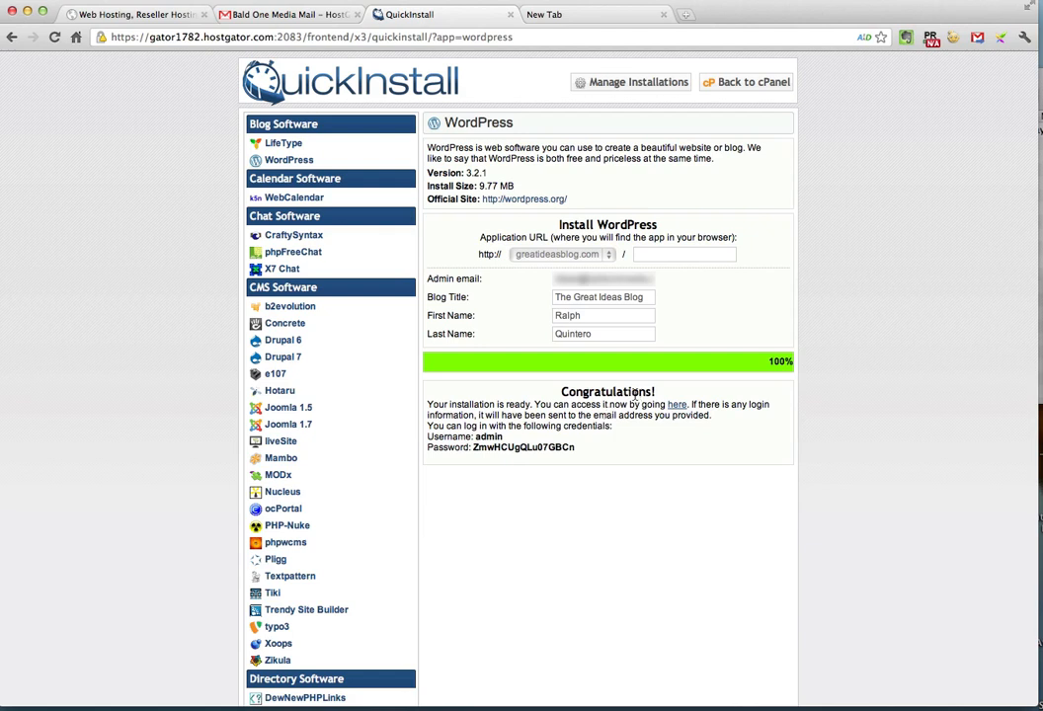
{"action": "mouse_move", "coordinate": [676, 403]}
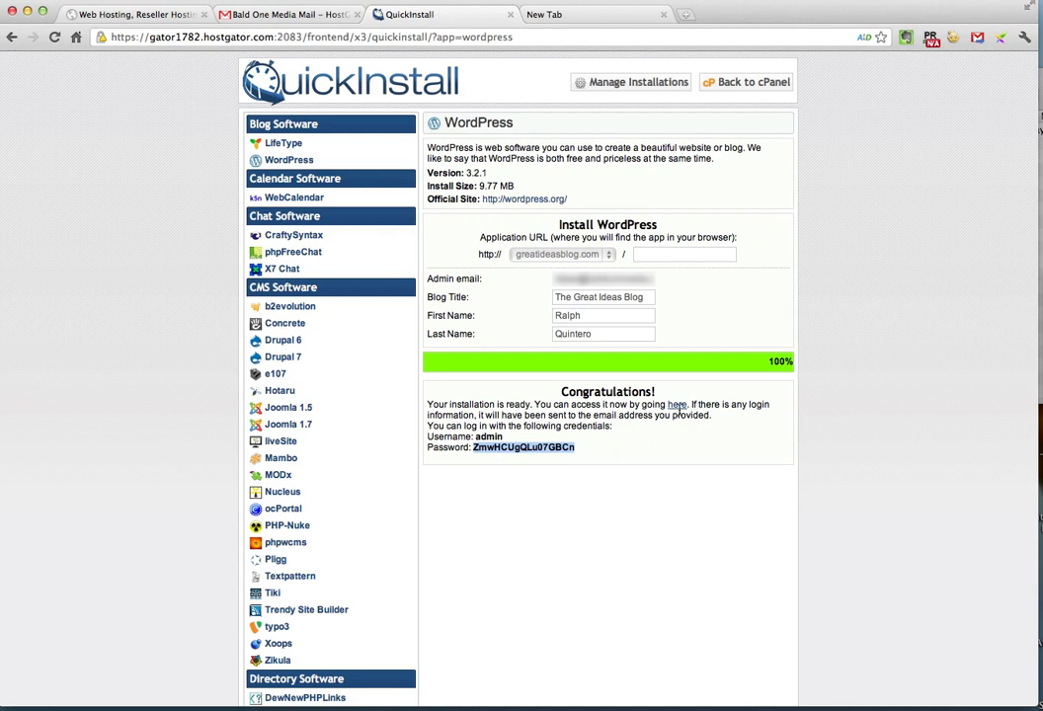
Step: After installation reaches 100%, follow the link to the live blog at greatideasblog.com
{"action": "left_click", "coordinate": [676, 403]}
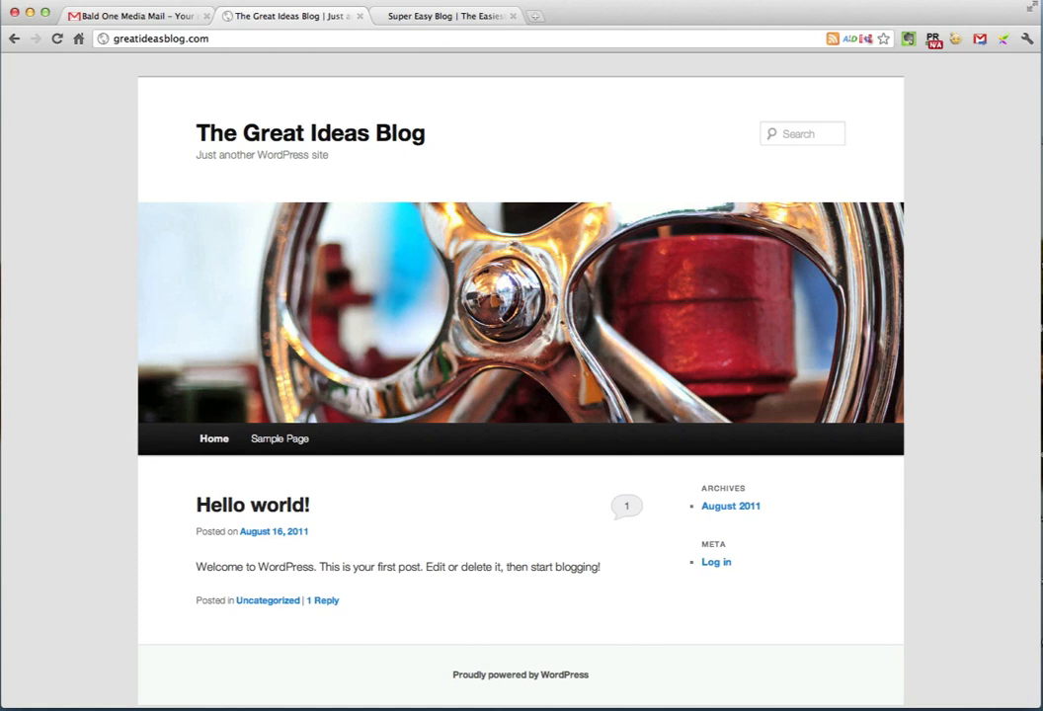
Step: Scroll through the Twenty Eleven homepage showing the Hello world! post
{"action": "scroll", "scroll_direction": "down", "scroll_amount": 3}
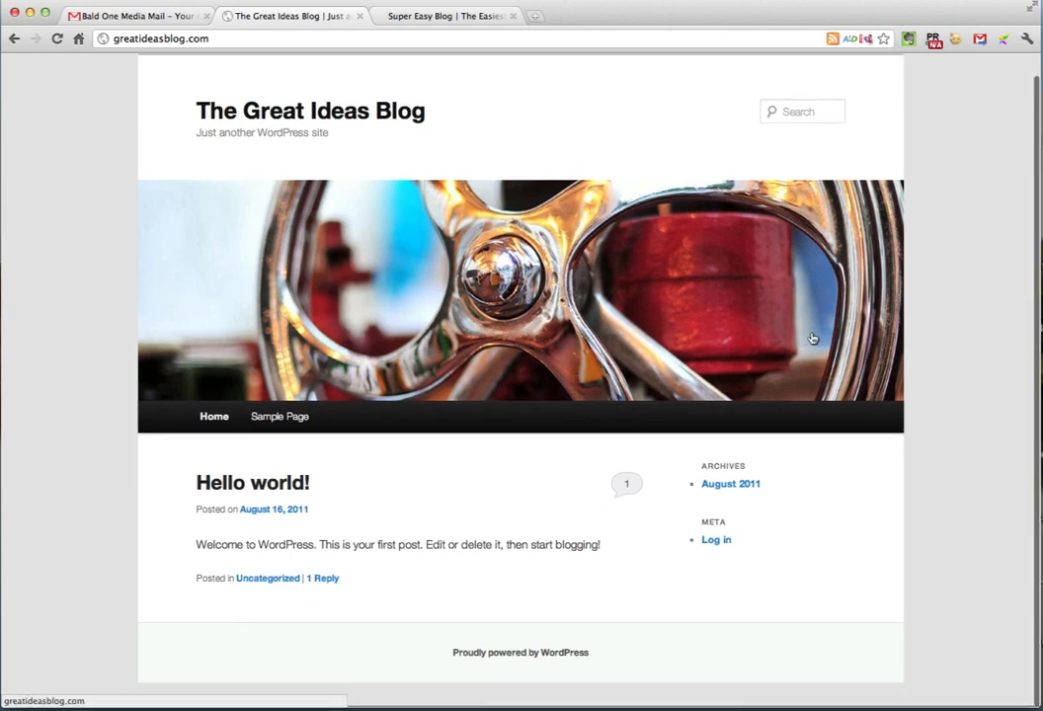
{"action": "scroll", "scroll_direction": "down", "scroll_amount": 3}
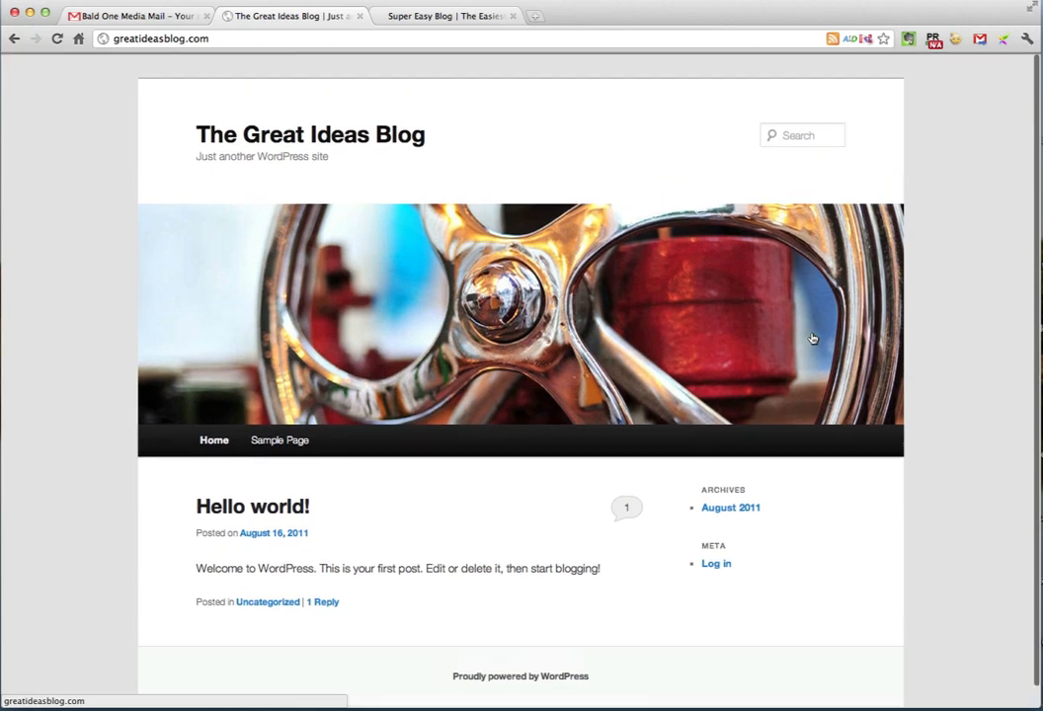
{"action": "mouse_move", "coordinate": [715, 563]}
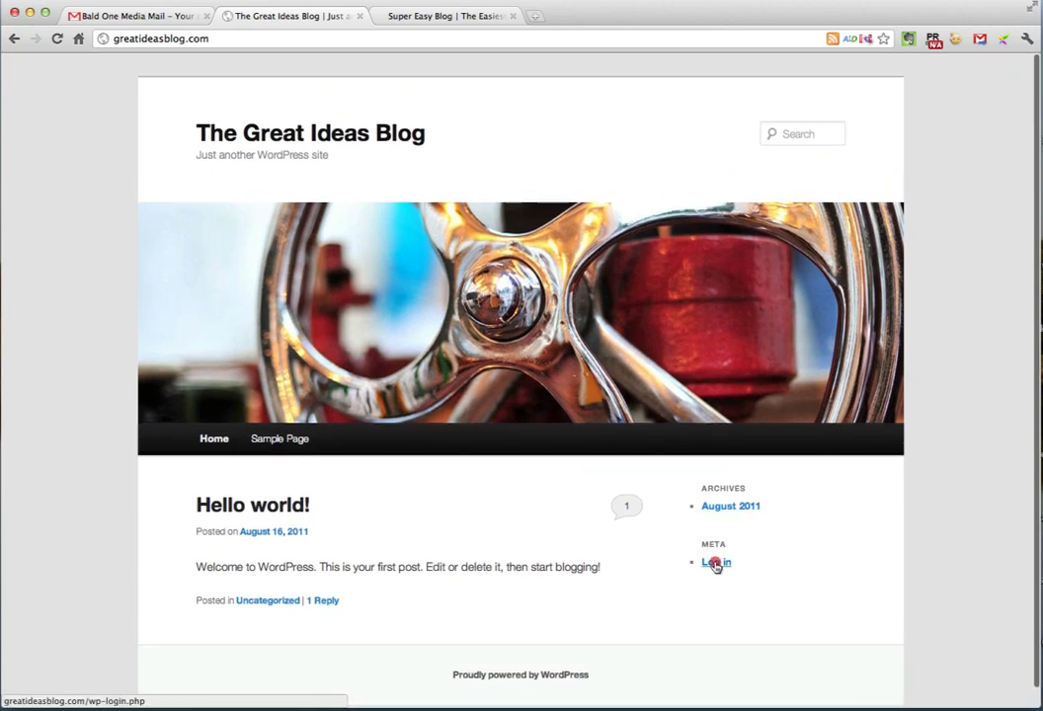
Step: Reach the login page via the Meta 'Log in' link and enter username 'admin' and the password
{"action": "left_click", "coordinate": [715, 561]}
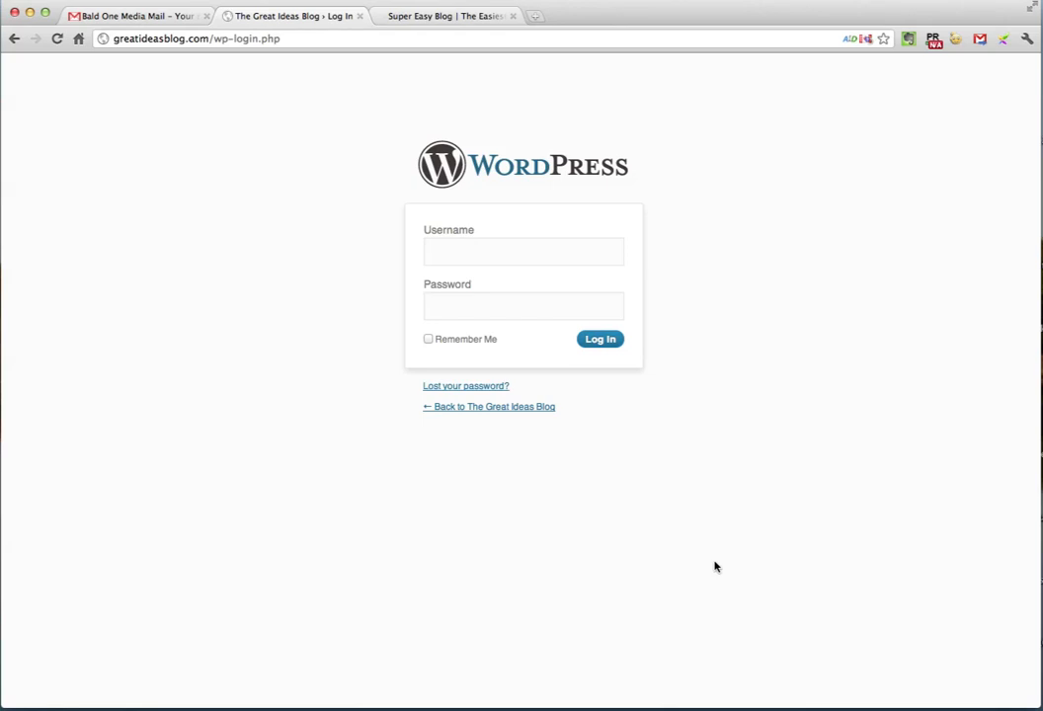
{"action": "mouse_move", "coordinate": [320, 222]}
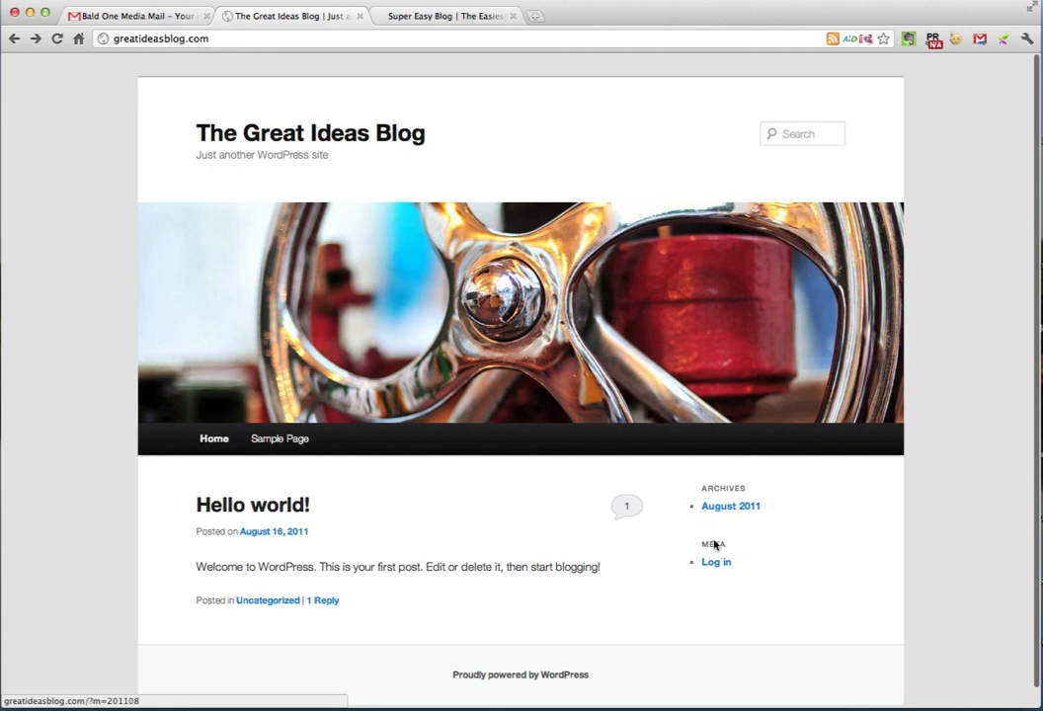
{"action": "mouse_move", "coordinate": [715, 561]}
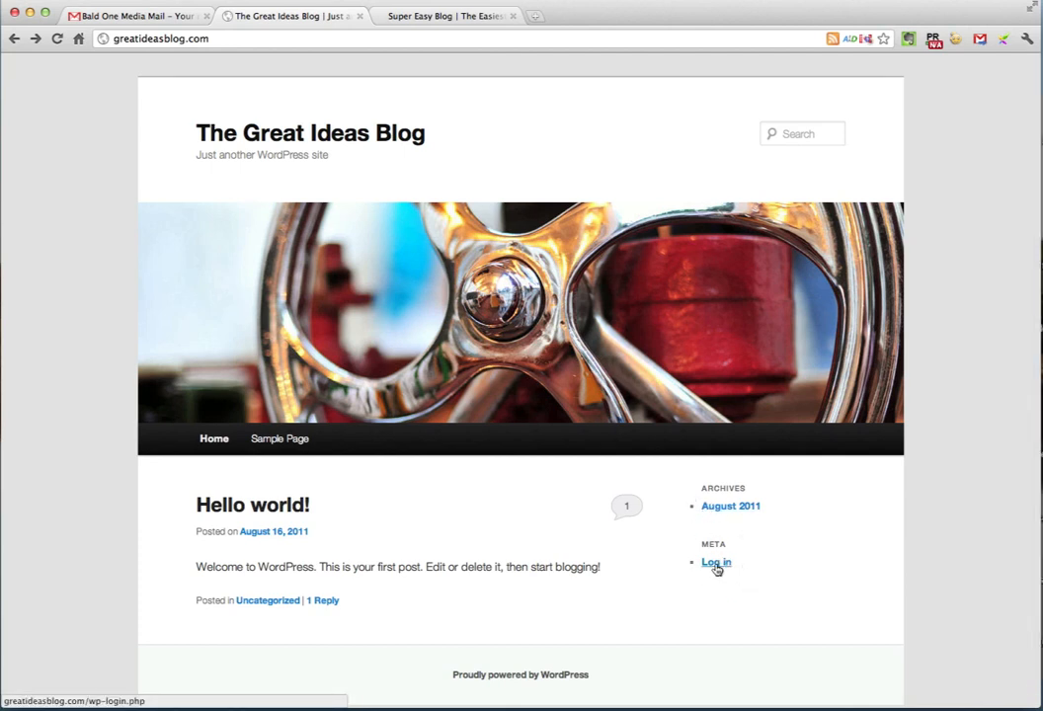
{"action": "left_click", "coordinate": [715, 561]}
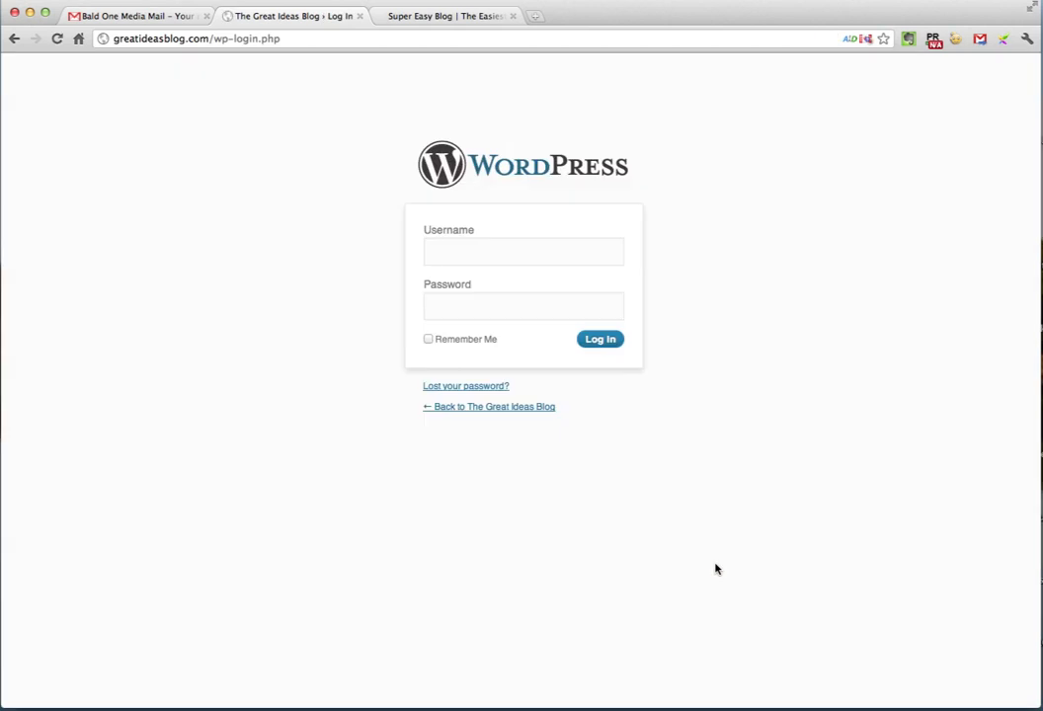
{"action": "type", "text": "a"}
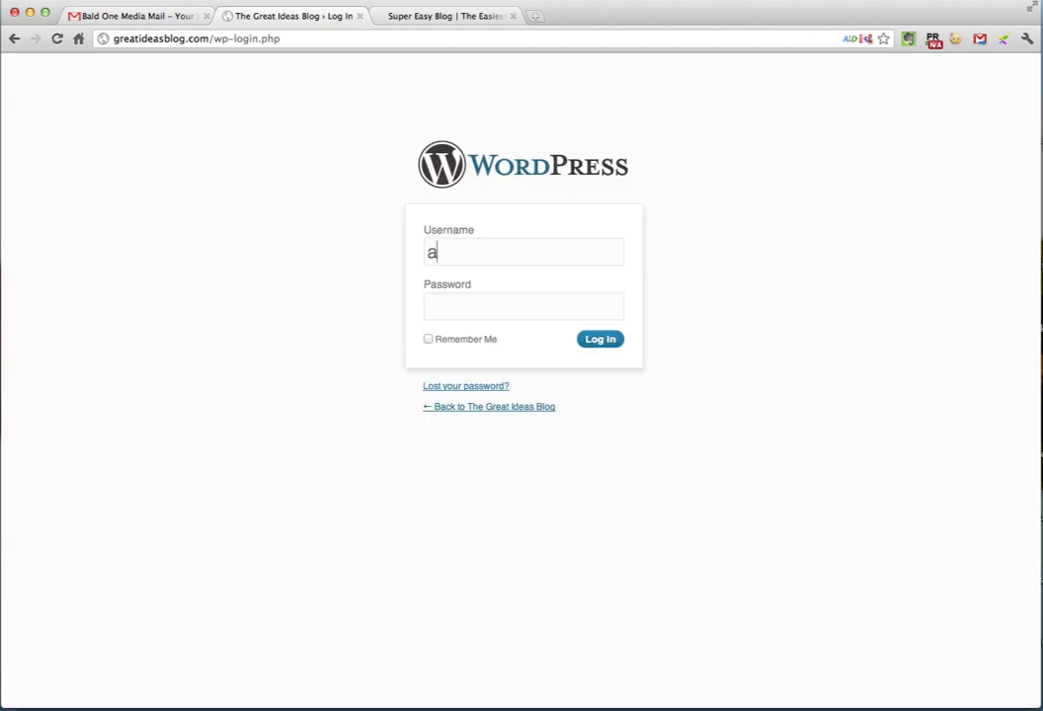
{"action": "type", "text": "dm"}
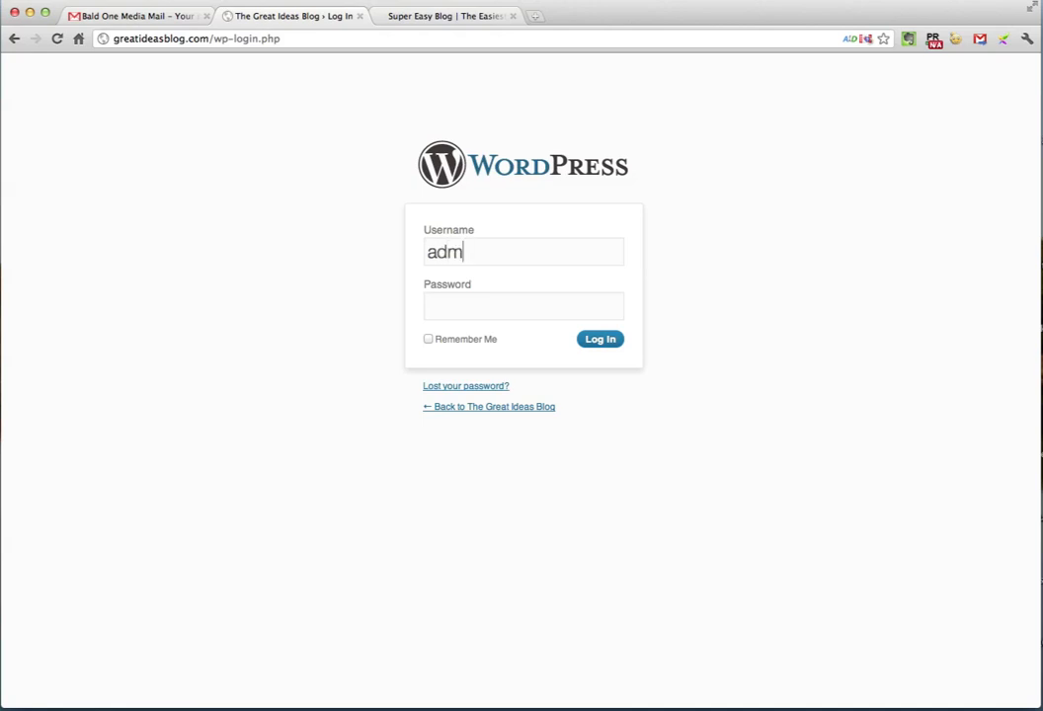
{"action": "type", "text": "in"}
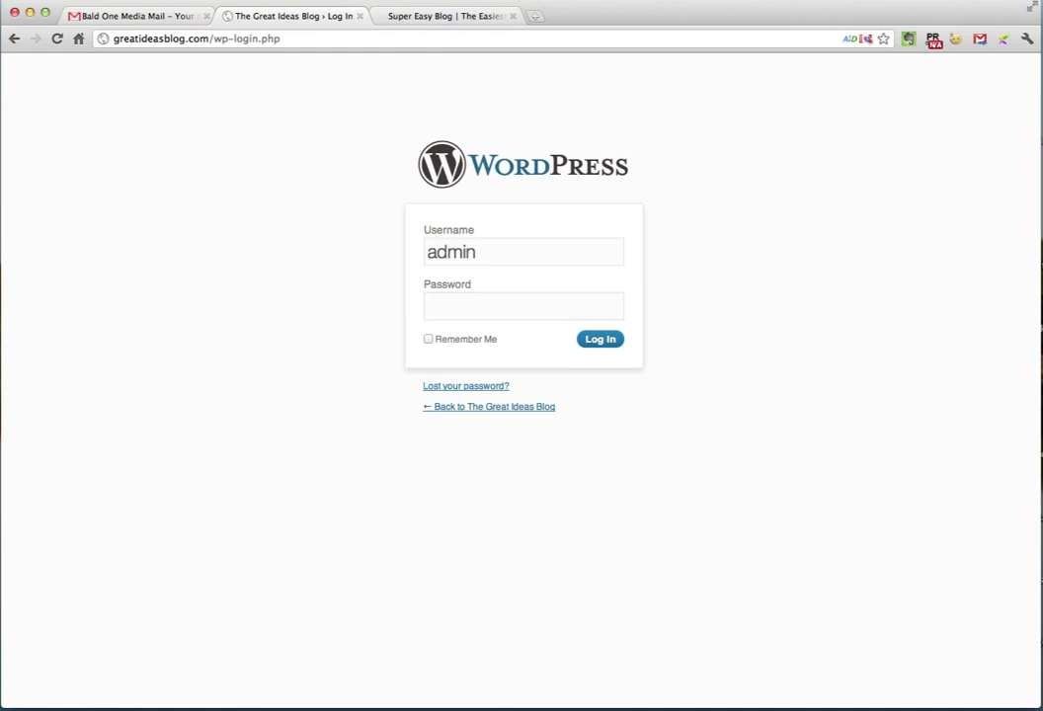
{"action": "type", "text": "password"}
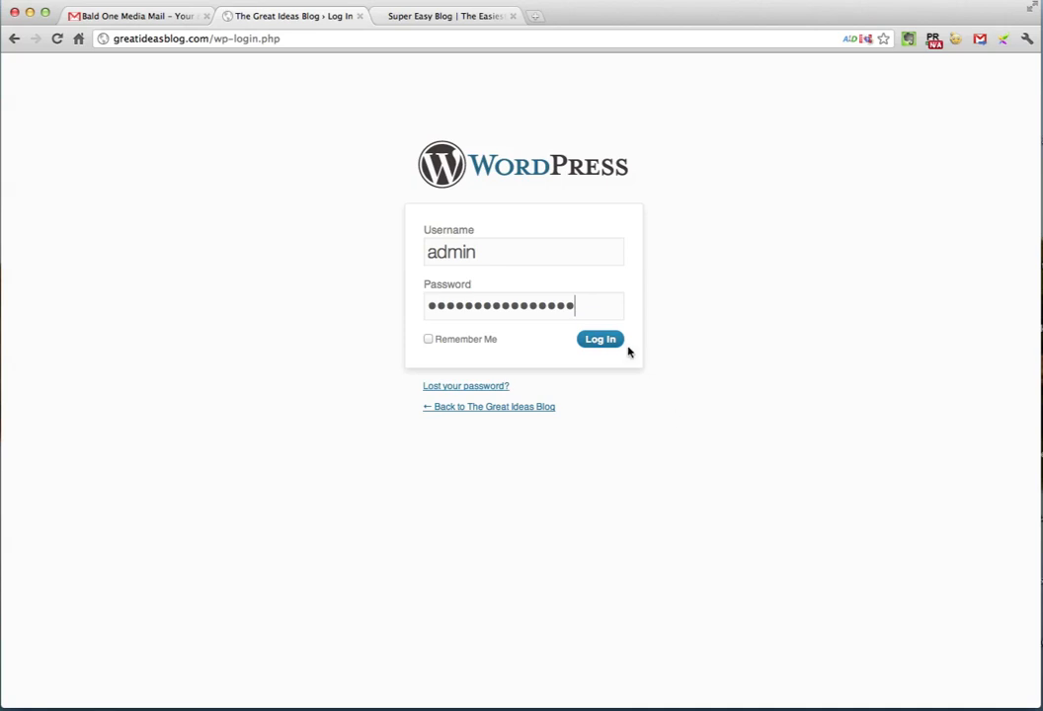
Step: Submit the login form to sign in to the WordPress Dashboard
{"action": "left_click", "coordinate": [600, 340]}
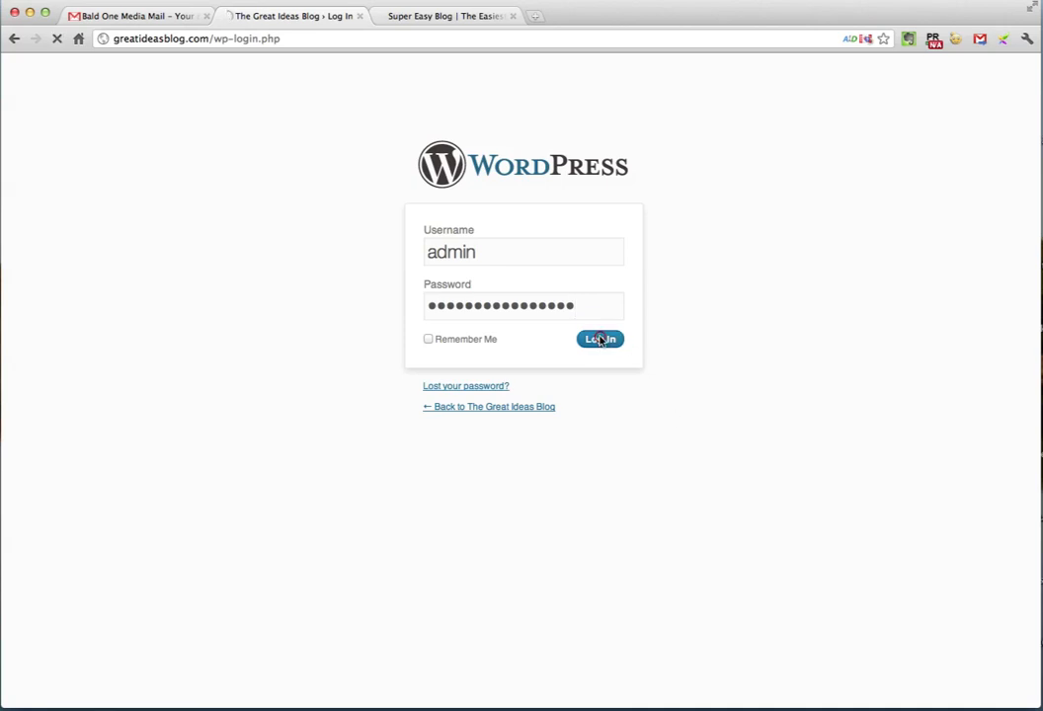
{"action": "left_click", "coordinate": [601, 340]}
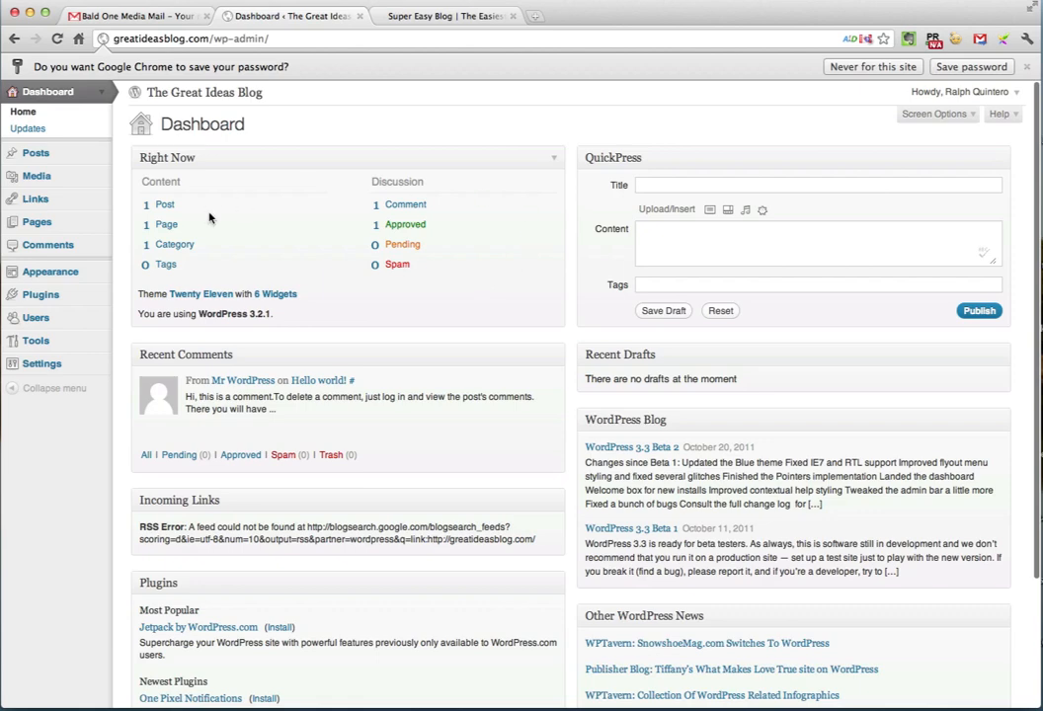
{"action": "mouse_move", "coordinate": [485, 346]}
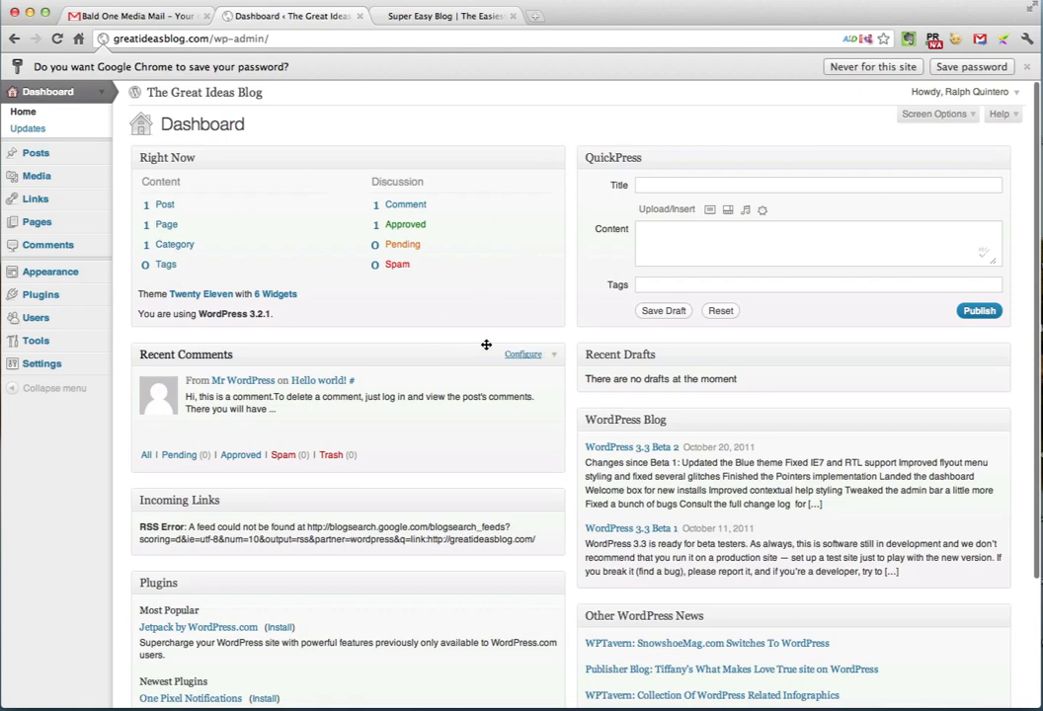
Step: Scroll down the wp-admin Dashboard overview
{"action": "scroll", "scroll_direction": "down", "scroll_amount": 3}
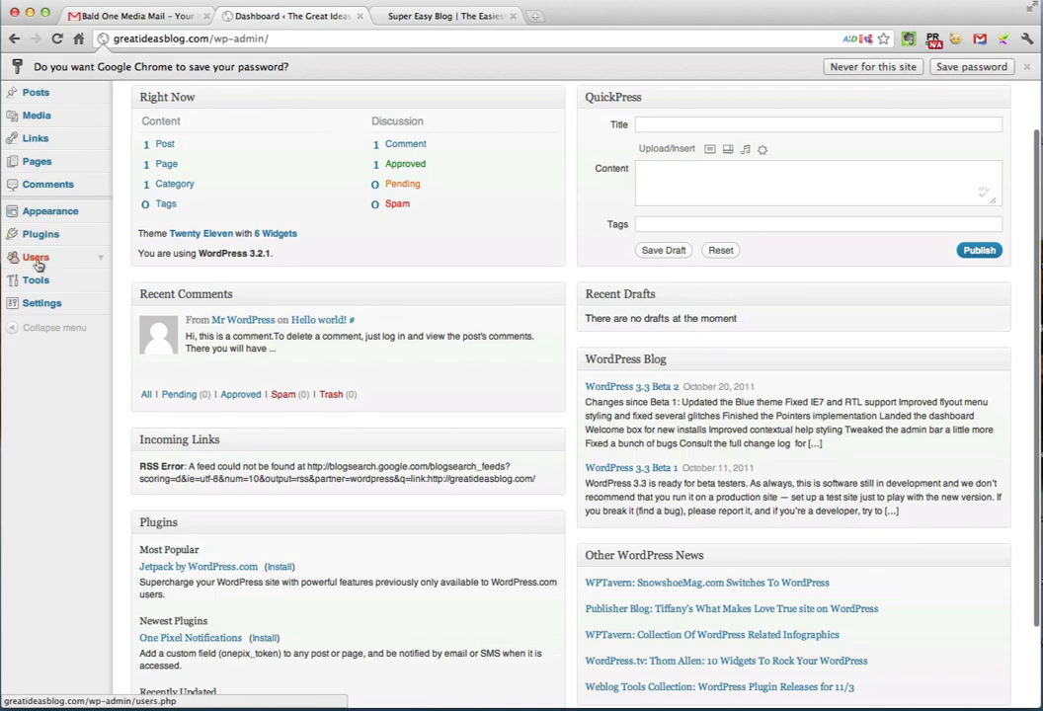
Step: Go to Users and bring up the administrator's profile, scrolling to the password section
{"action": "left_click", "coordinate": [36, 257]}
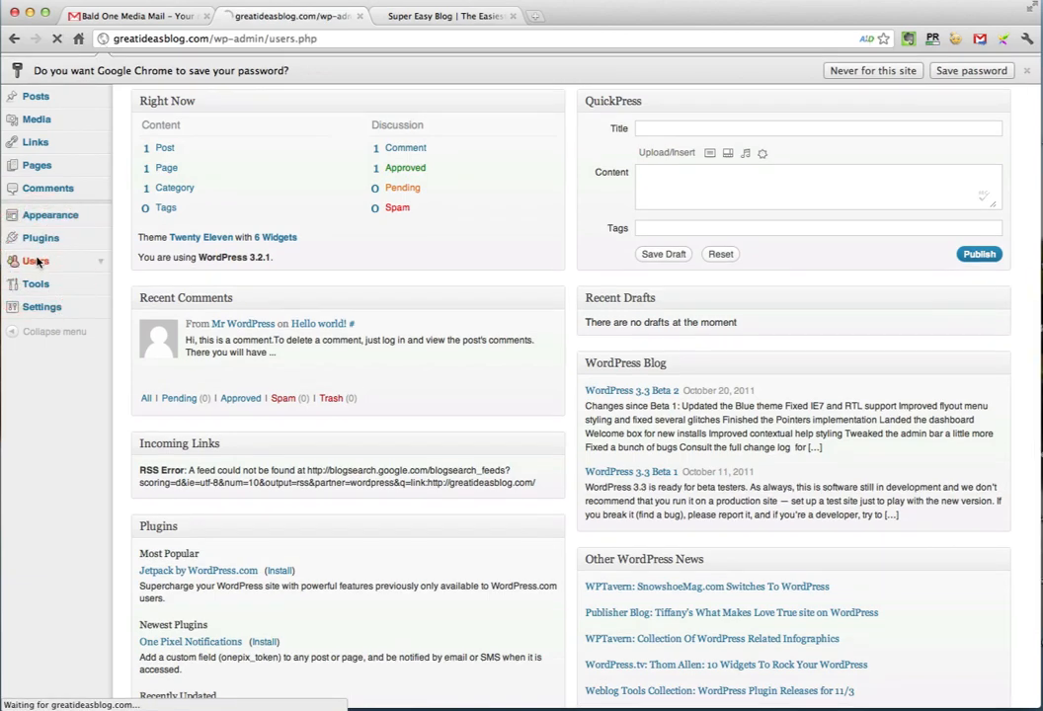
{"action": "left_click", "coordinate": [36, 257]}
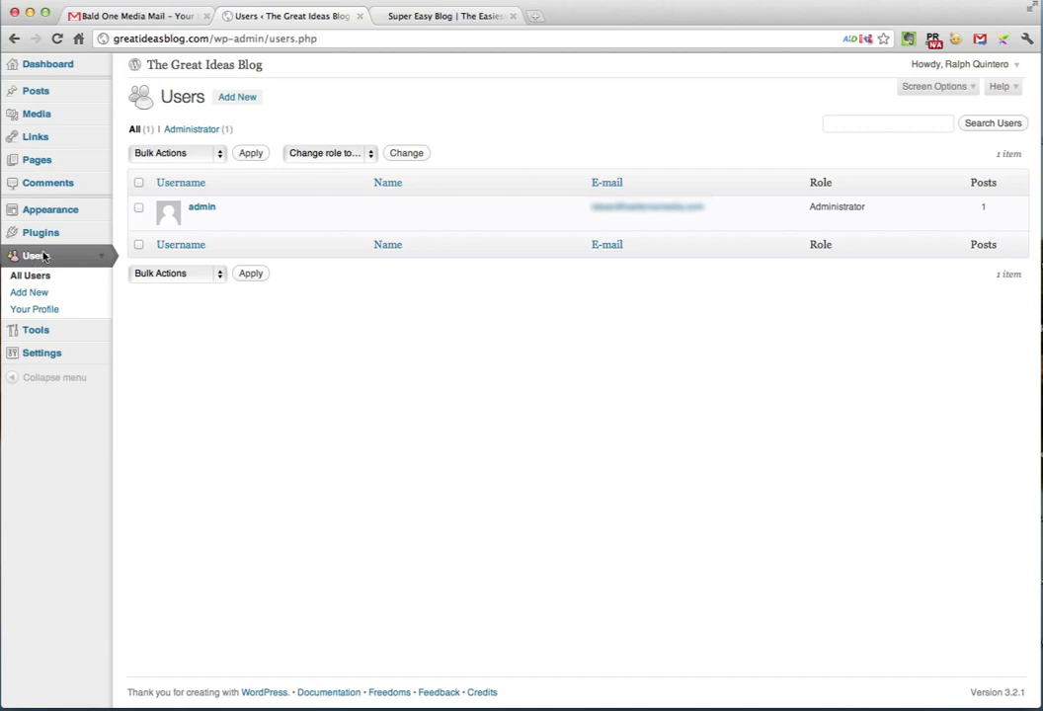
{"action": "mouse_move", "coordinate": [202, 208]}
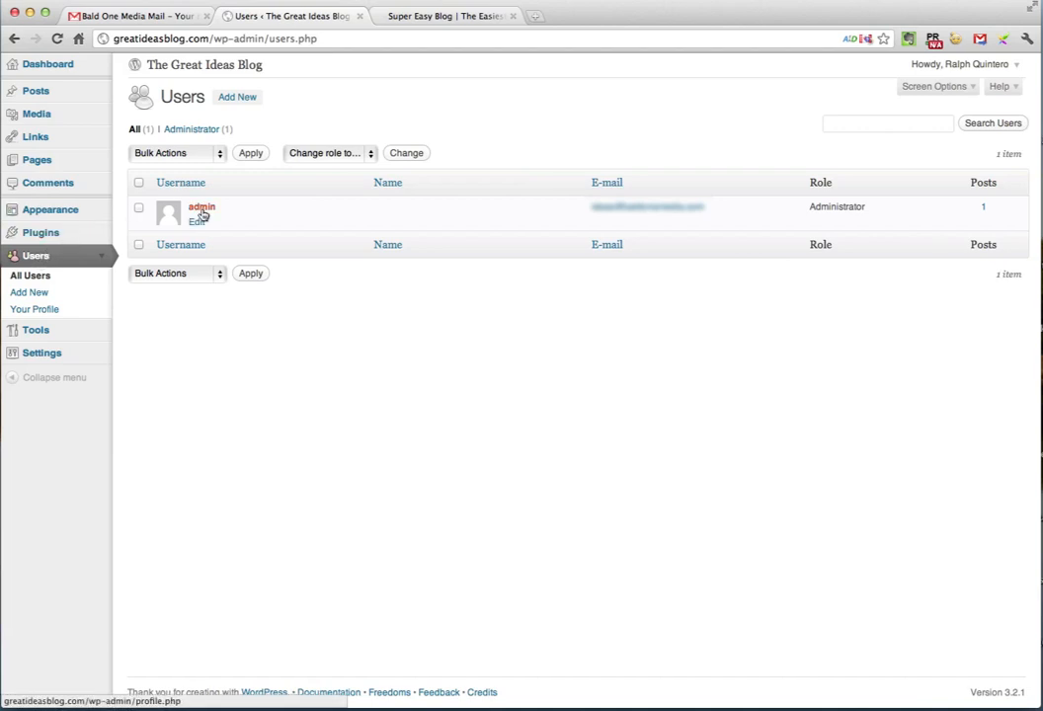
{"action": "left_click", "coordinate": [202, 208]}
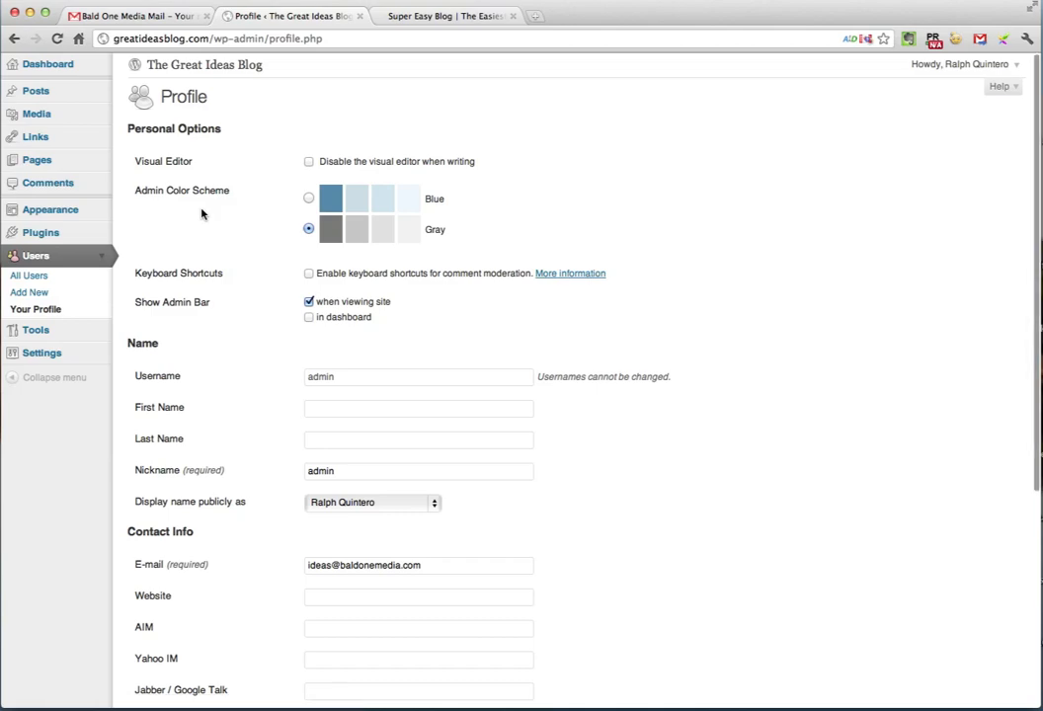
{"action": "scroll", "scroll_direction": "down", "scroll_amount": 3}
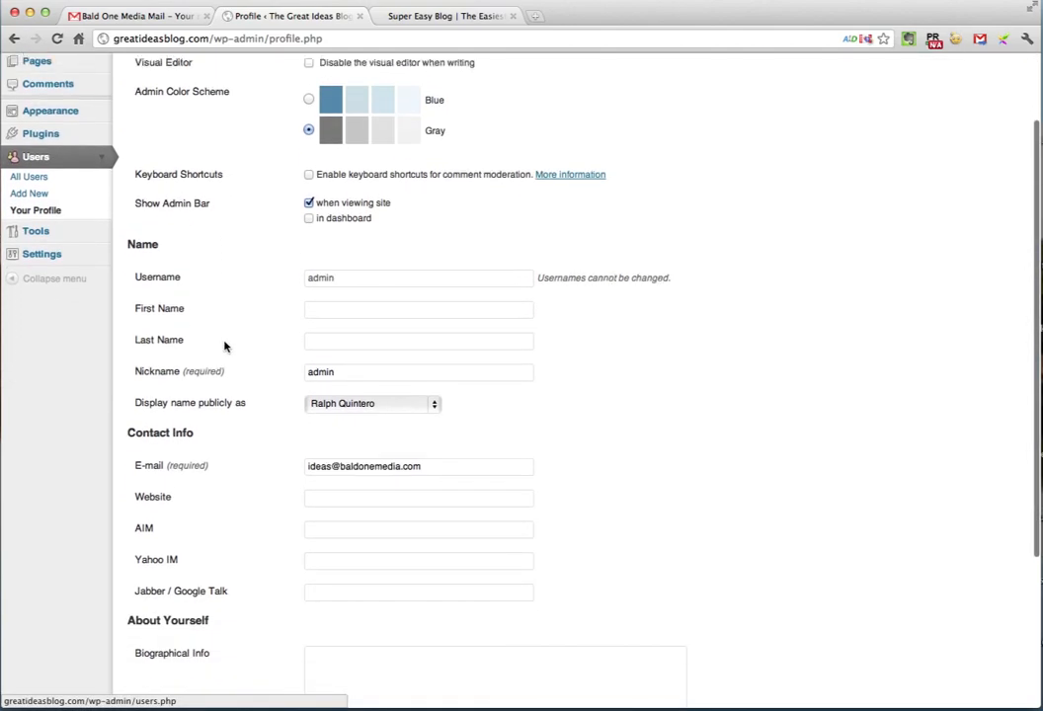
{"action": "scroll", "scroll_direction": "down", "scroll_amount": 3}
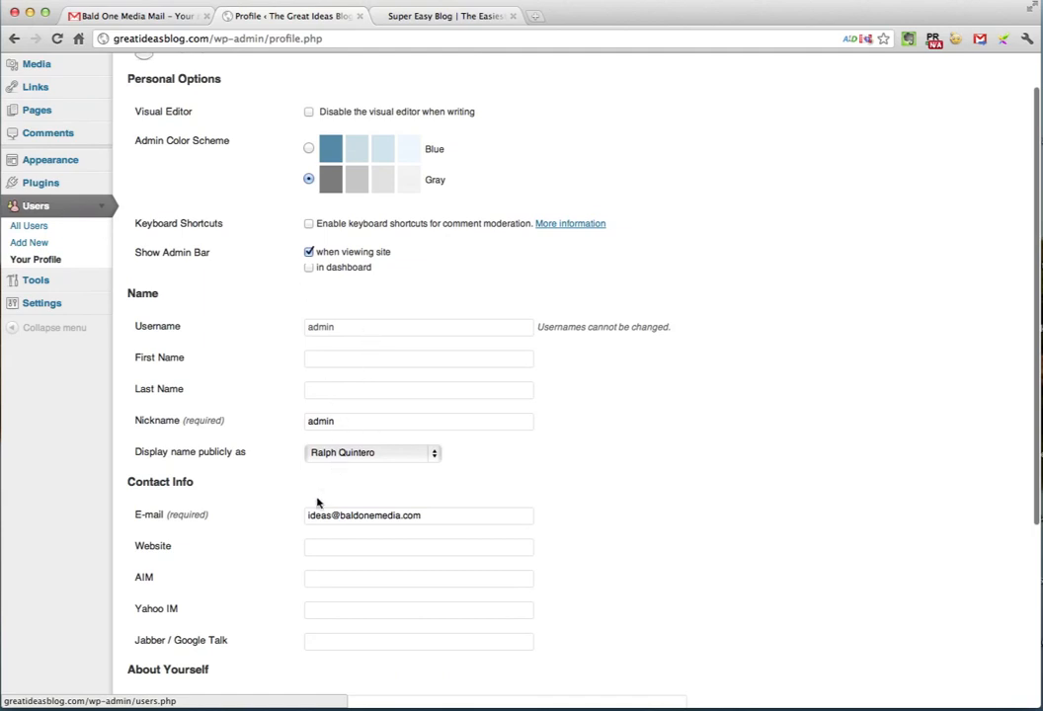
{"action": "scroll", "scroll_direction": "down", "scroll_amount": 3}
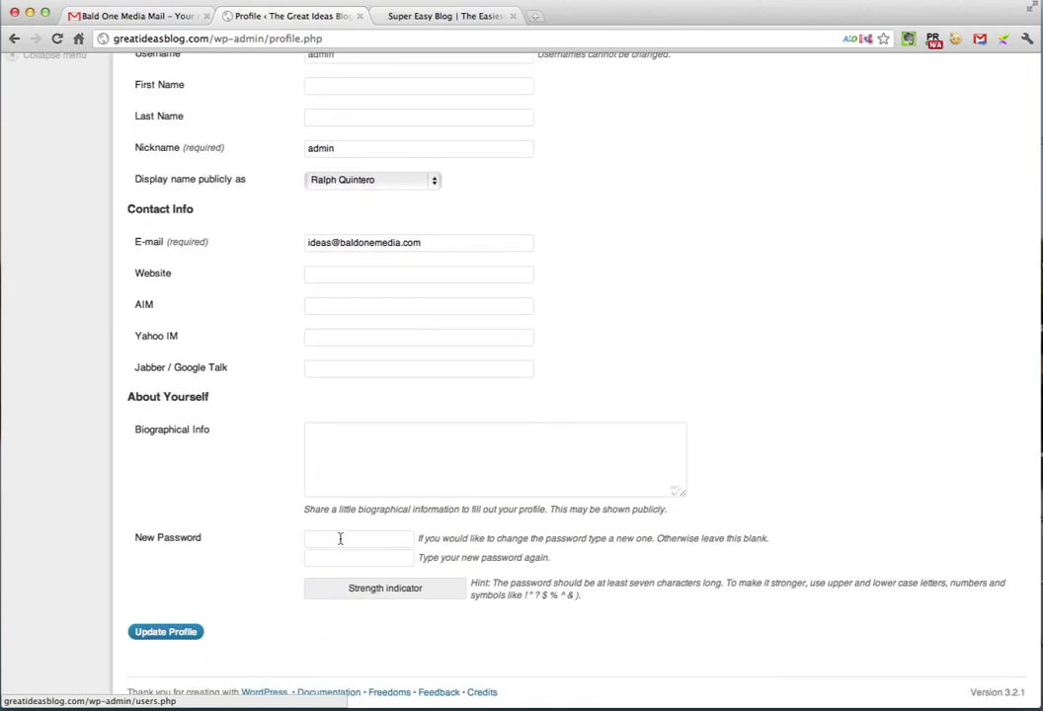
Step: Enter a new account password and save with Update Profile
{"action": "left_click", "coordinate": [358, 537]}
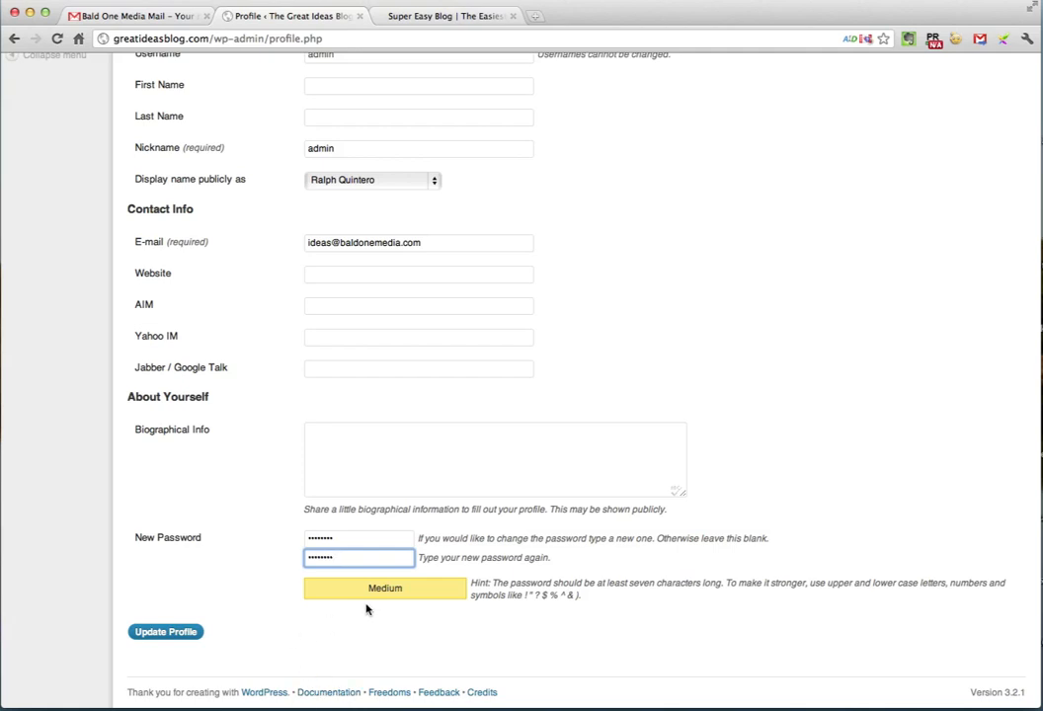
{"action": "mouse_move", "coordinate": [228, 569]}
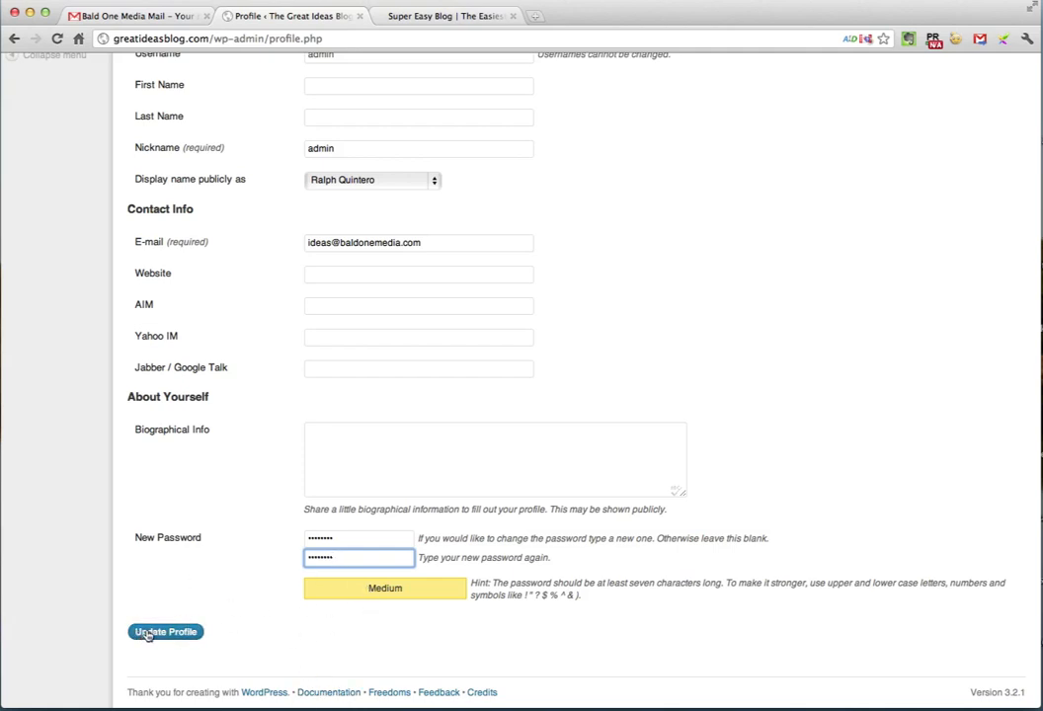
{"action": "left_click", "coordinate": [166, 632]}
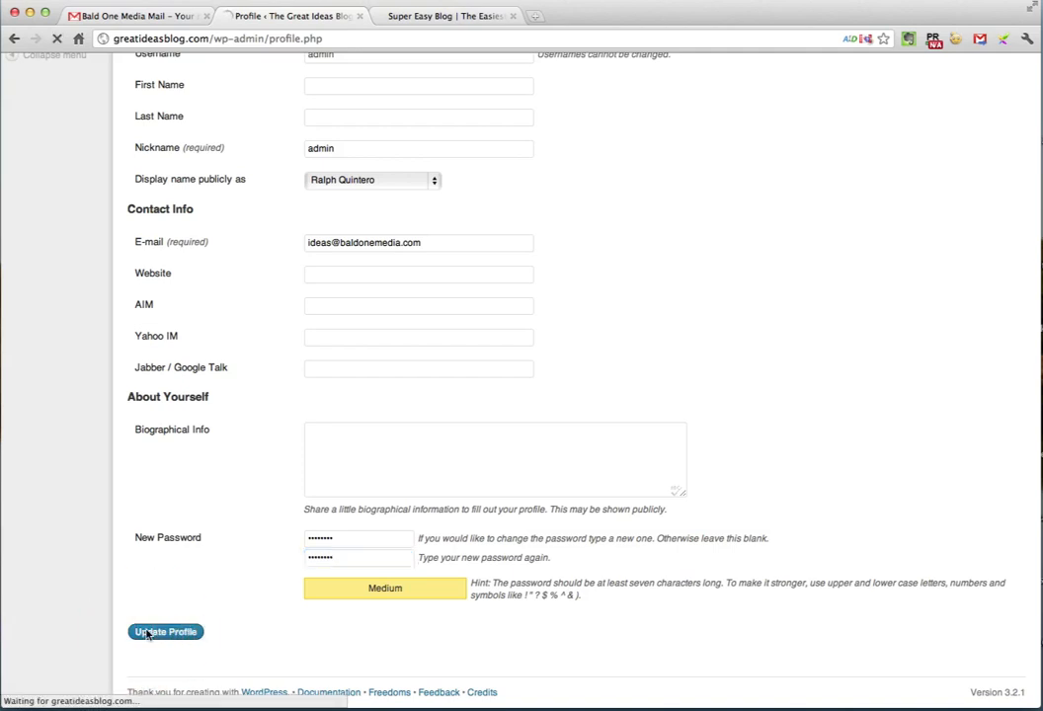
{"action": "left_click", "coordinate": [166, 632]}
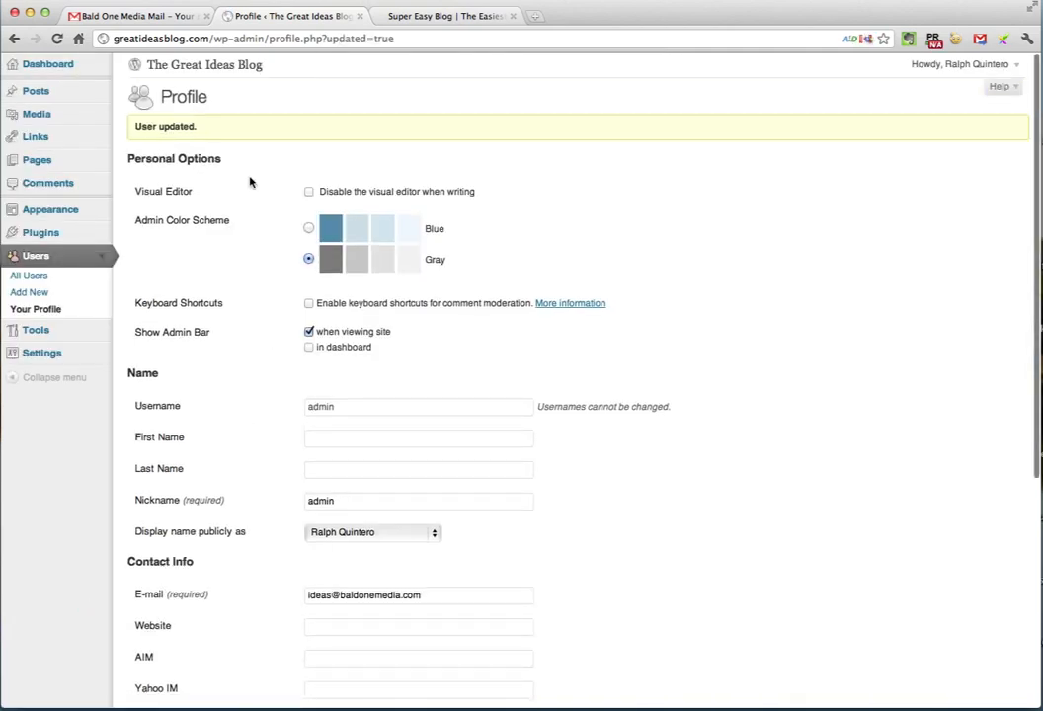
{"action": "mouse_move", "coordinate": [118, 122]}
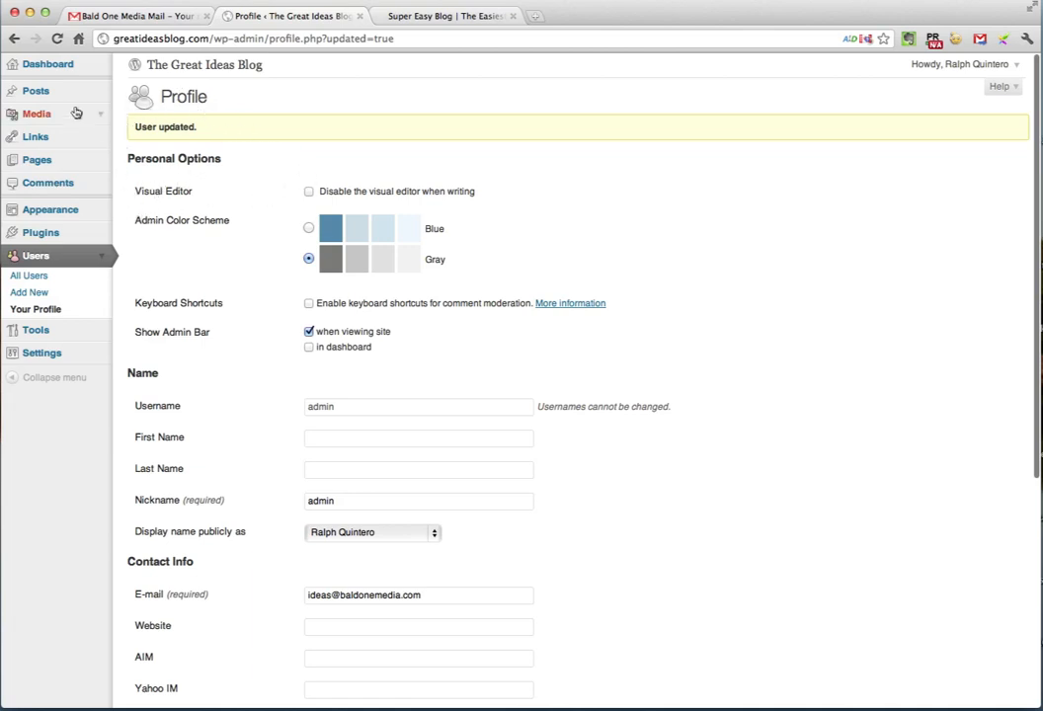
{"action": "mouse_move", "coordinate": [36, 112]}
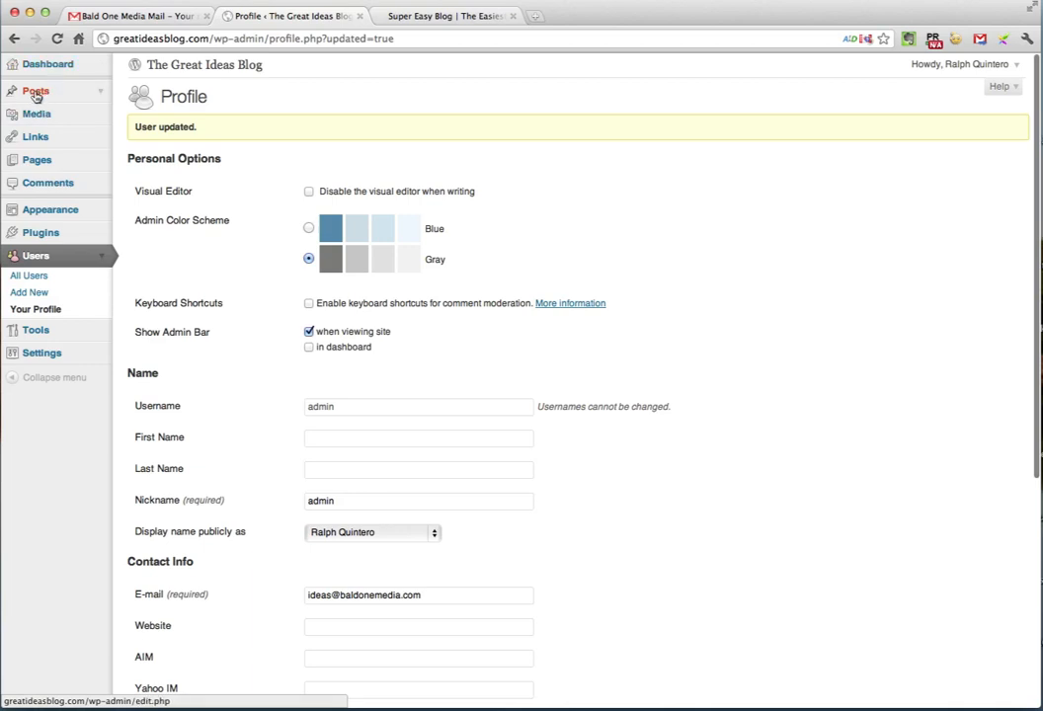
Step: In the Posts list, move the default Hello world! post to the Trash
{"action": "left_click", "coordinate": [35, 91]}
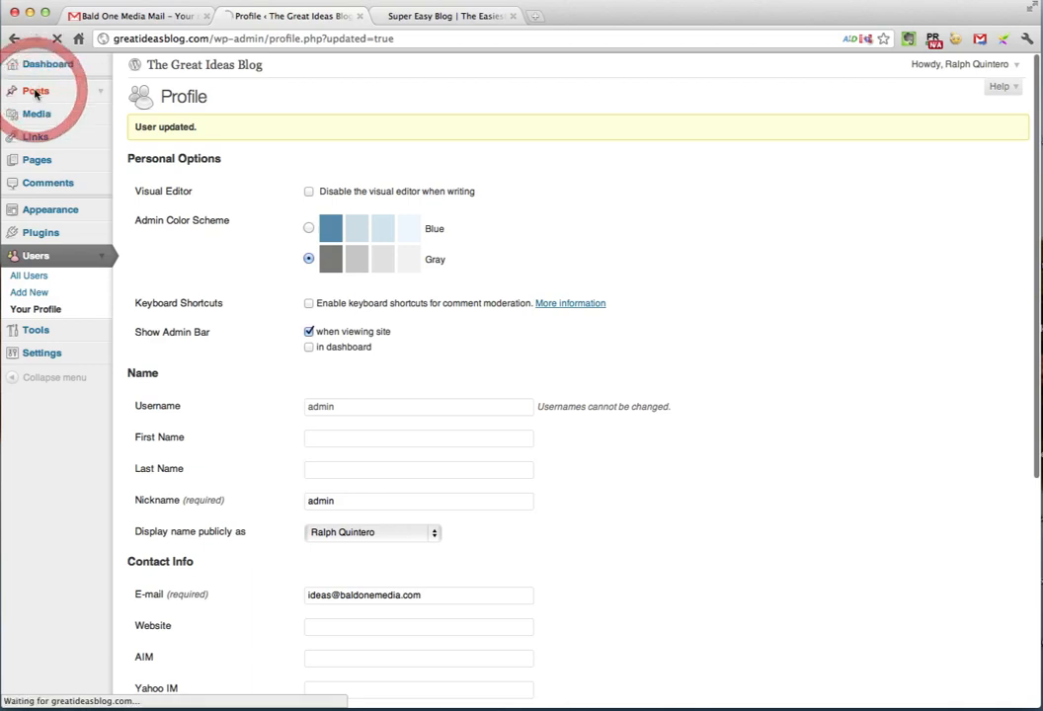
{"action": "left_click", "coordinate": [36, 91]}
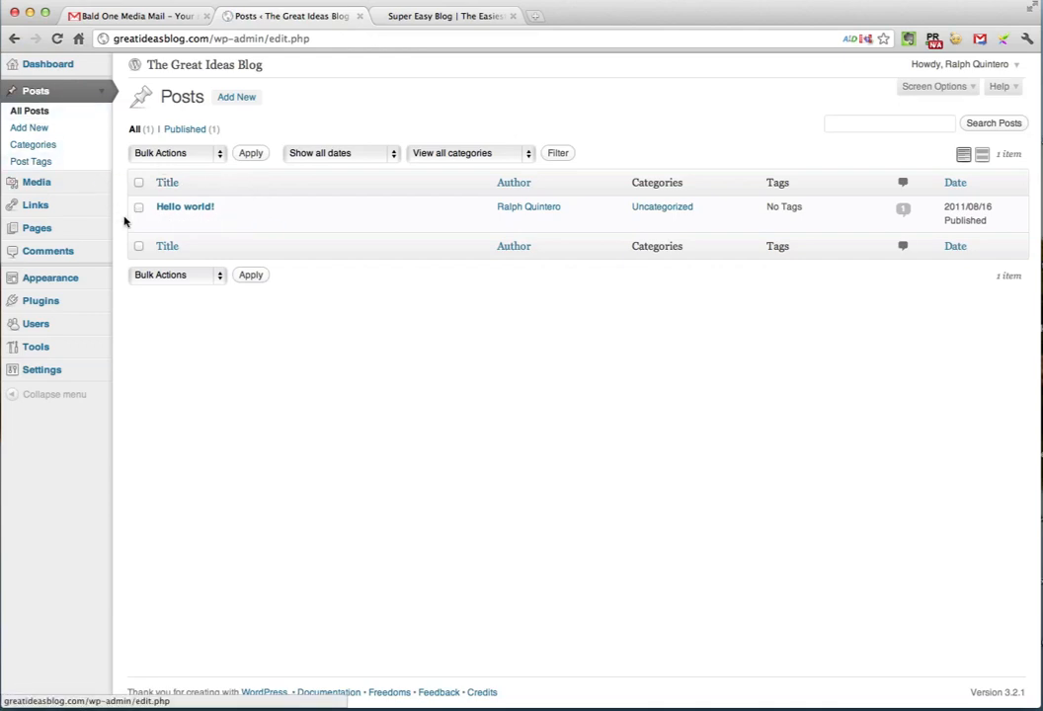
{"action": "mouse_move", "coordinate": [185, 207]}
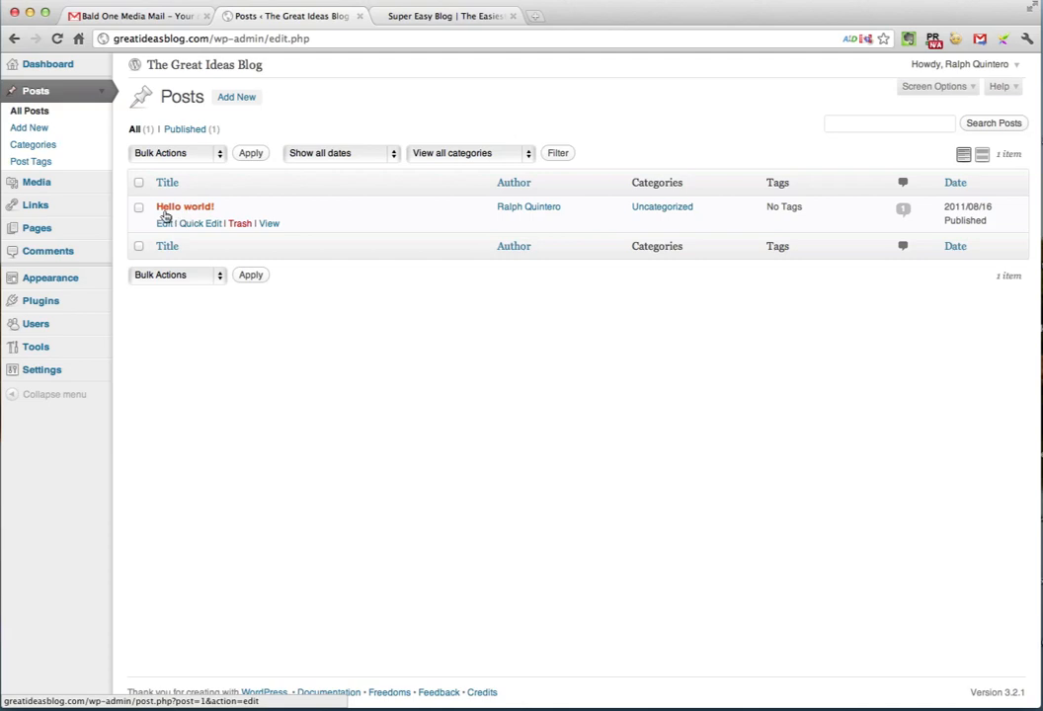
{"action": "mouse_move", "coordinate": [164, 221]}
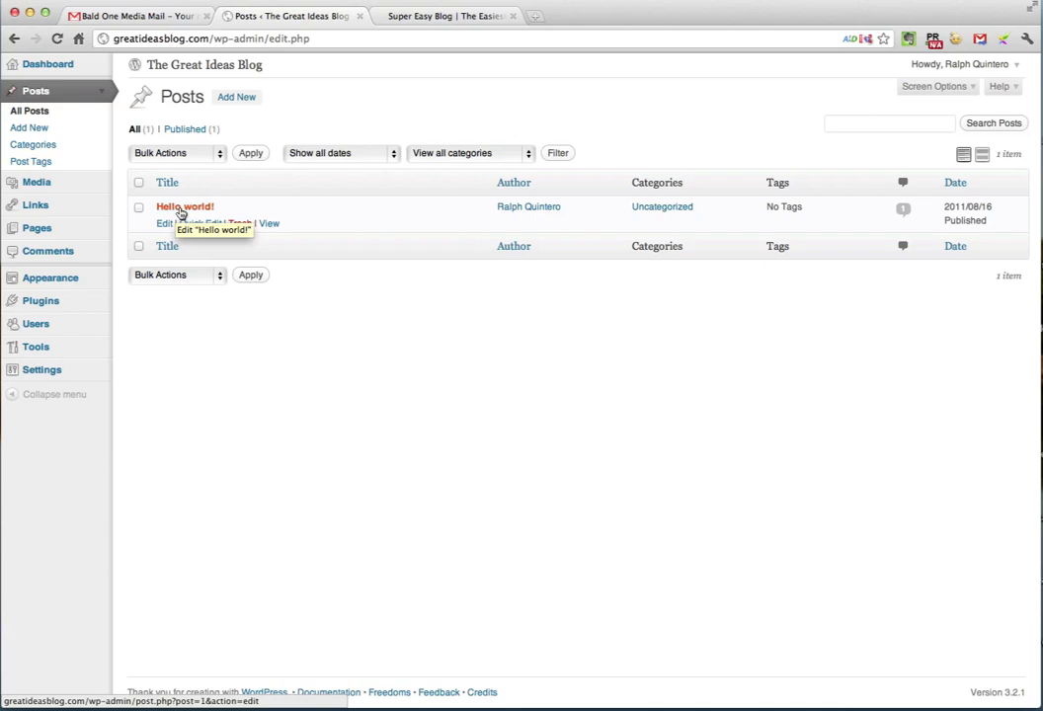
{"action": "mouse_move", "coordinate": [239, 221]}
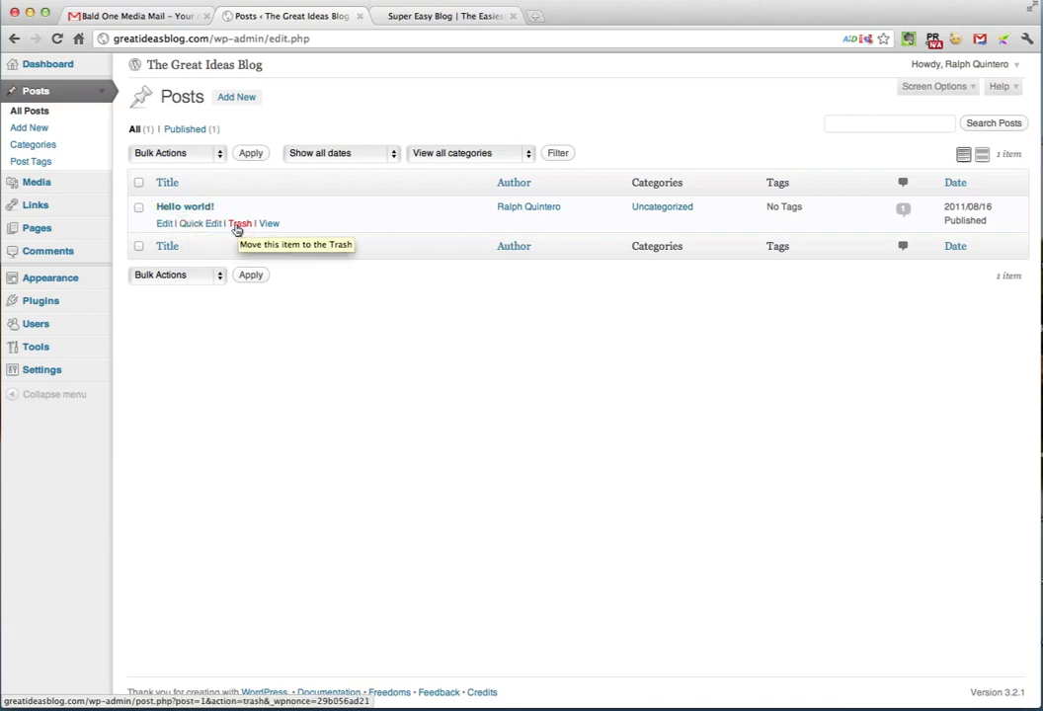
{"action": "left_click", "coordinate": [239, 221]}
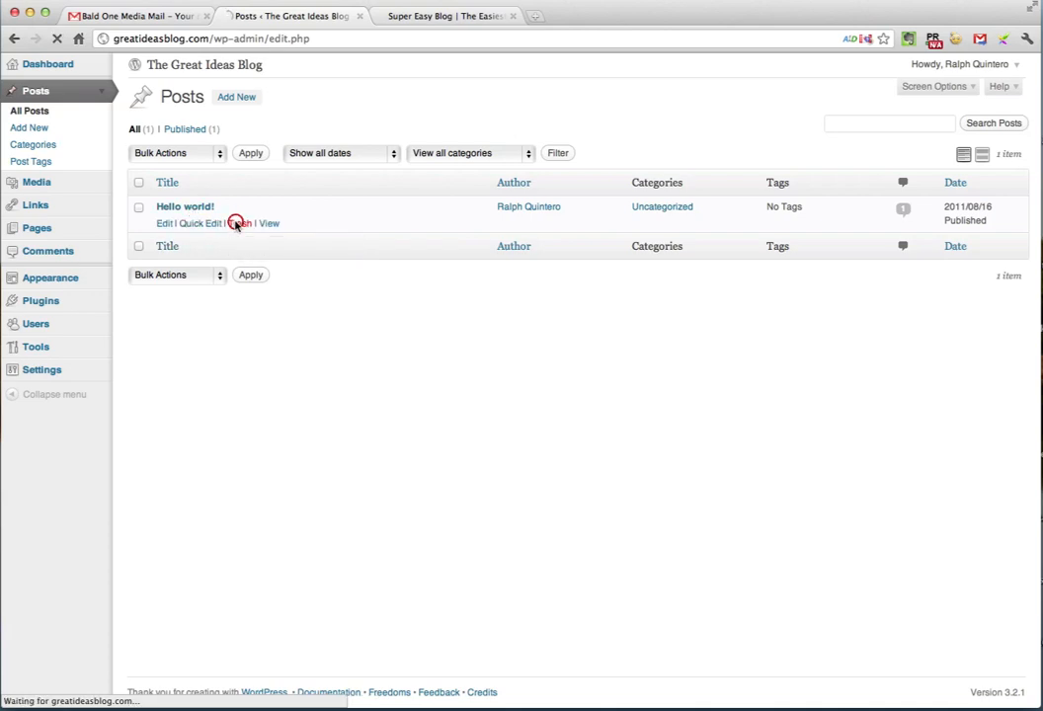
{"action": "left_click", "coordinate": [239, 221]}
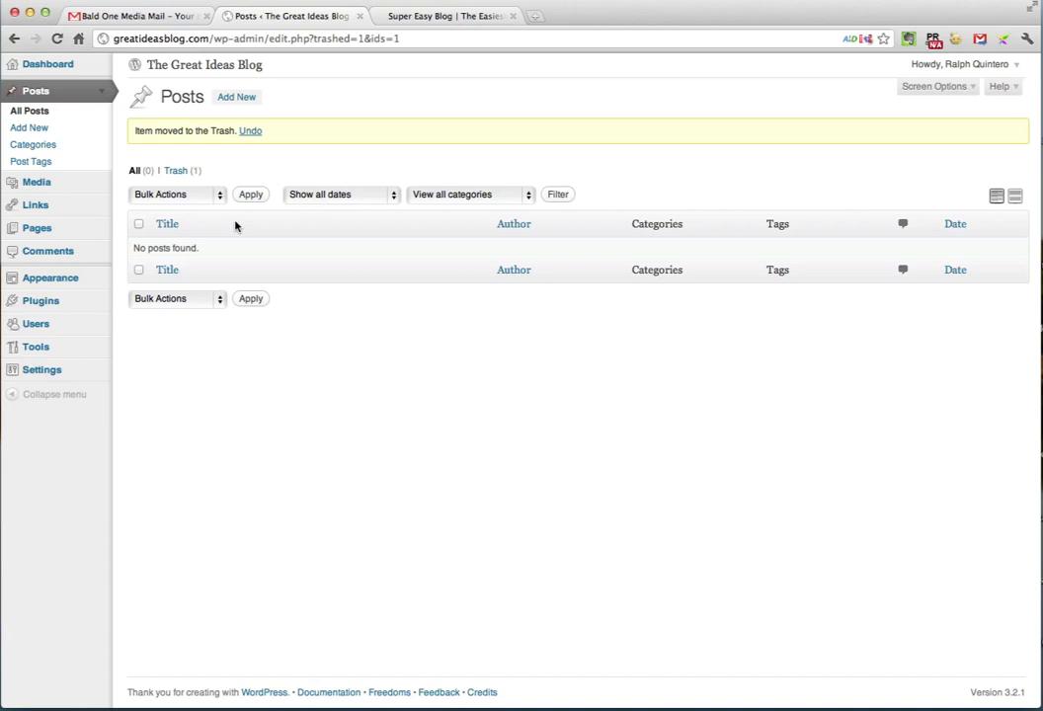
{"action": "mouse_move", "coordinate": [237, 97]}
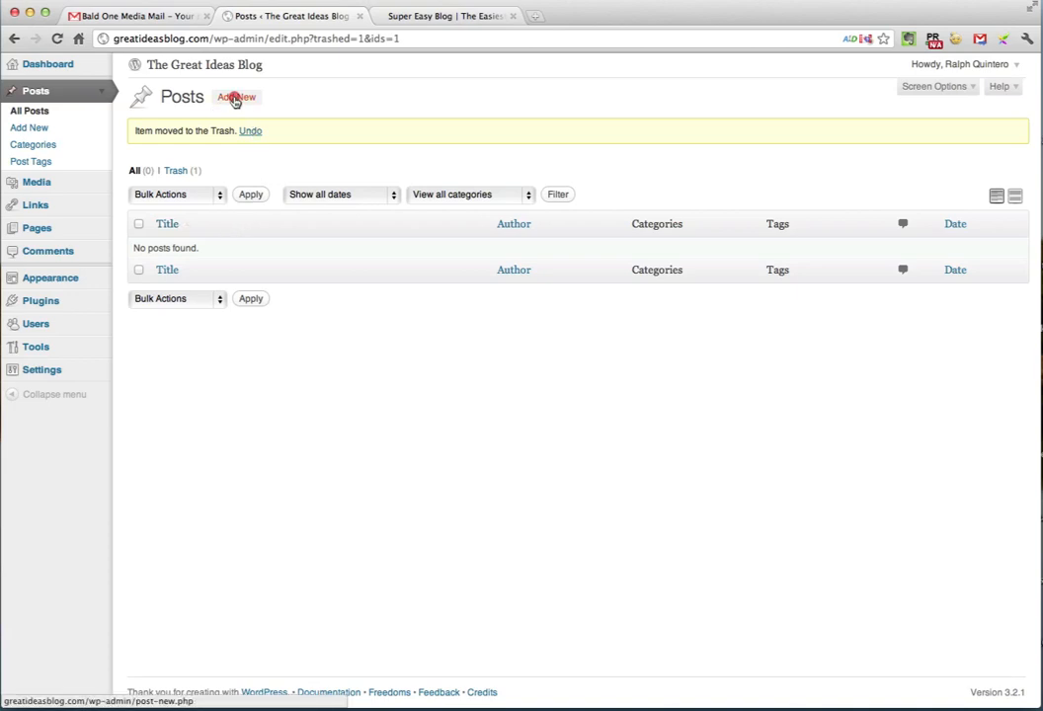
Step: Start a new post and title it 'The Next Best Thing in Great Ideas!'
{"action": "left_click", "coordinate": [237, 97]}
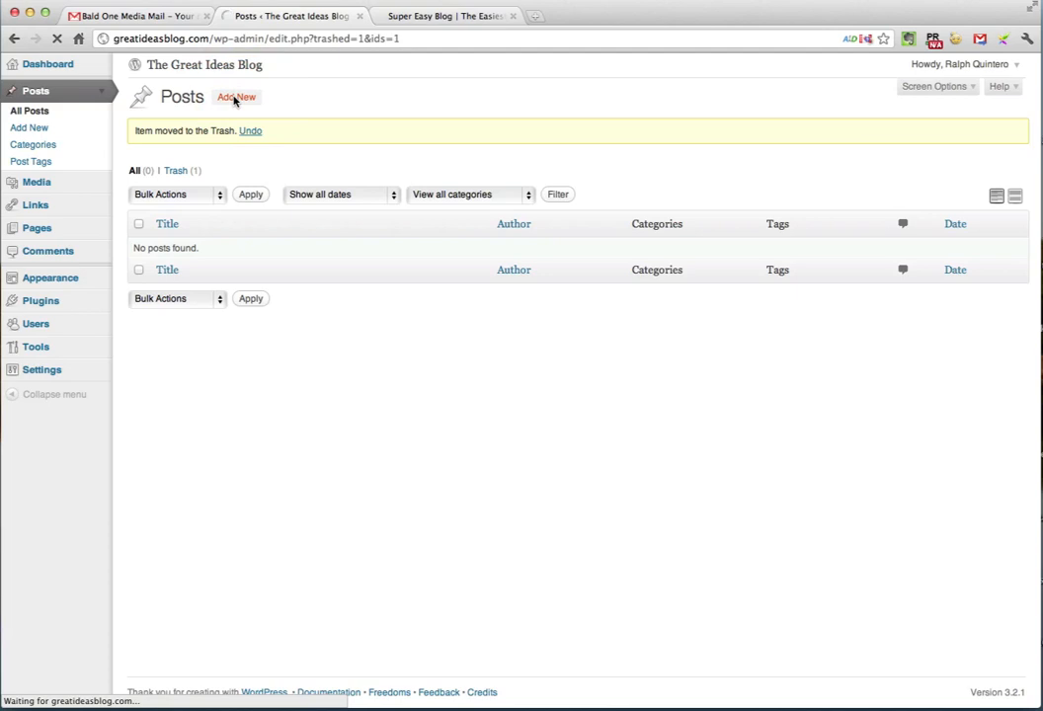
{"action": "left_click", "coordinate": [235, 97]}
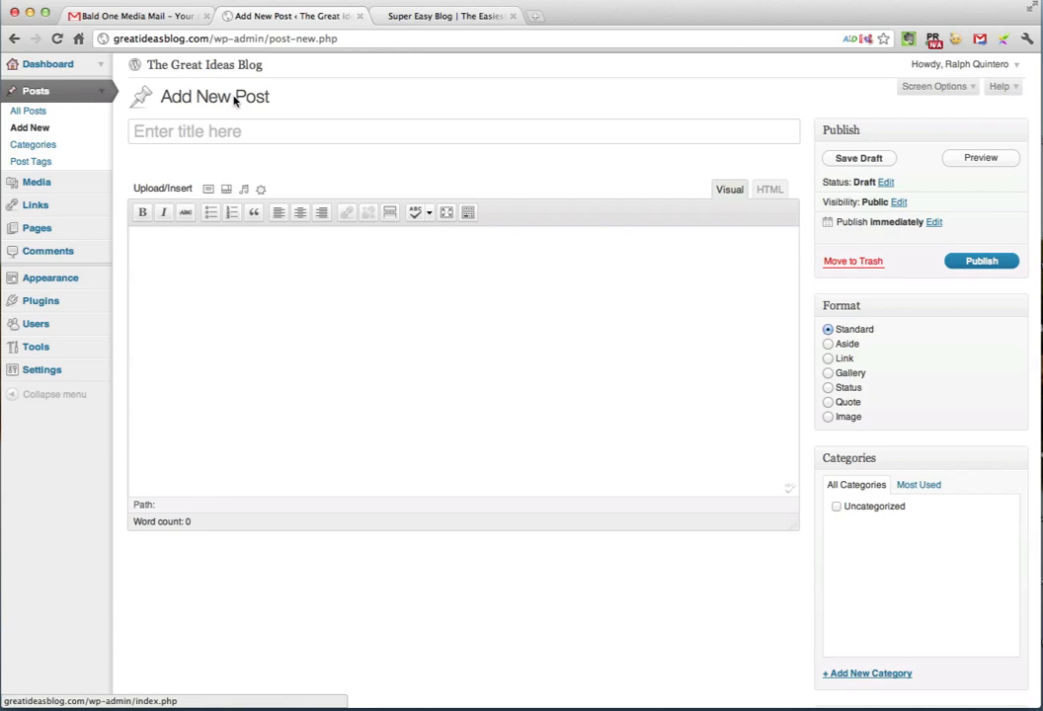
{"action": "type", "text": "THe"}
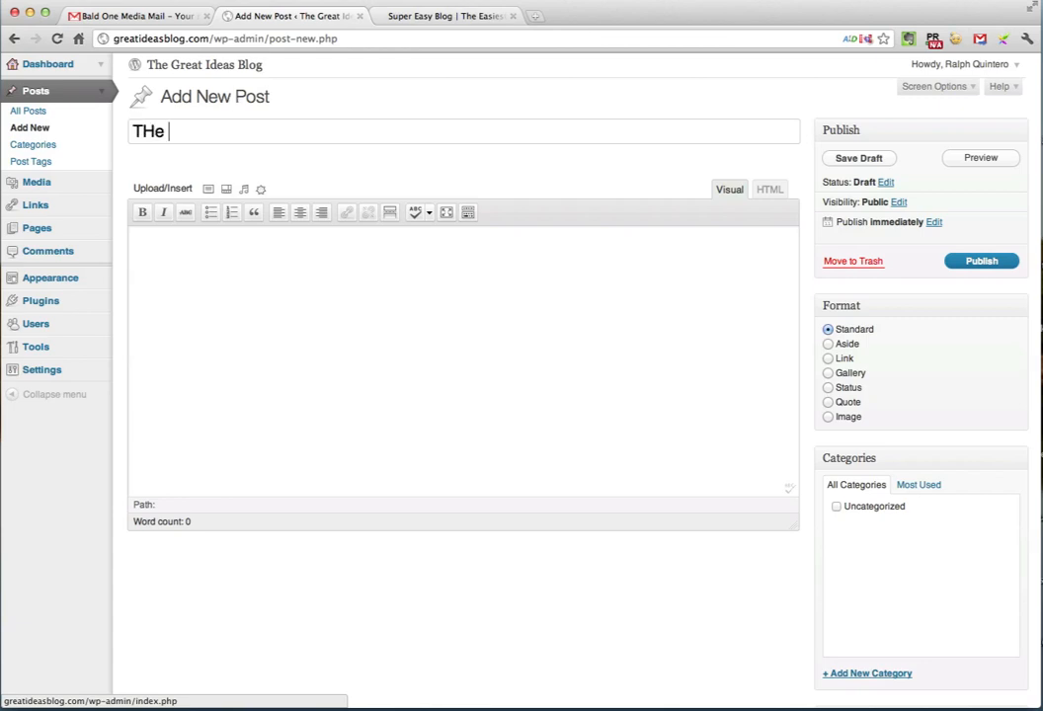
{"action": "type", "text": "The n"}
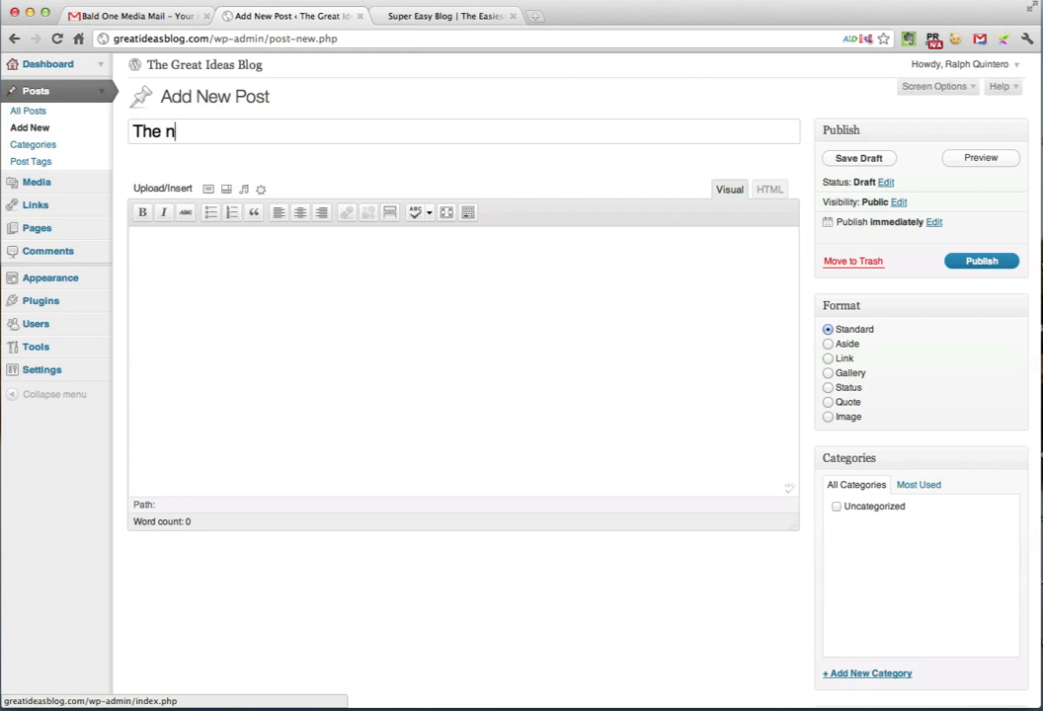
{"action": "type", "text": "ext Best"}
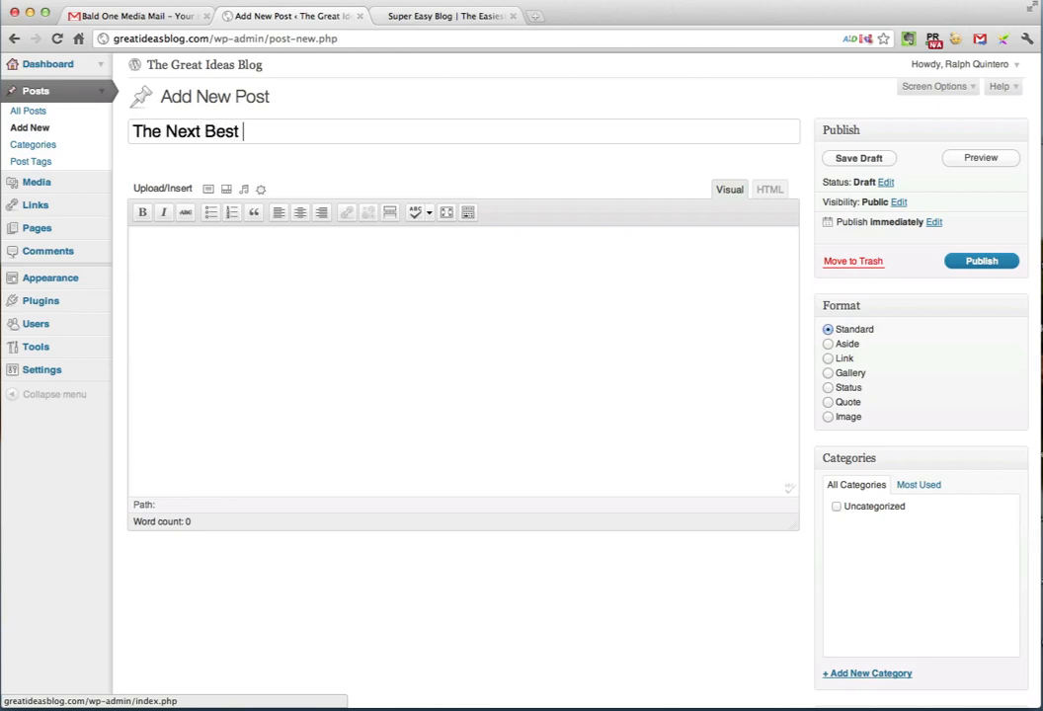
{"action": "type", "text": "Thing in G"}
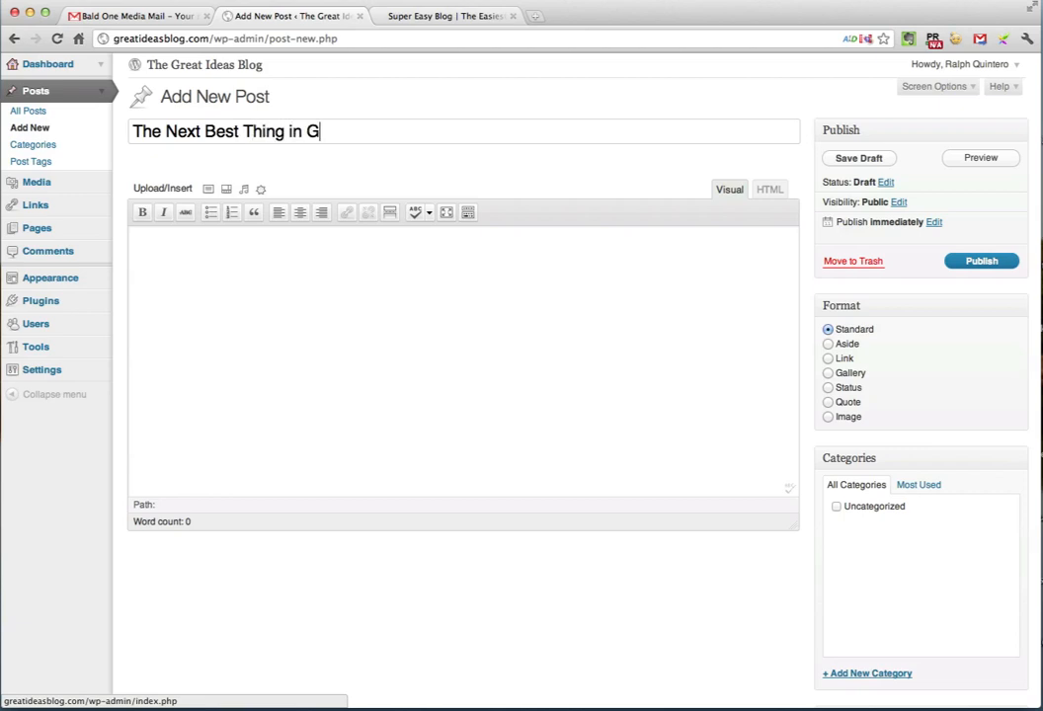
{"action": "type", "text": "reat Ideas"}
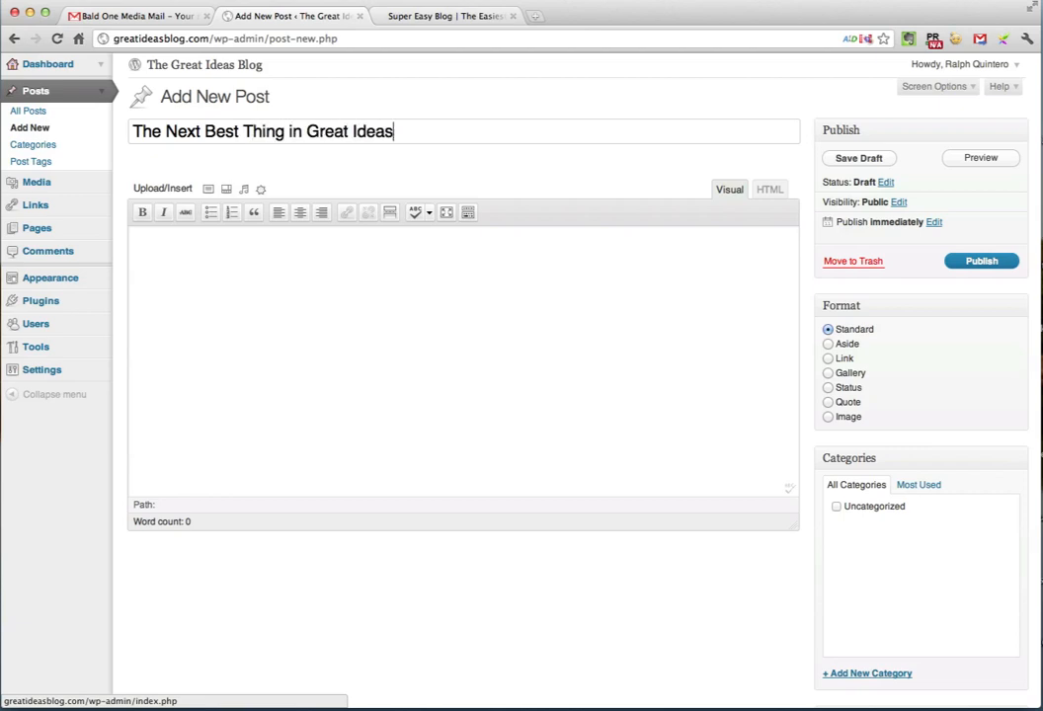
{"action": "type", "text": "!"}
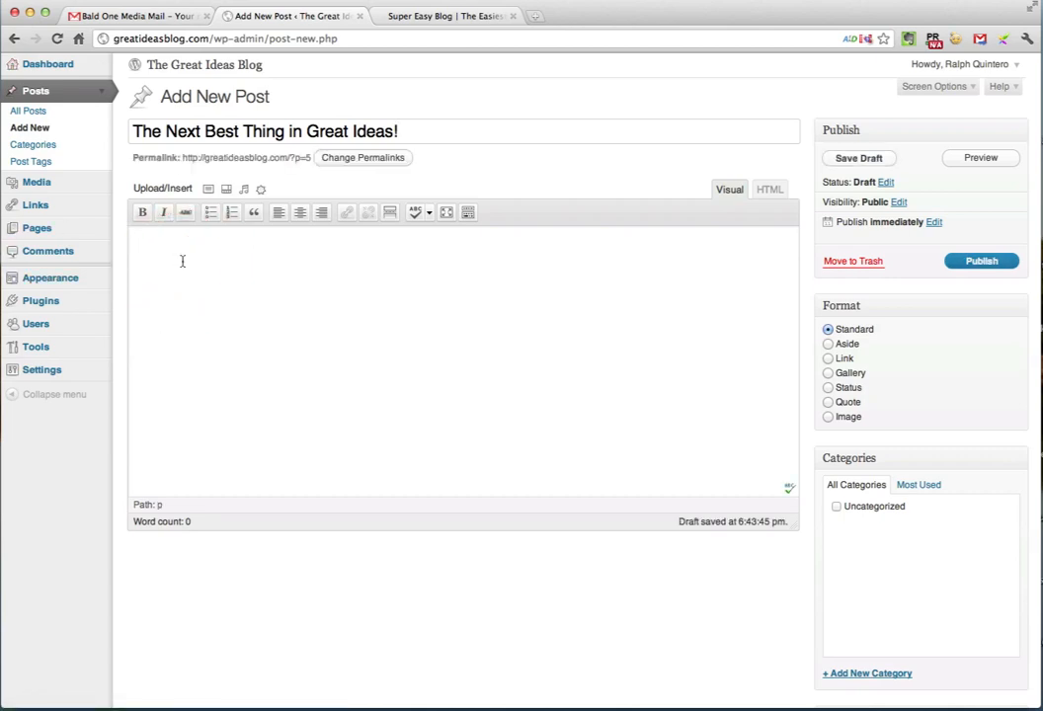
Step: Write the opening paragraph: the blog is all about great ideas and sharing interesting things
{"action": "type", "text": "This b"}
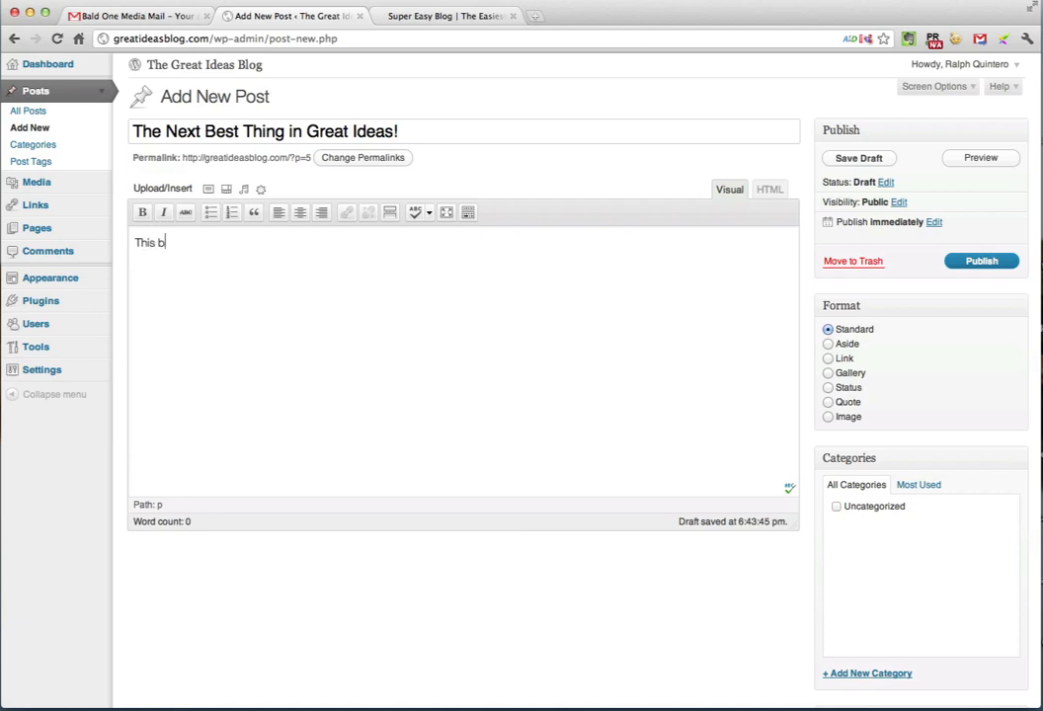
{"action": "type", "text": "log is ab"}
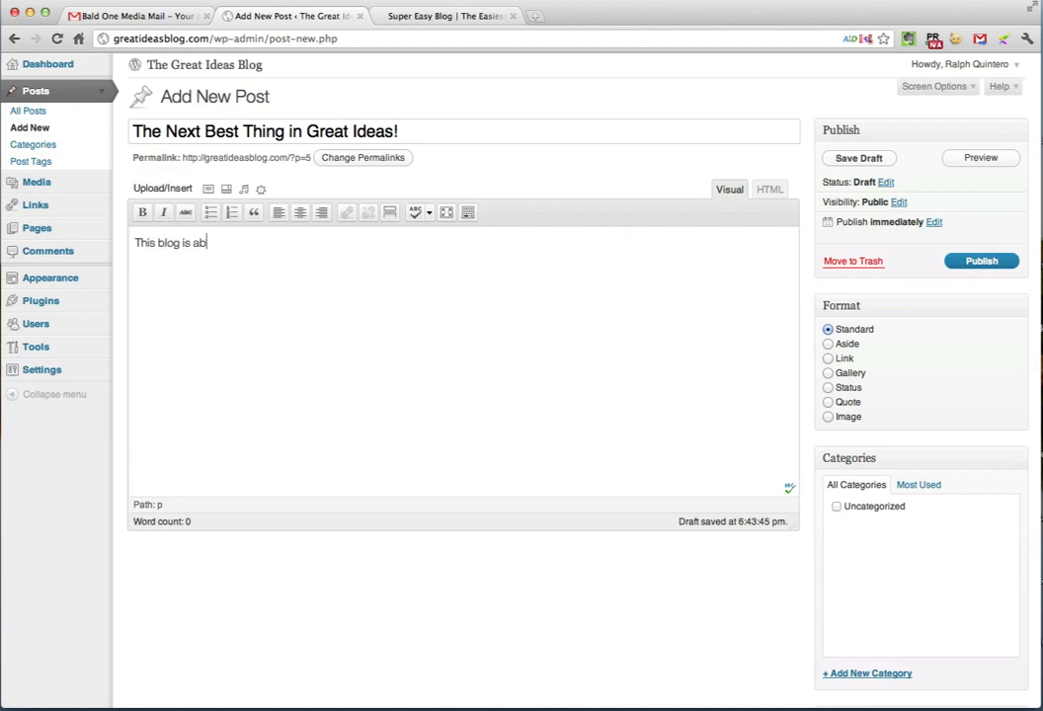
{"action": "type", "text": "ll about great"}
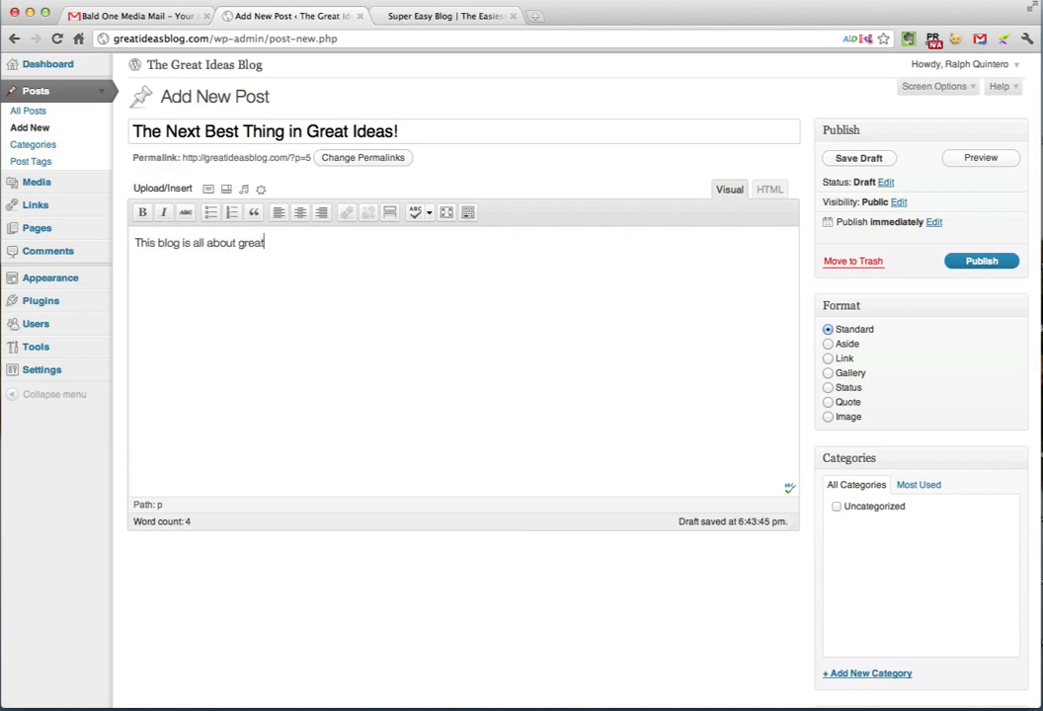
{"action": "type", "text": "ideas!  We will"}
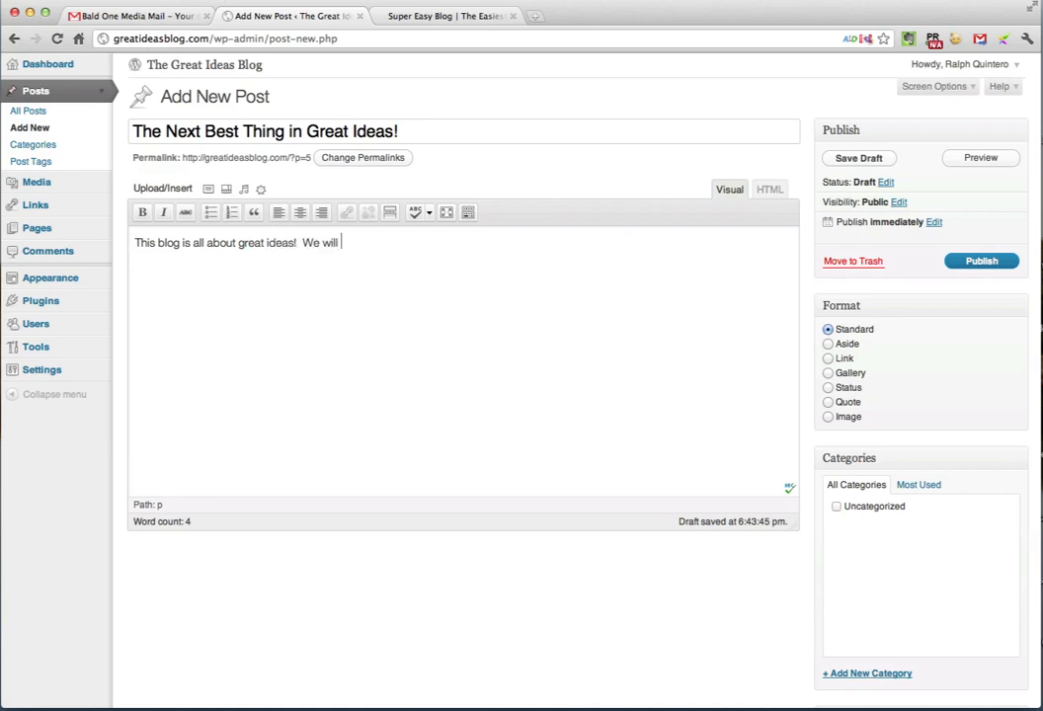
{"action": "type", "text": "share all"}
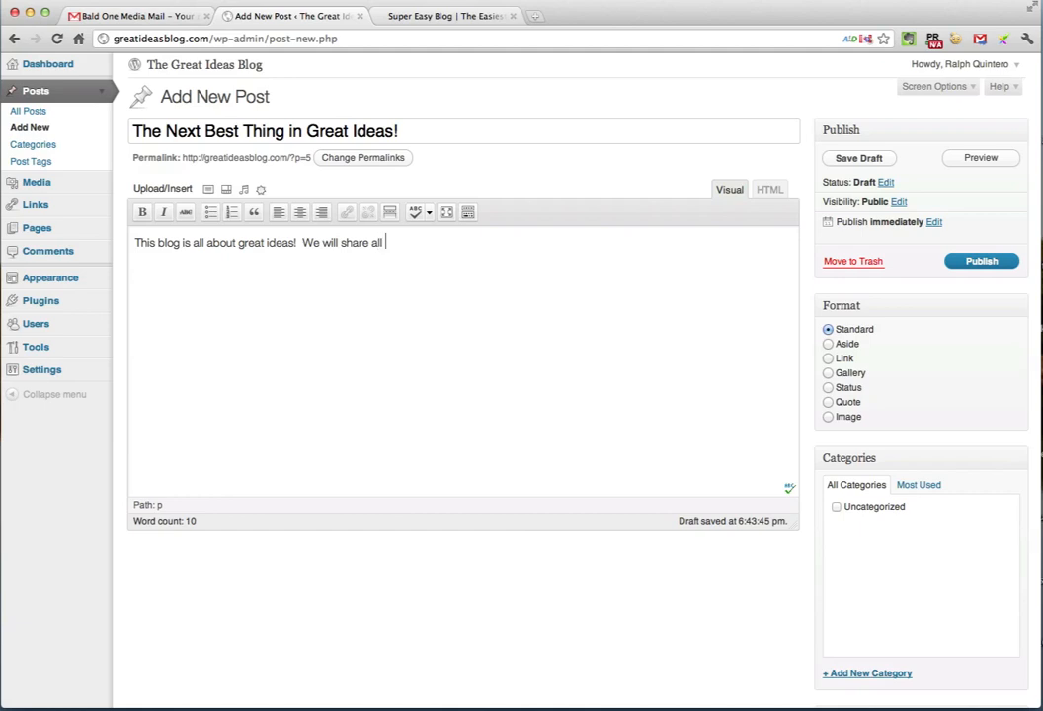
{"action": "type", "text": "kinds of inte"}
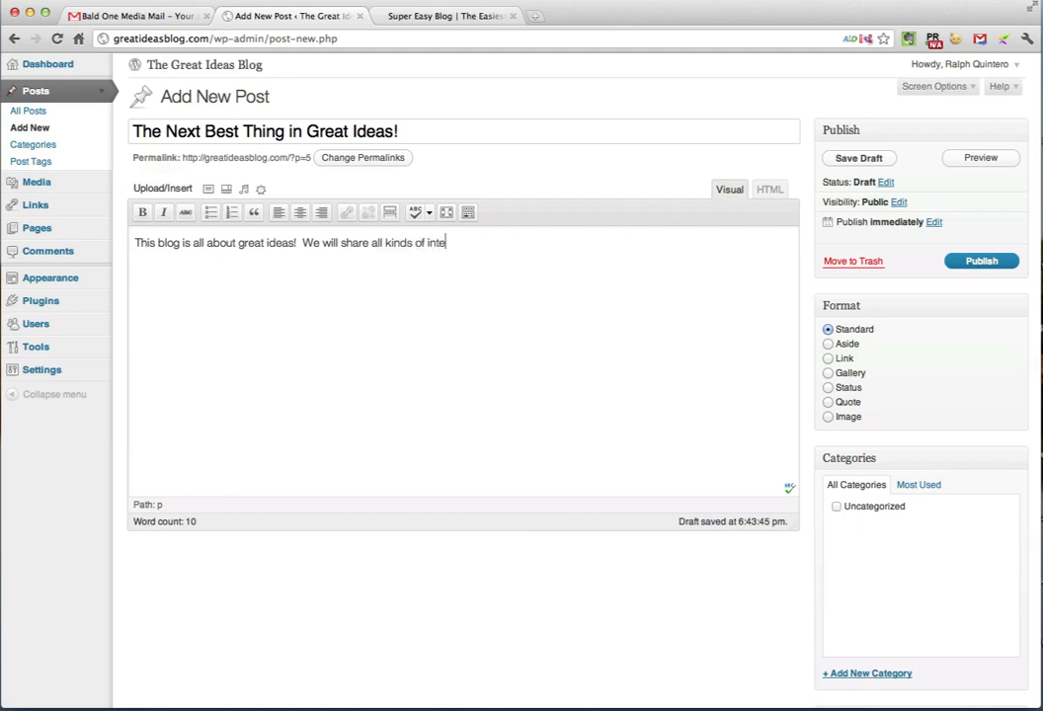
{"action": "type", "text": "resting thins"}
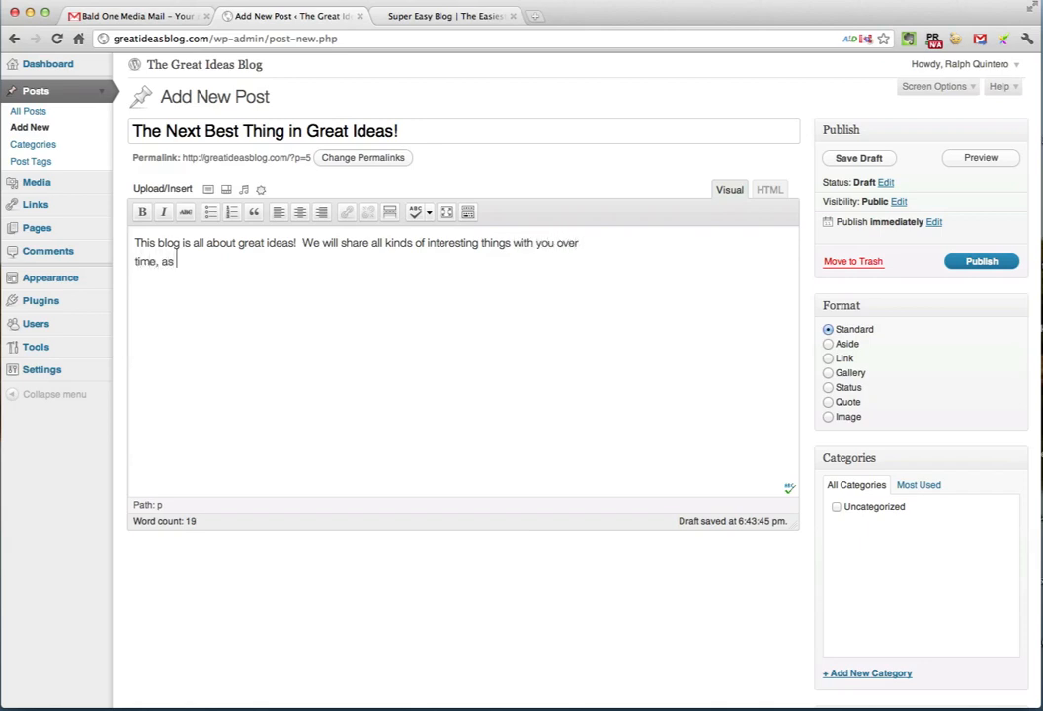
{"action": "type", "text": "we bu"}
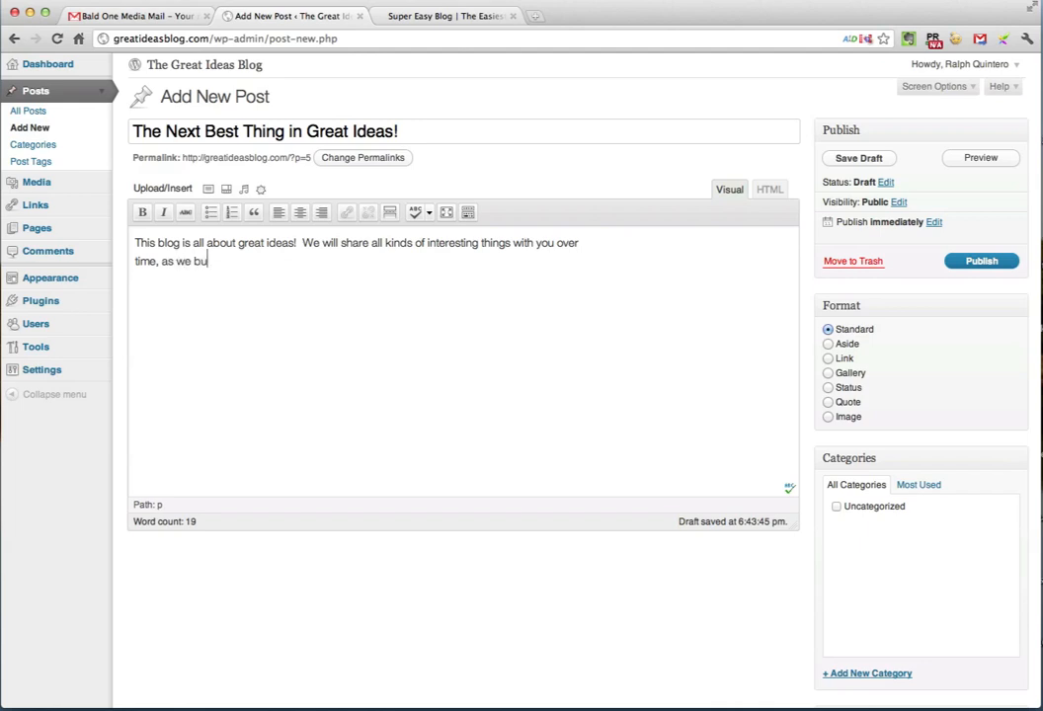
{"action": "type", "text": "ild this blog."}
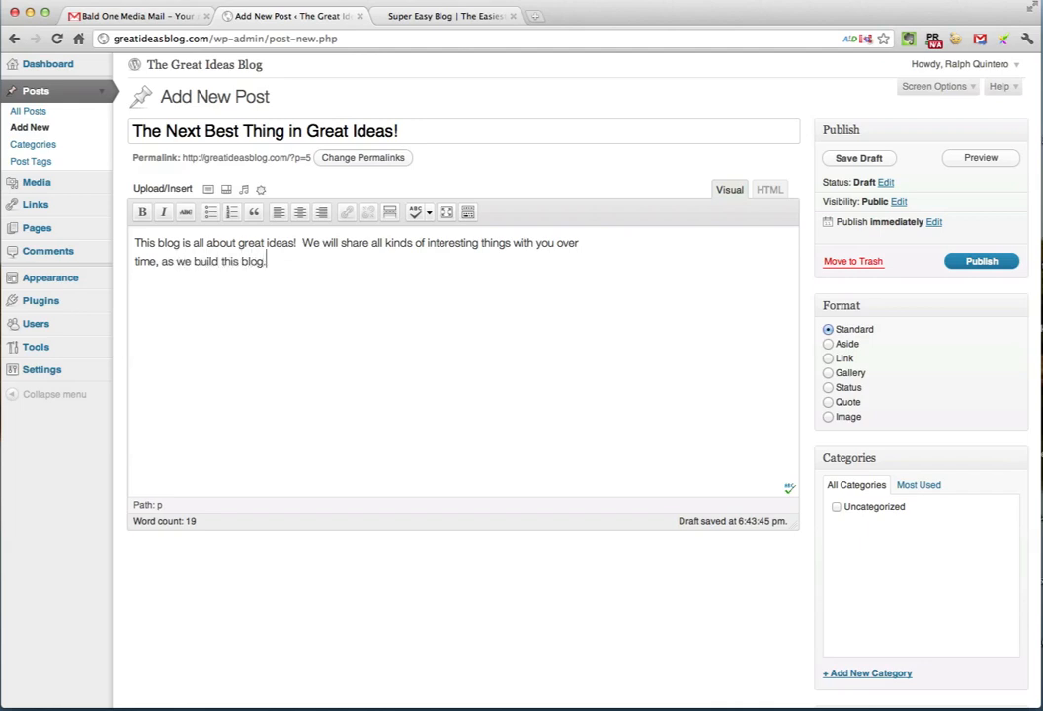
{"action": "mouse_move", "coordinate": [280, 324]}
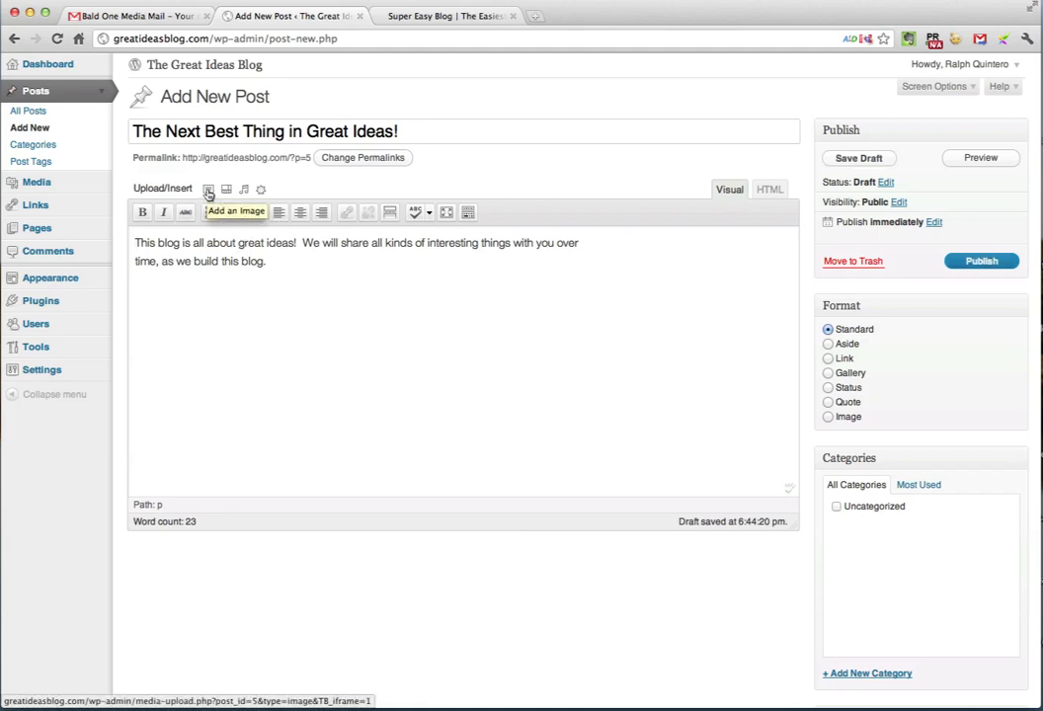
Step: Upload Time for Action.jpg from Desktop > Images and choose Thumbnail size
{"action": "left_click", "coordinate": [207, 190]}
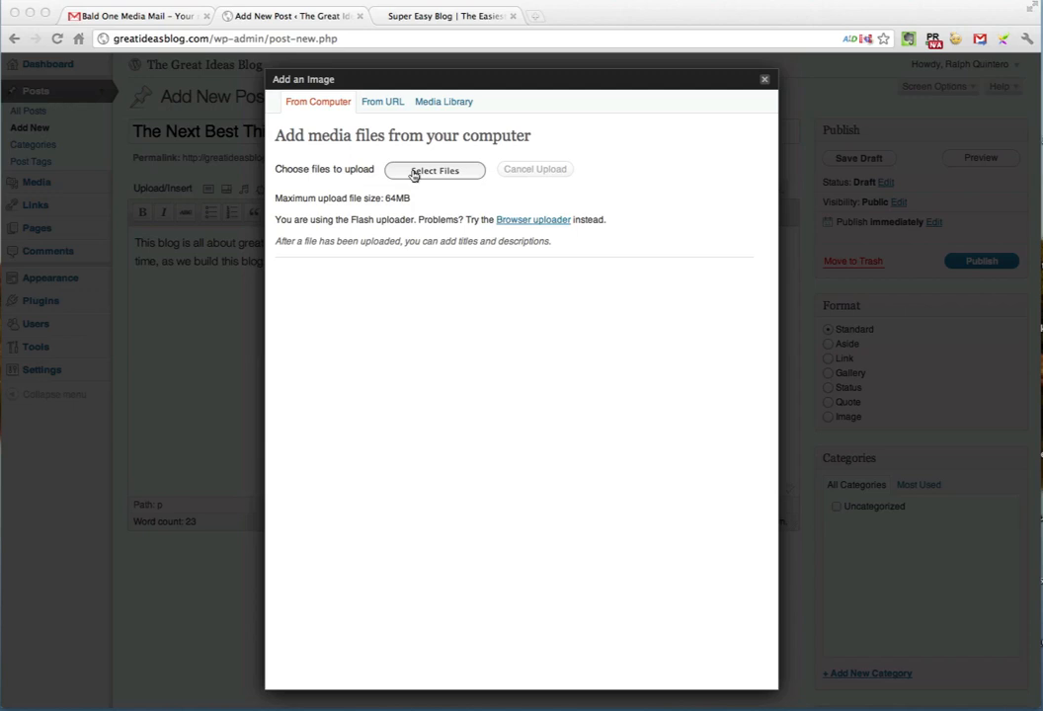
{"action": "left_click", "coordinate": [435, 170]}
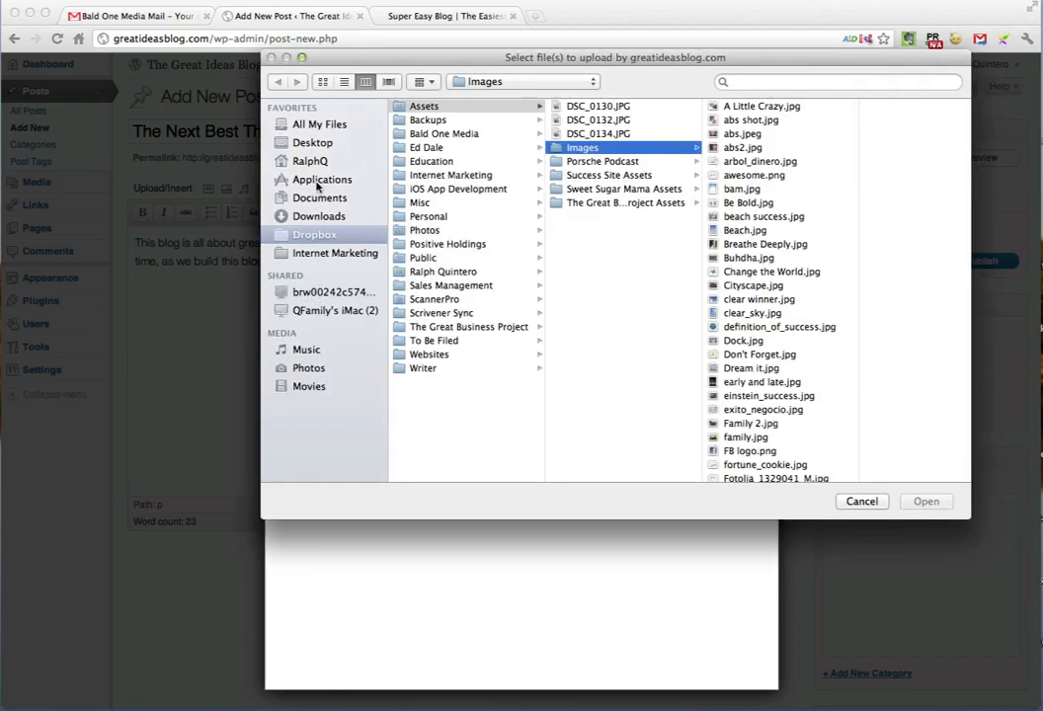
{"action": "left_click", "coordinate": [312, 142]}
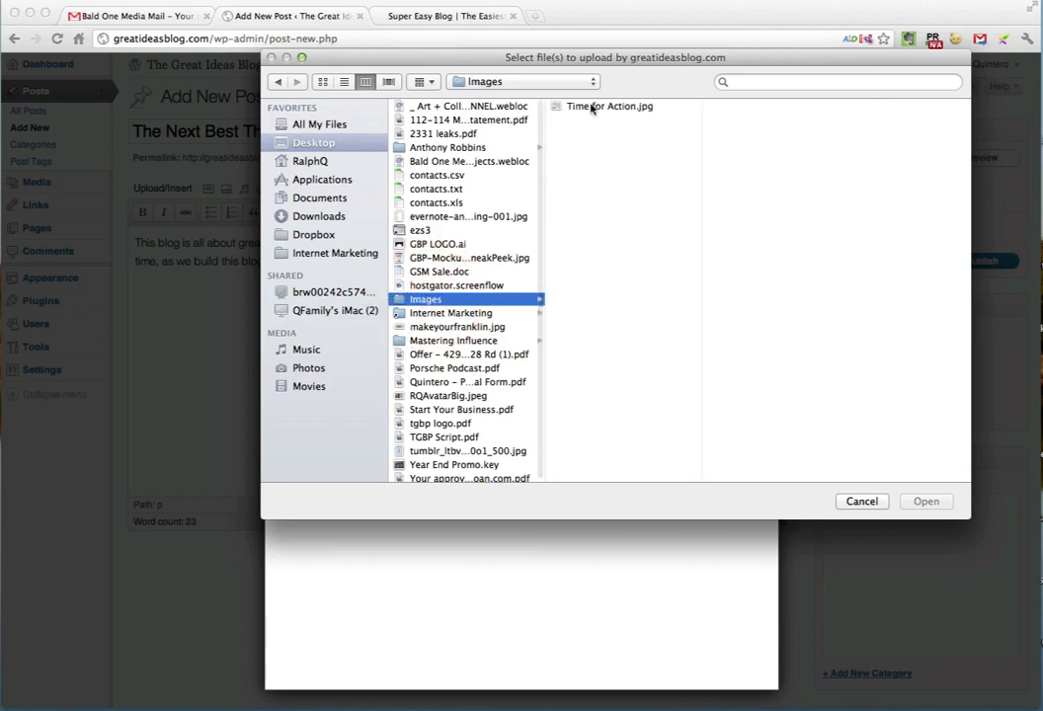
{"action": "left_click", "coordinate": [609, 106]}
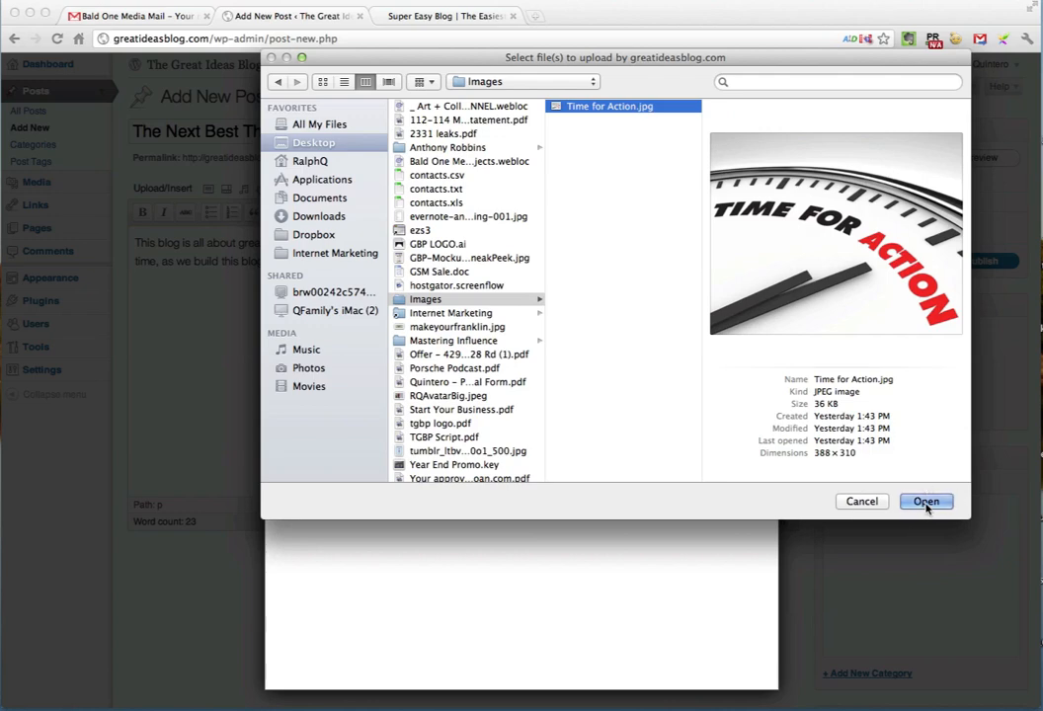
{"action": "left_click", "coordinate": [925, 501]}
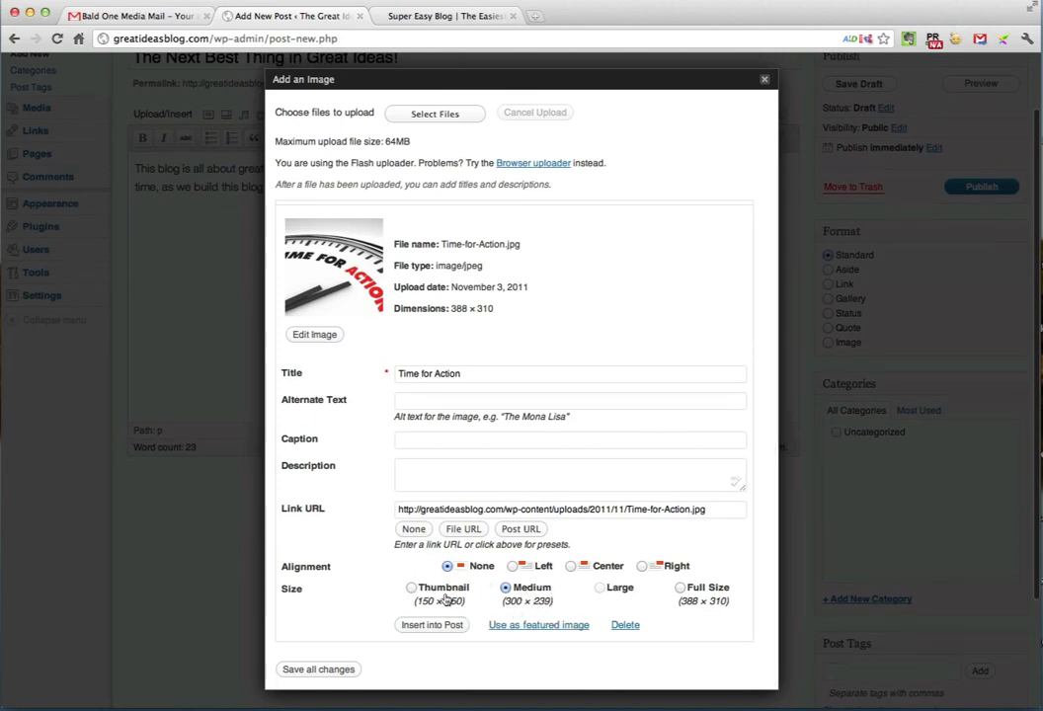
{"action": "left_click", "coordinate": [411, 589]}
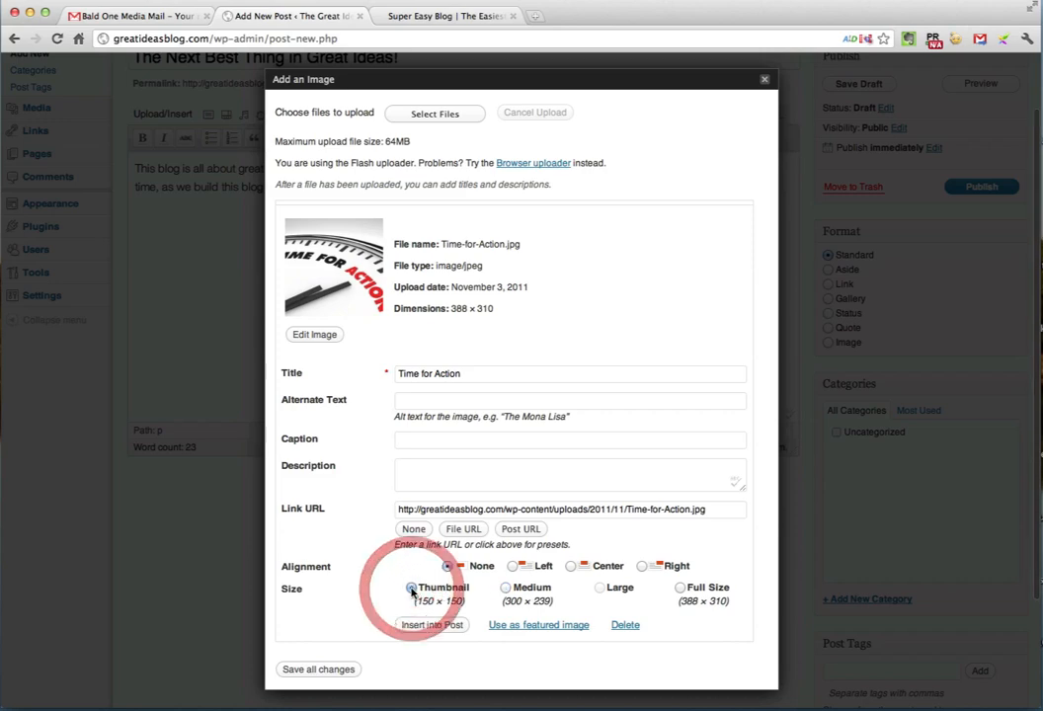
Step: Insert the picture into the post and set its alignment to Left
{"action": "left_click", "coordinate": [431, 624]}
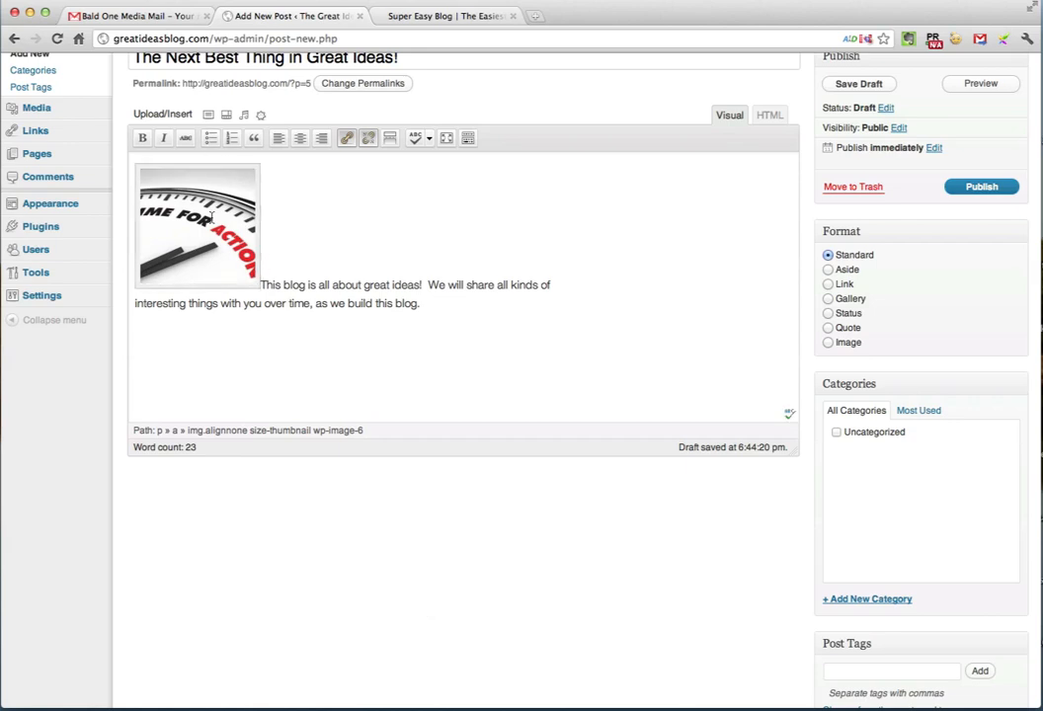
{"action": "right_click", "coordinate": [197, 217]}
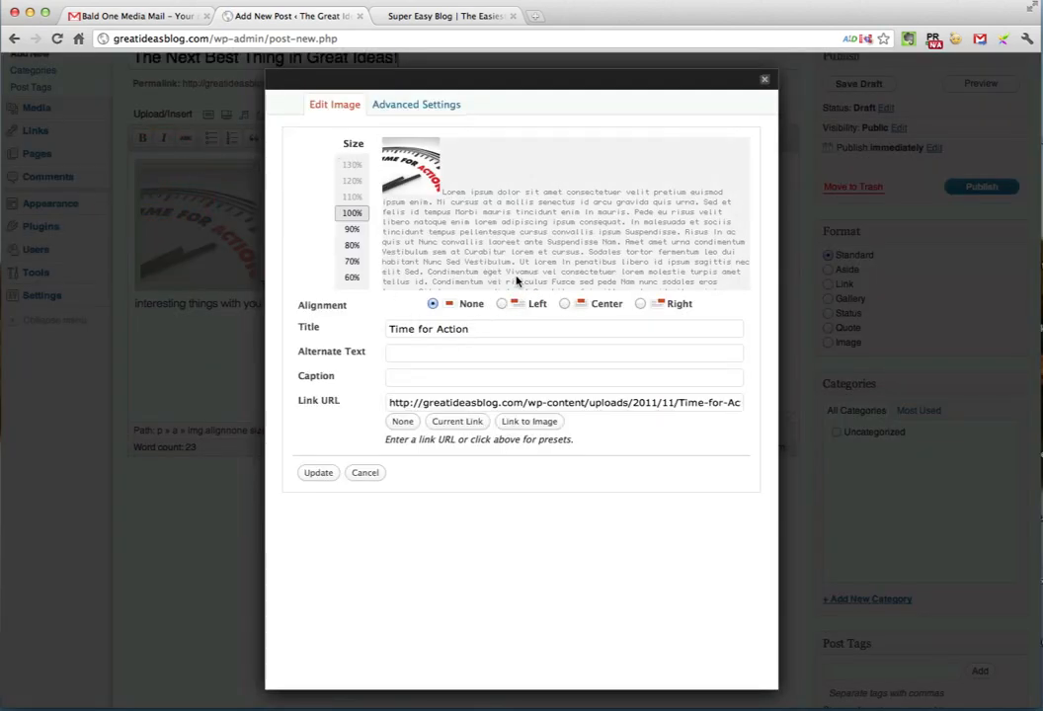
{"action": "left_click", "coordinate": [502, 304]}
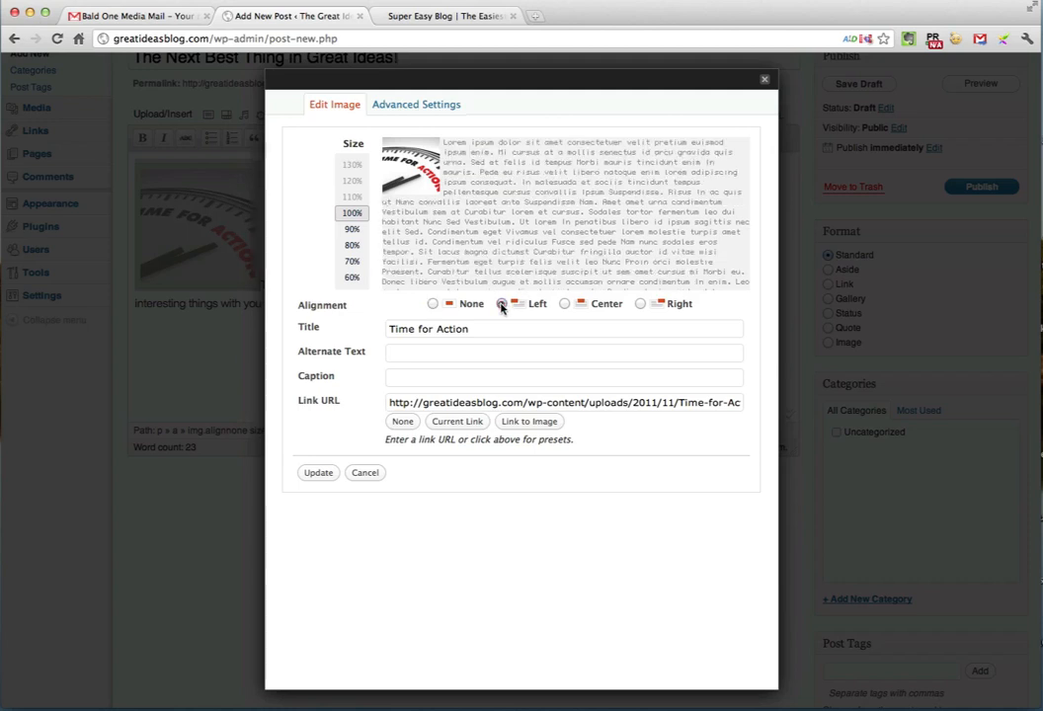
{"action": "left_click", "coordinate": [501, 305]}
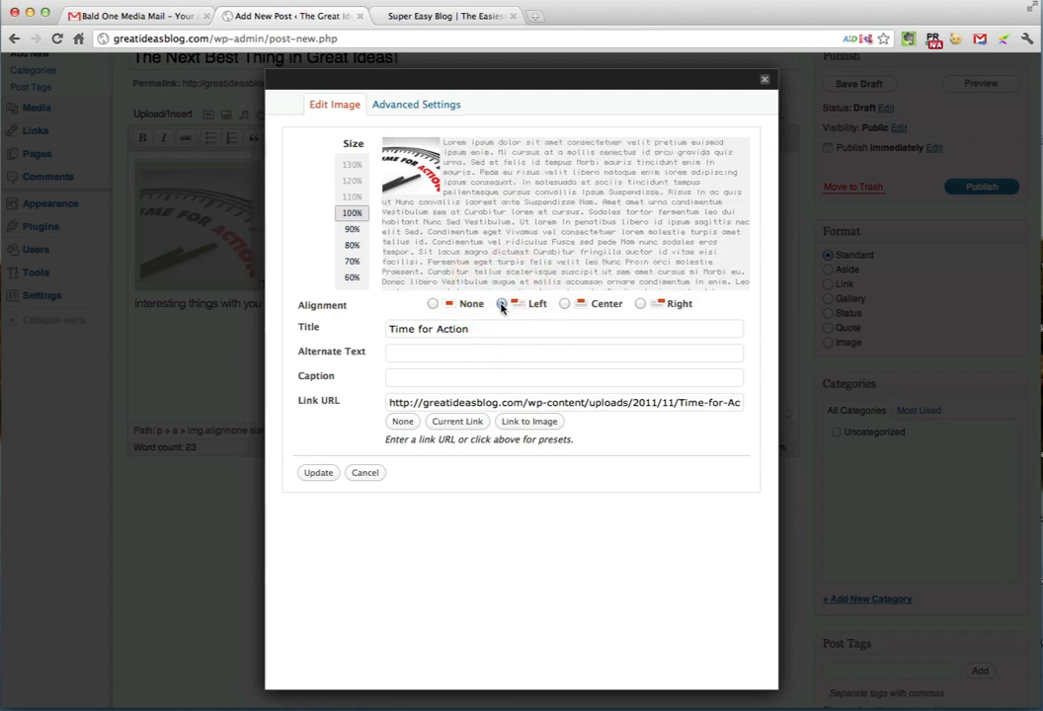
{"action": "left_click", "coordinate": [501, 304]}
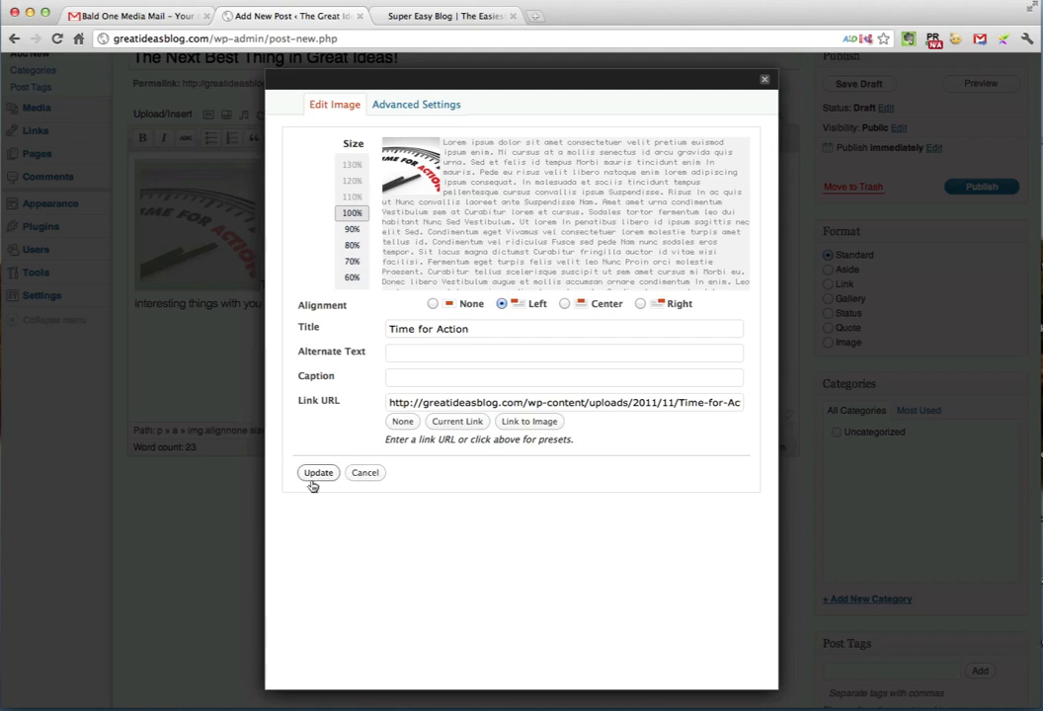
{"action": "left_click", "coordinate": [318, 472]}
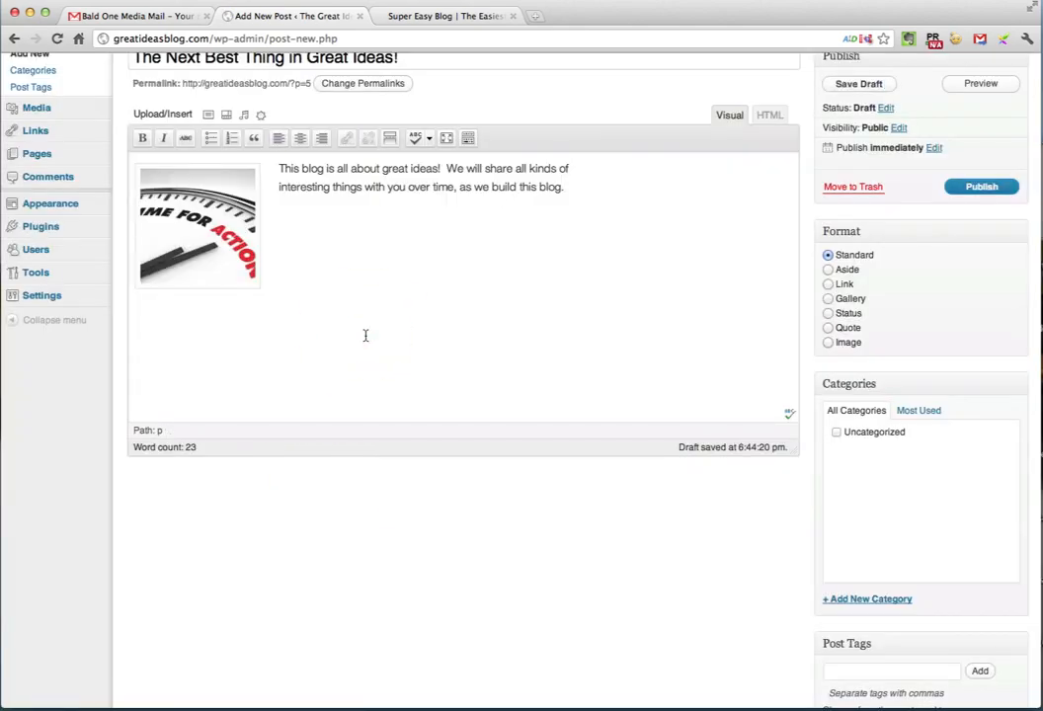
{"action": "mouse_move", "coordinate": [587, 284]}
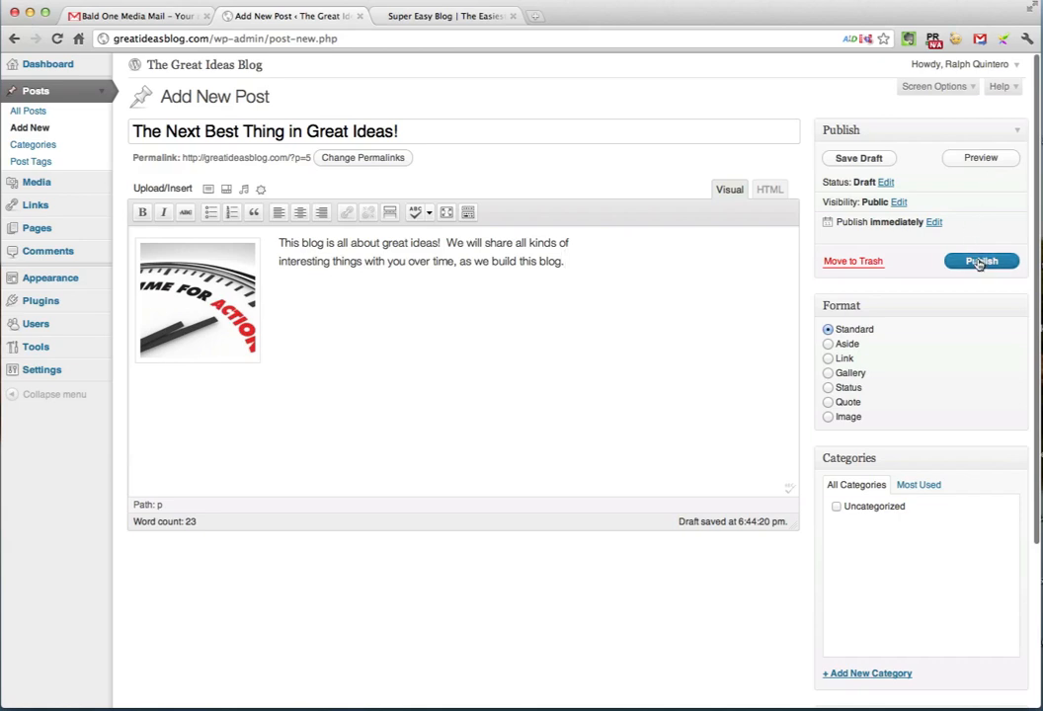
Step: Publish the post and follow the View post link
{"action": "left_click", "coordinate": [980, 261]}
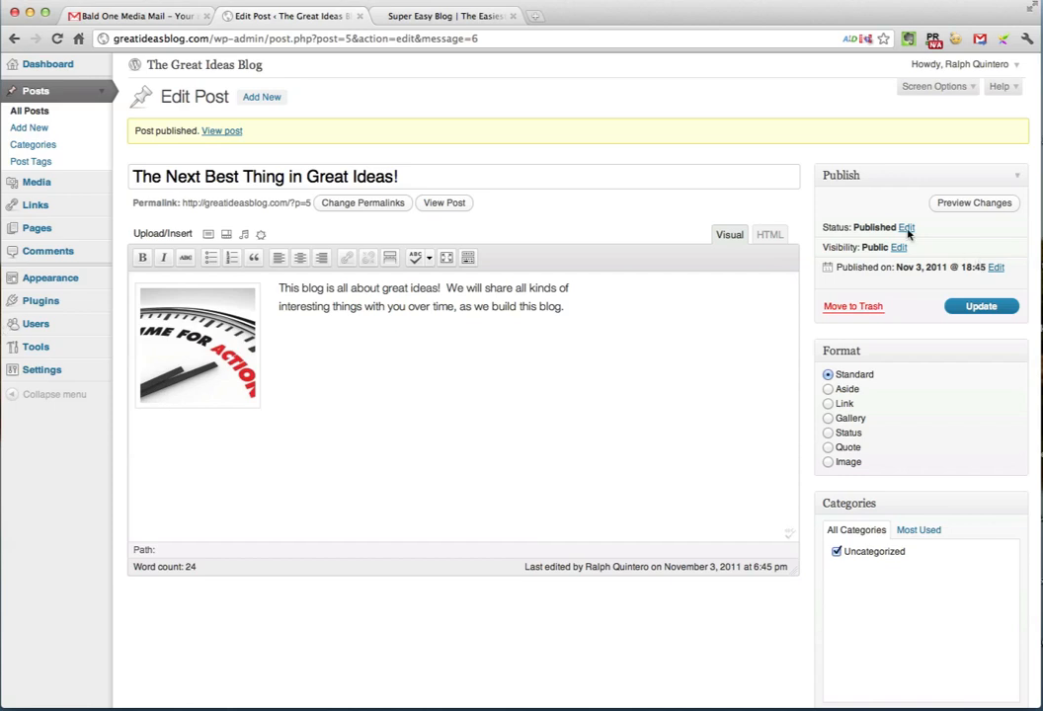
{"action": "mouse_move", "coordinate": [233, 150]}
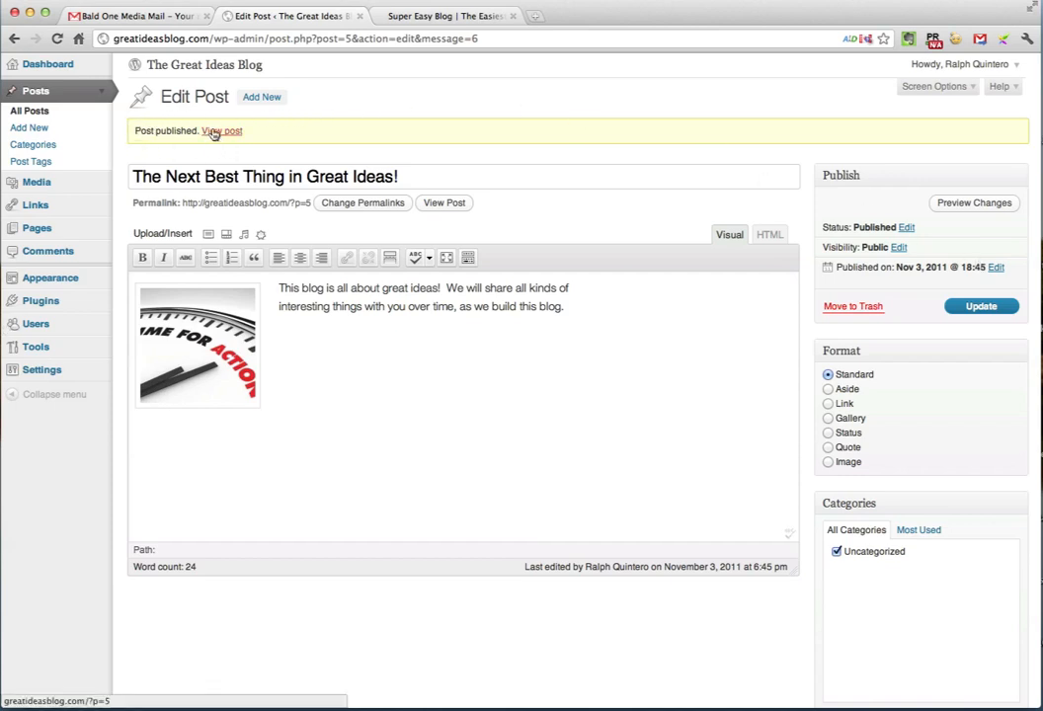
{"action": "left_click", "coordinate": [221, 131]}
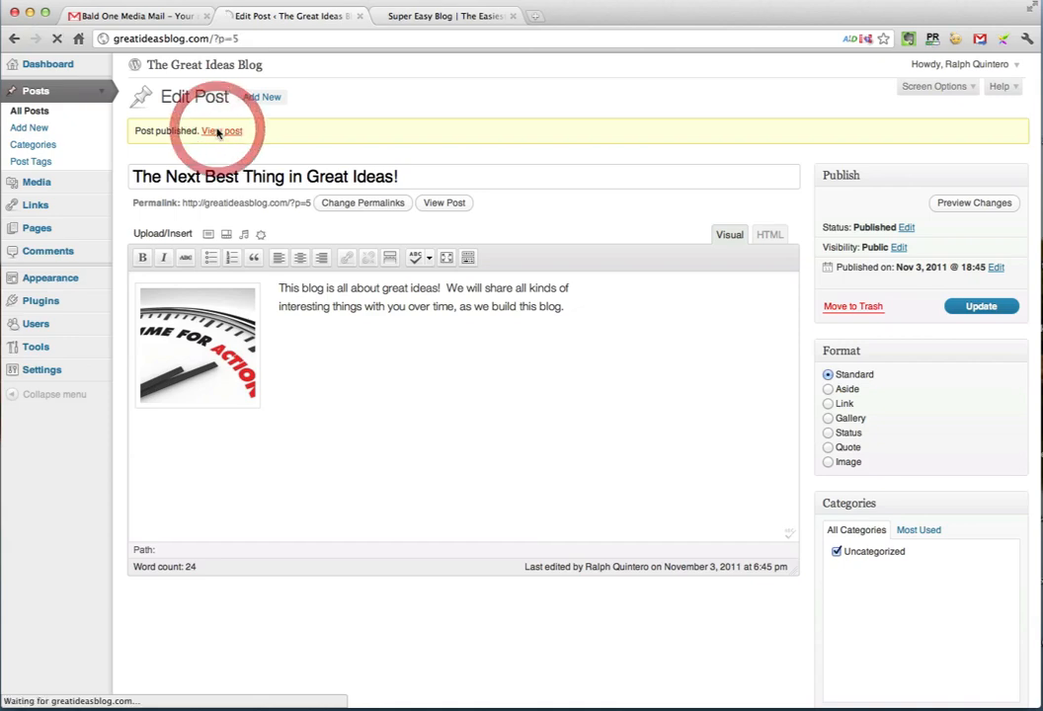
Step: Review the live post with its image and Leave a Reply section, then head to Home
{"action": "left_click", "coordinate": [233, 130]}
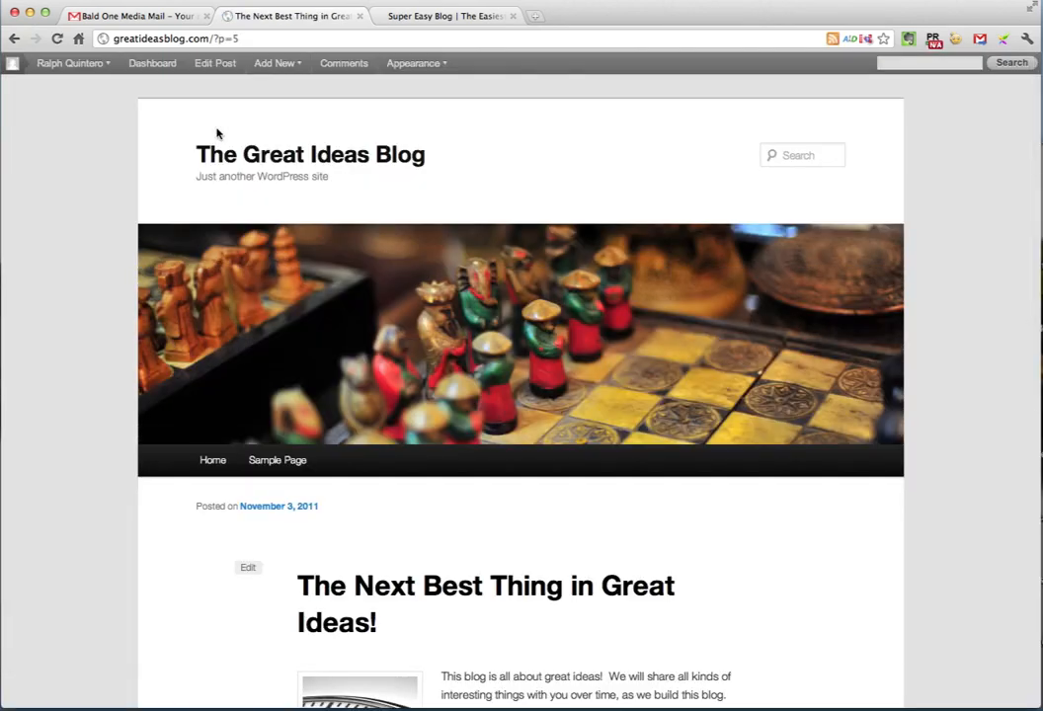
{"action": "scroll", "scroll_direction": "down", "scroll_amount": 3}
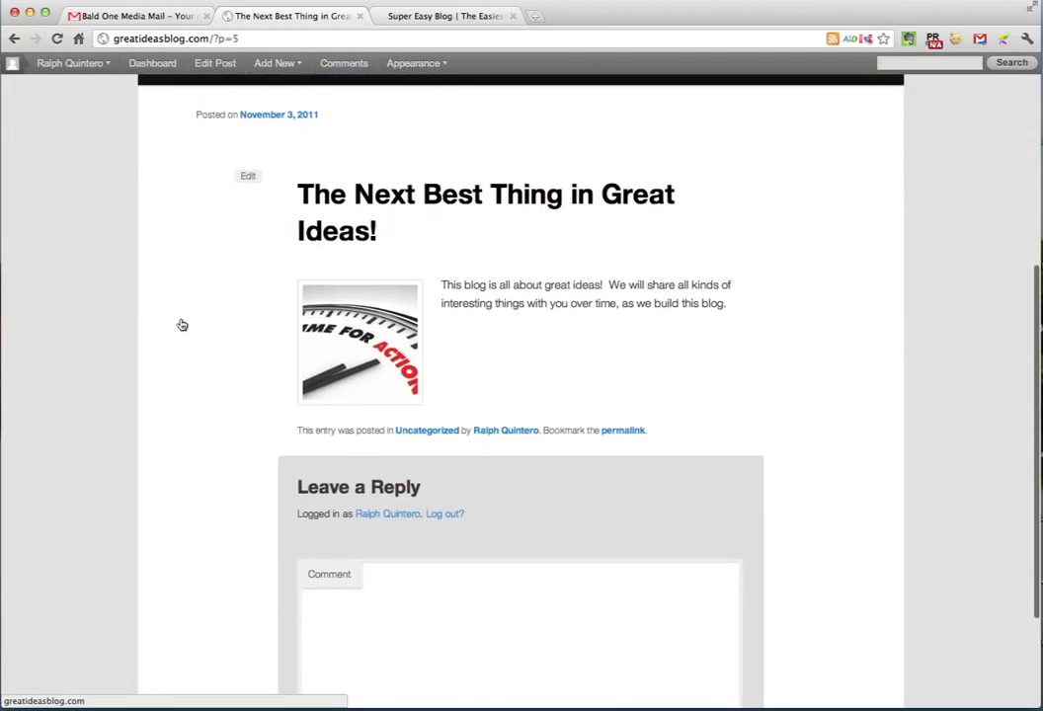
{"action": "mouse_move", "coordinate": [675, 227]}
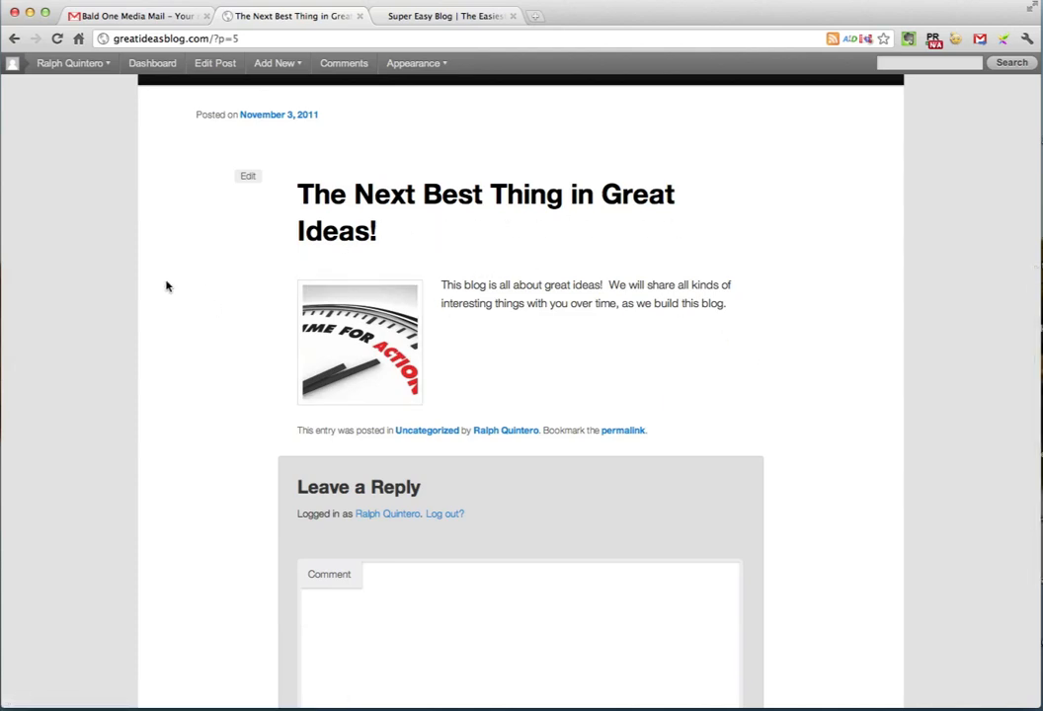
{"action": "scroll", "scroll_direction": "up", "scroll_amount": 3}
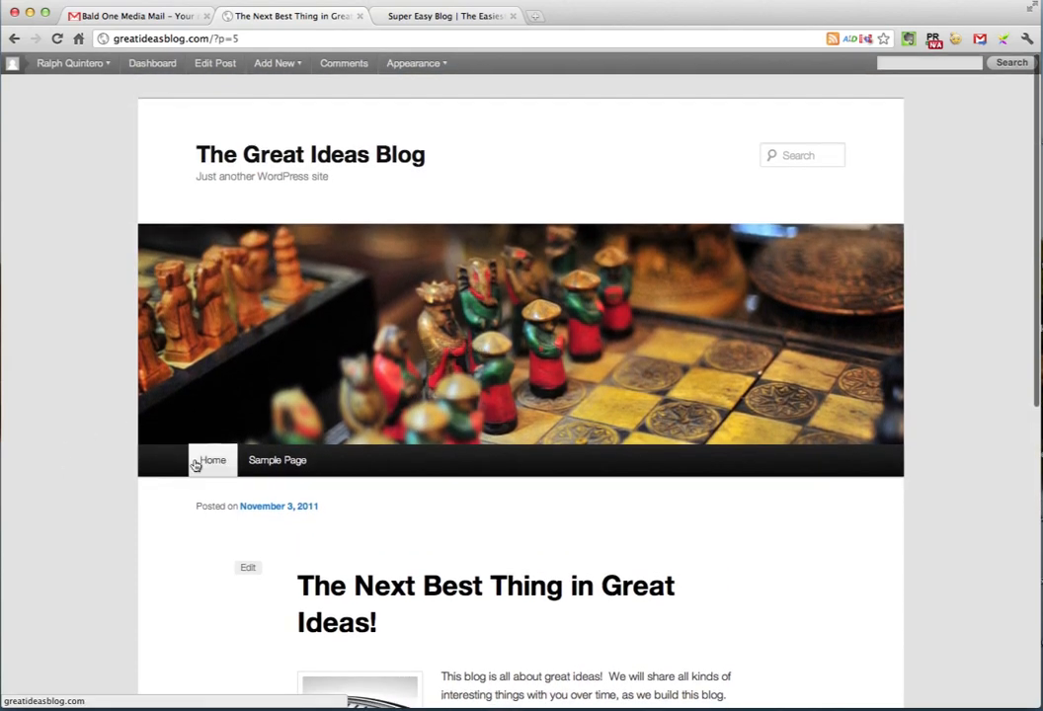
{"action": "left_click", "coordinate": [214, 461]}
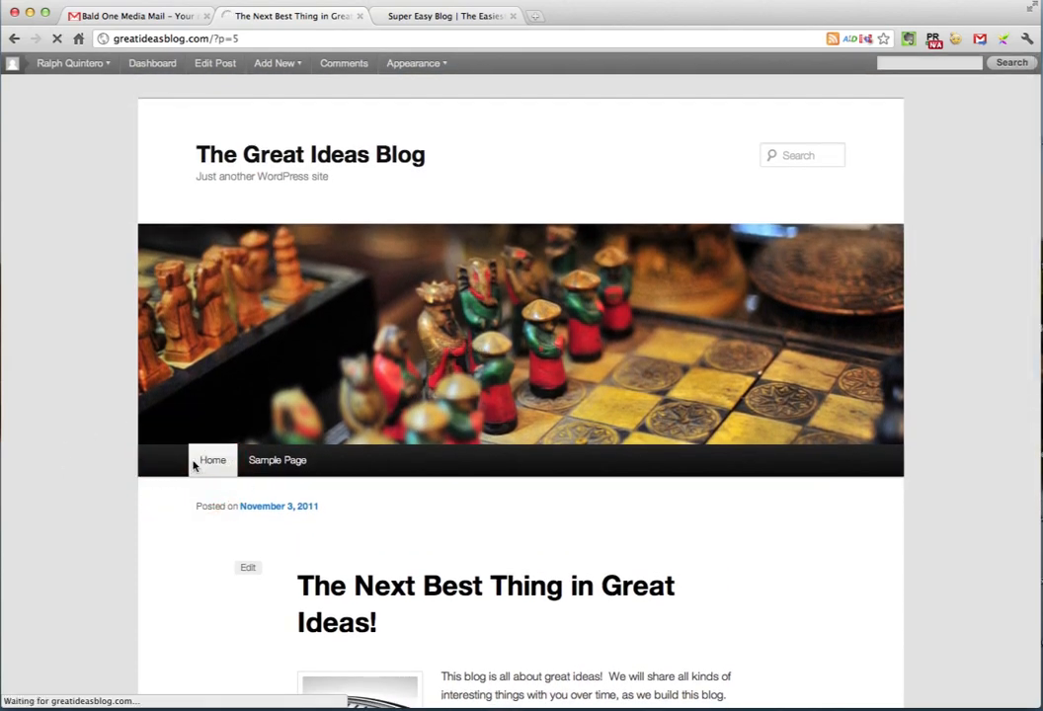
Step: Load the blog homepage and scroll to review the listed post with its thumbnail
{"action": "left_click", "coordinate": [211, 458]}
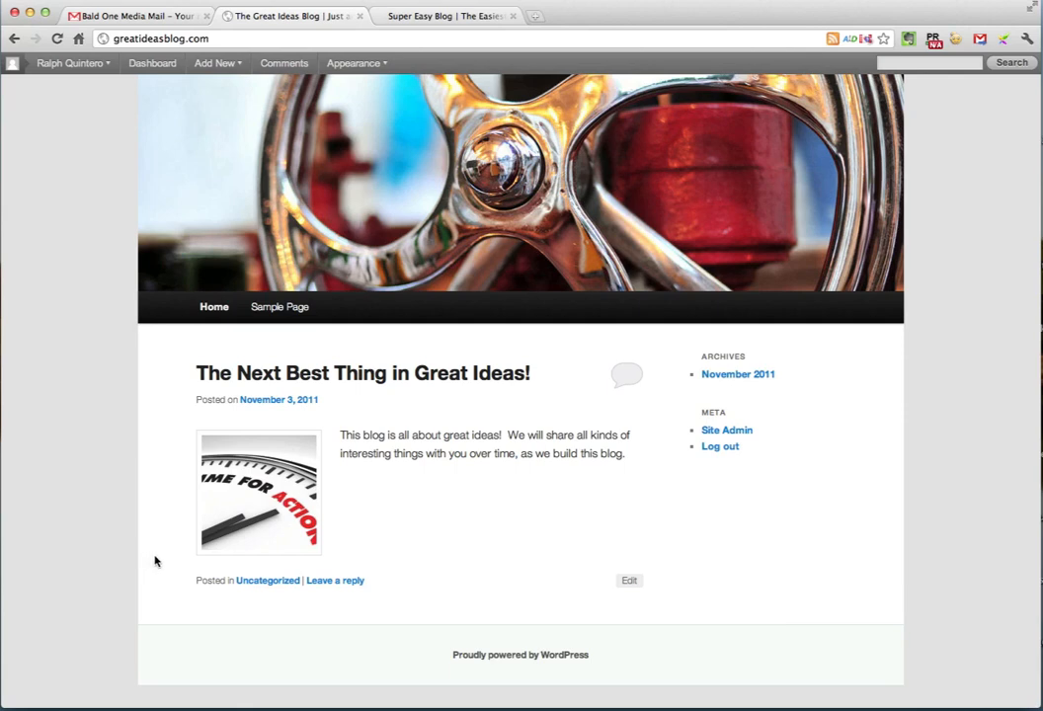
{"action": "scroll", "scroll_direction": "up", "scroll_amount": 3}
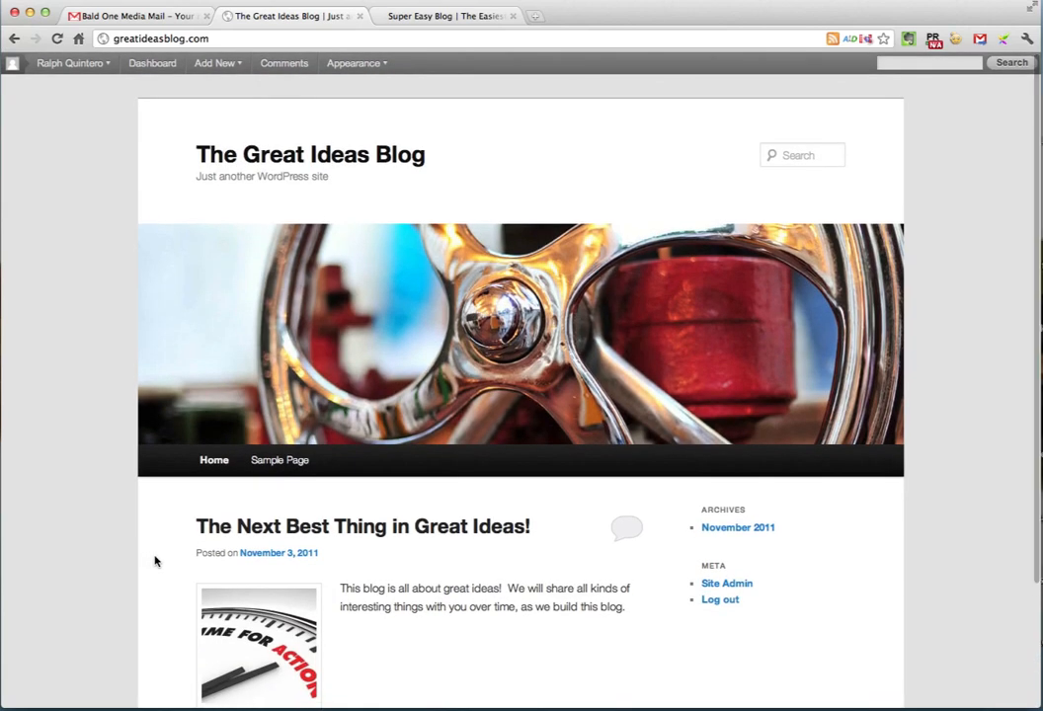
{"action": "mouse_move", "coordinate": [288, 462]}
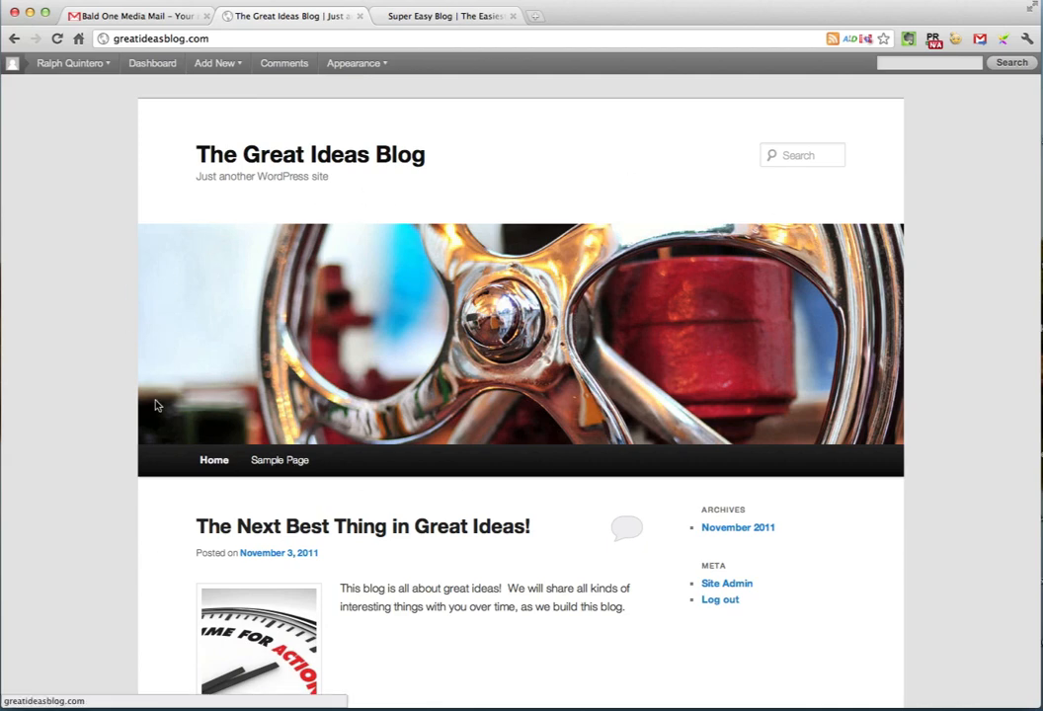
{"action": "scroll", "scroll_direction": "down", "scroll_amount": 3}
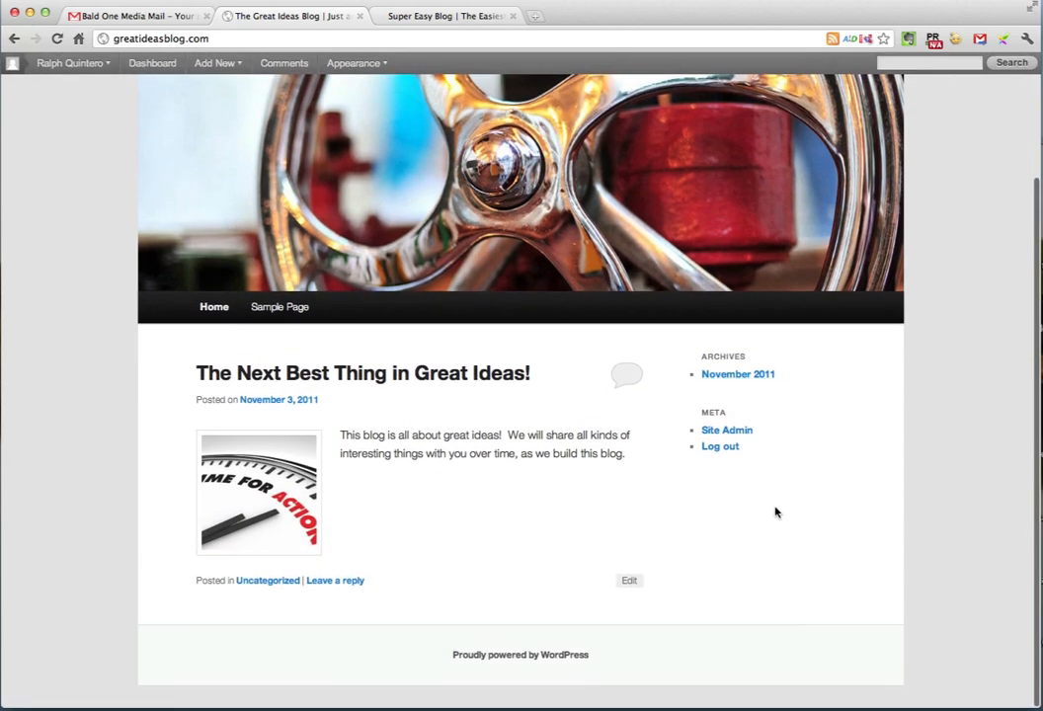
{"action": "mouse_move", "coordinate": [294, 577]}
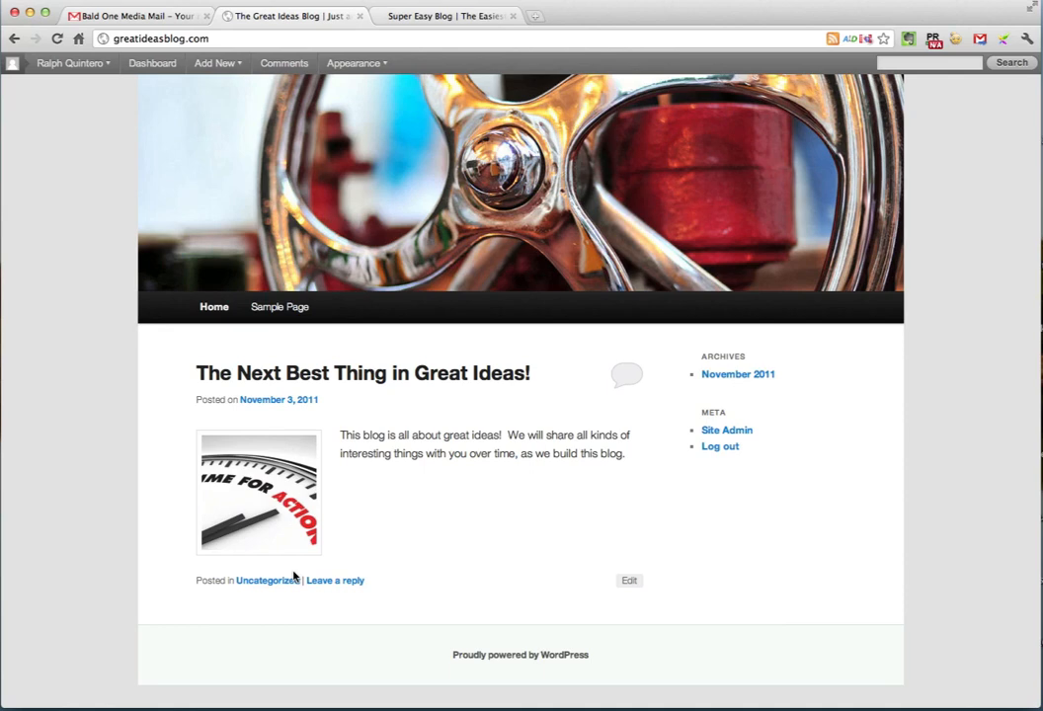
{"action": "mouse_move", "coordinate": [185, 405]}
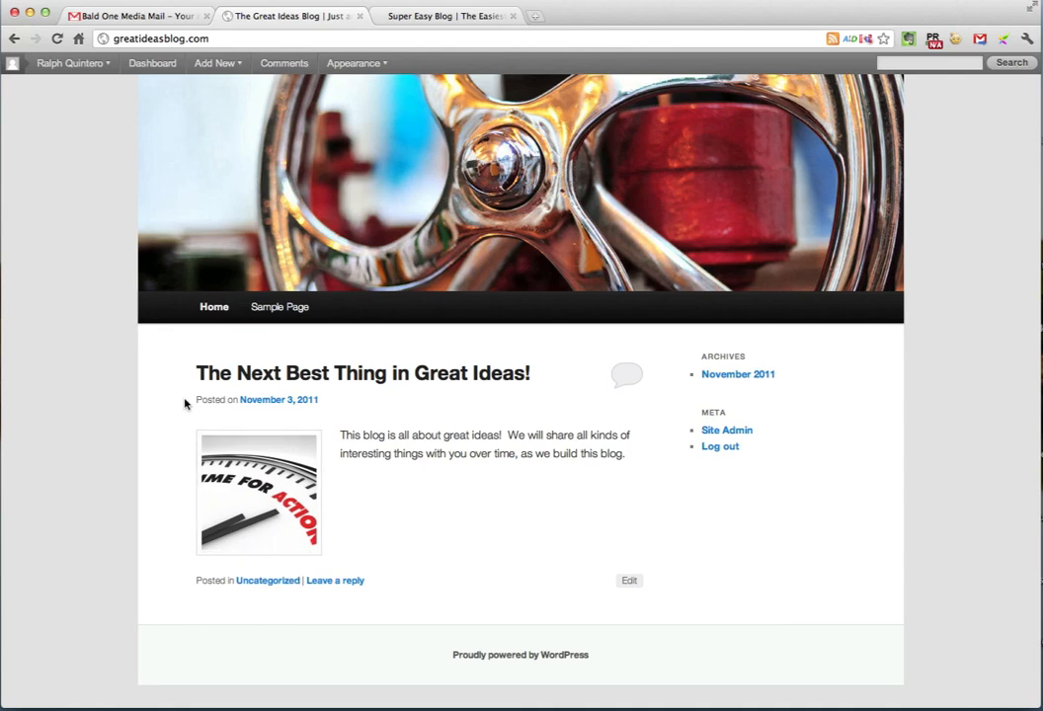